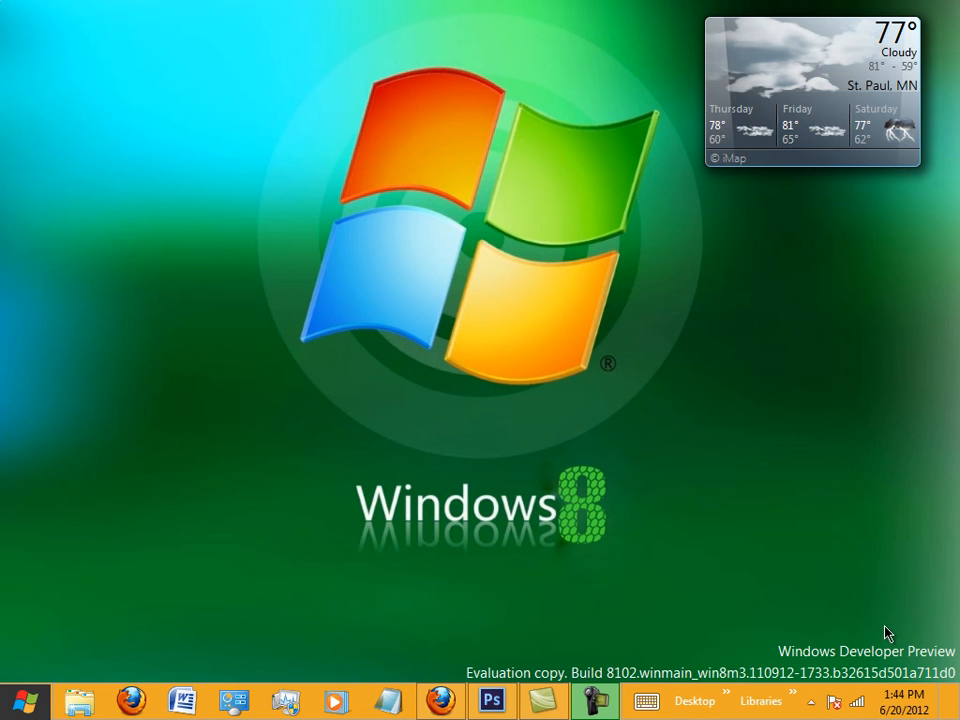
Step: Open the Start screen, browse it, and return to the desktop
click(18, 699)
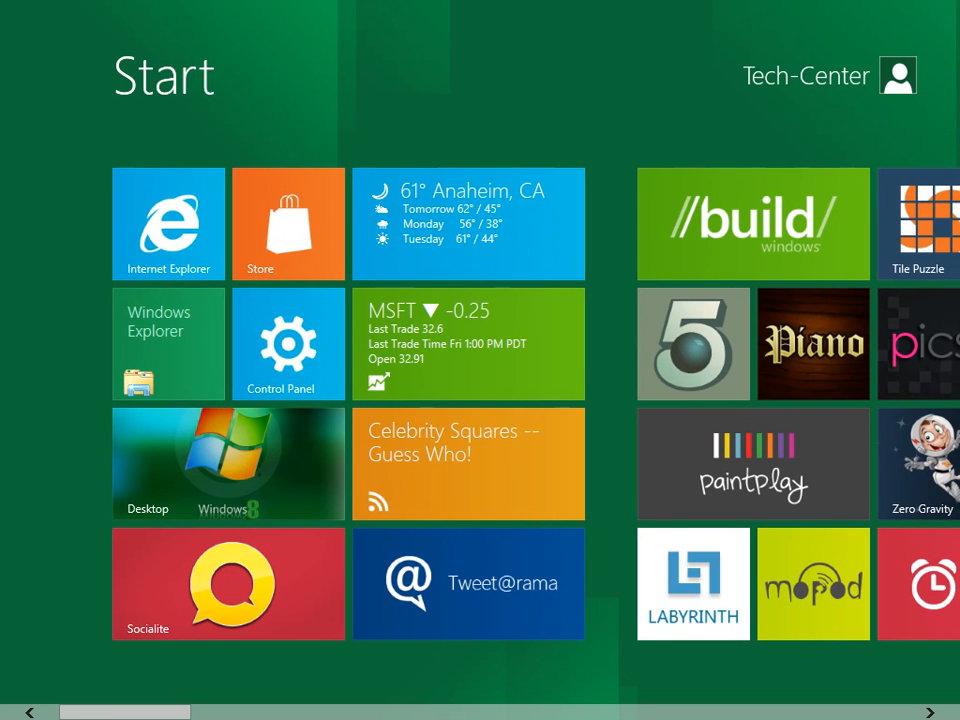
scroll(right, 3)
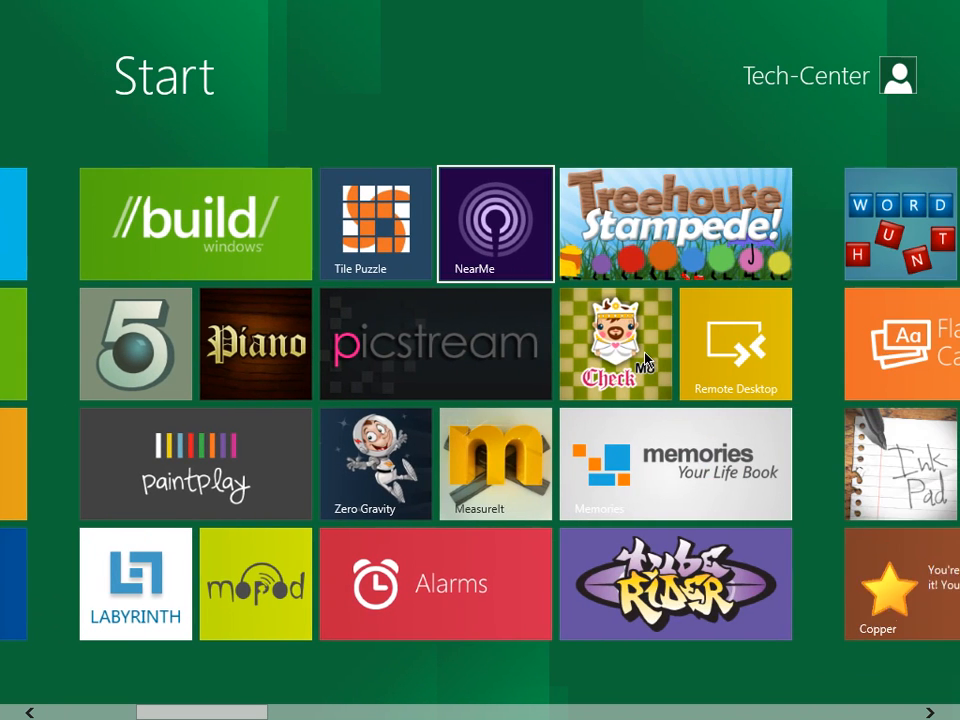
scroll(left, 3)
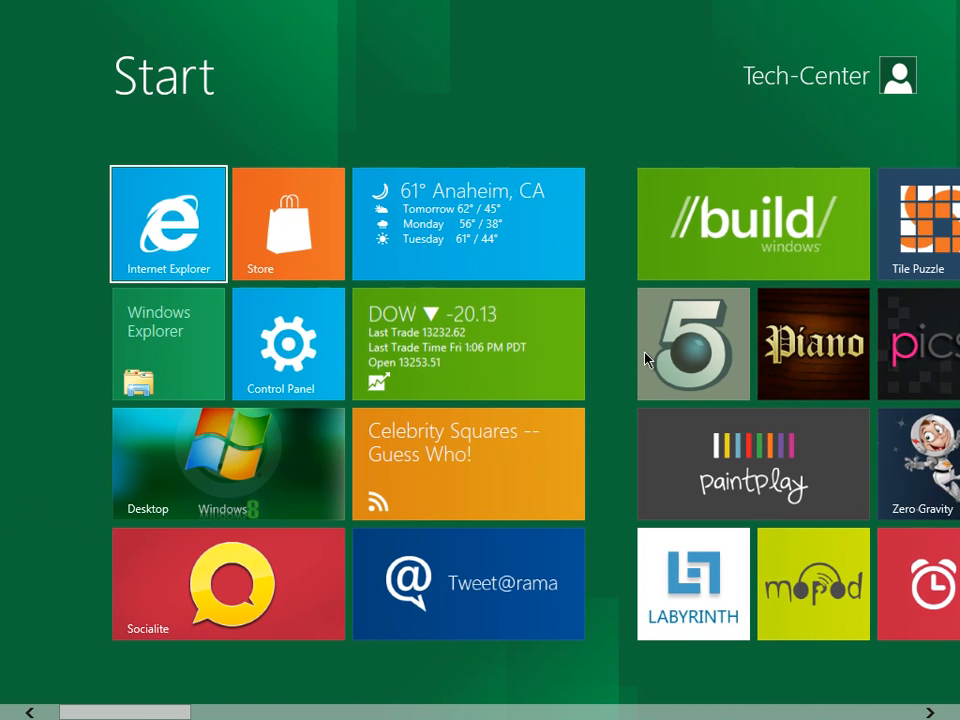
click(228, 463)
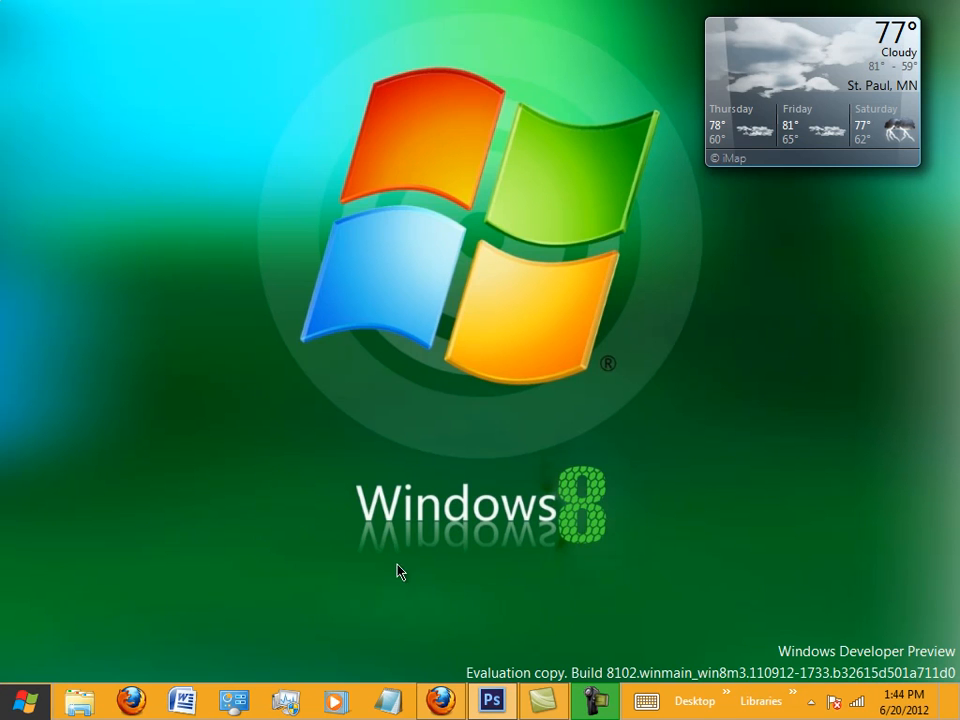
Step: Open the beautiful-african-american-woman photo from the Pictures library in Photoshop
click(491, 700)
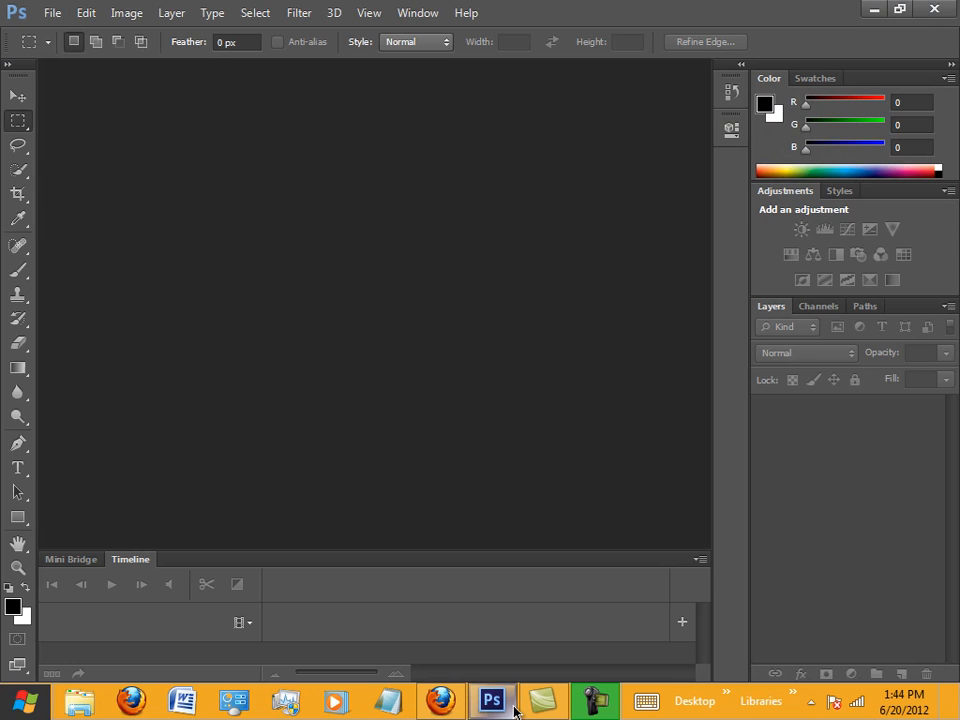
click(52, 13)
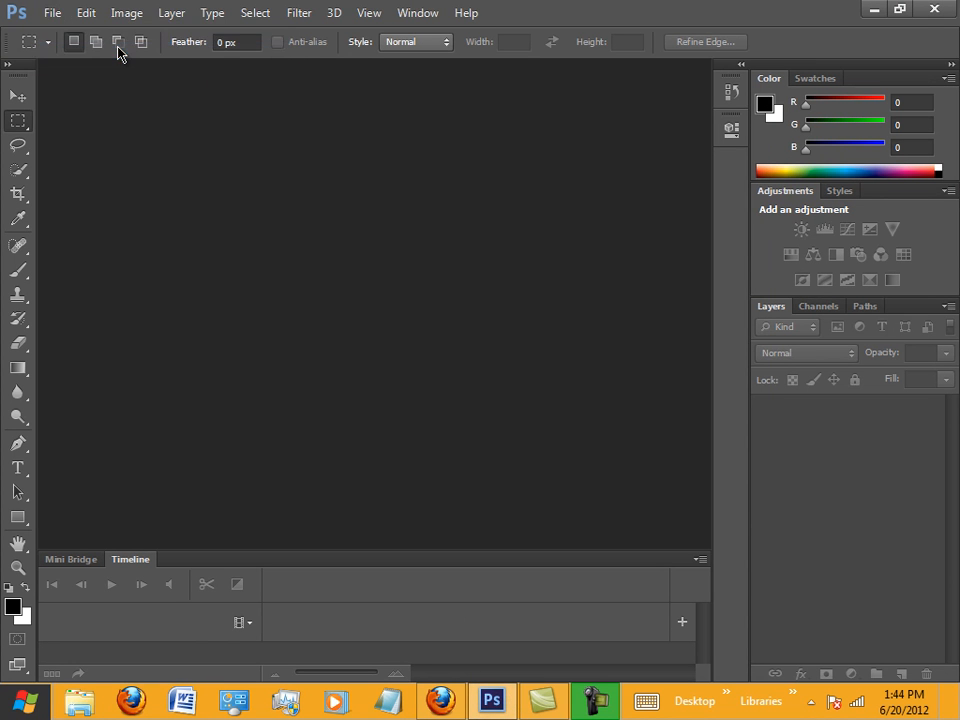
click(52, 13)
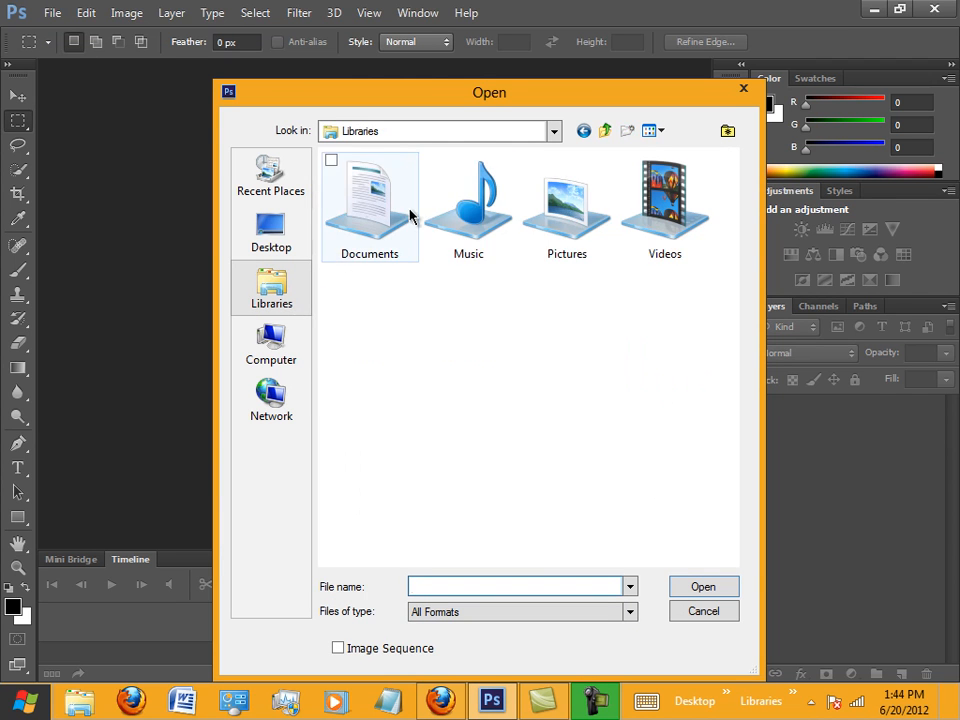
click(567, 205)
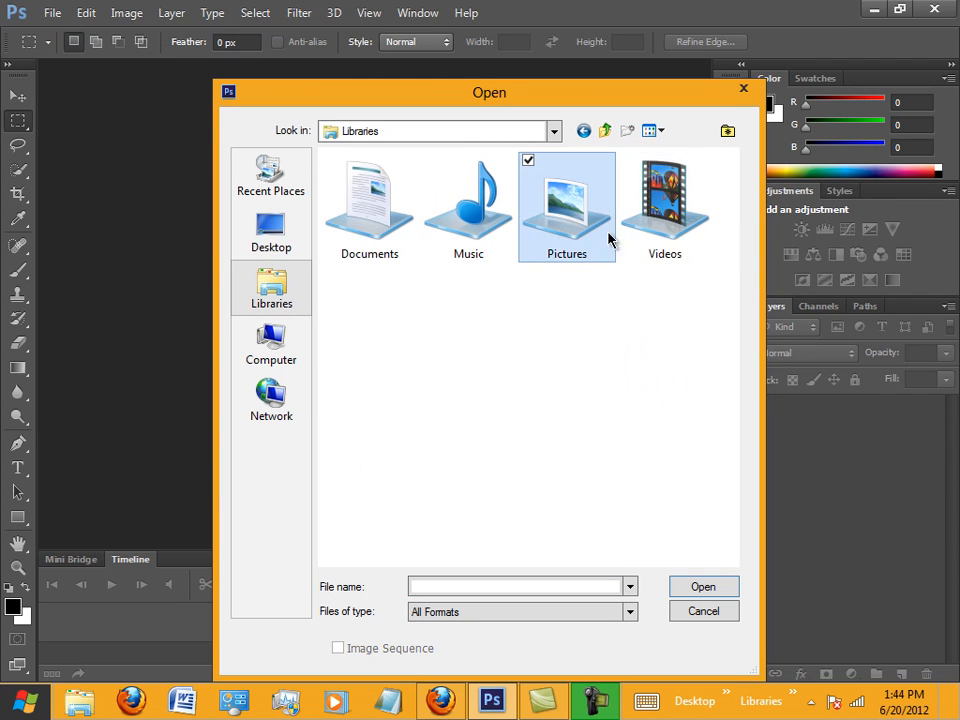
double_click(567, 200)
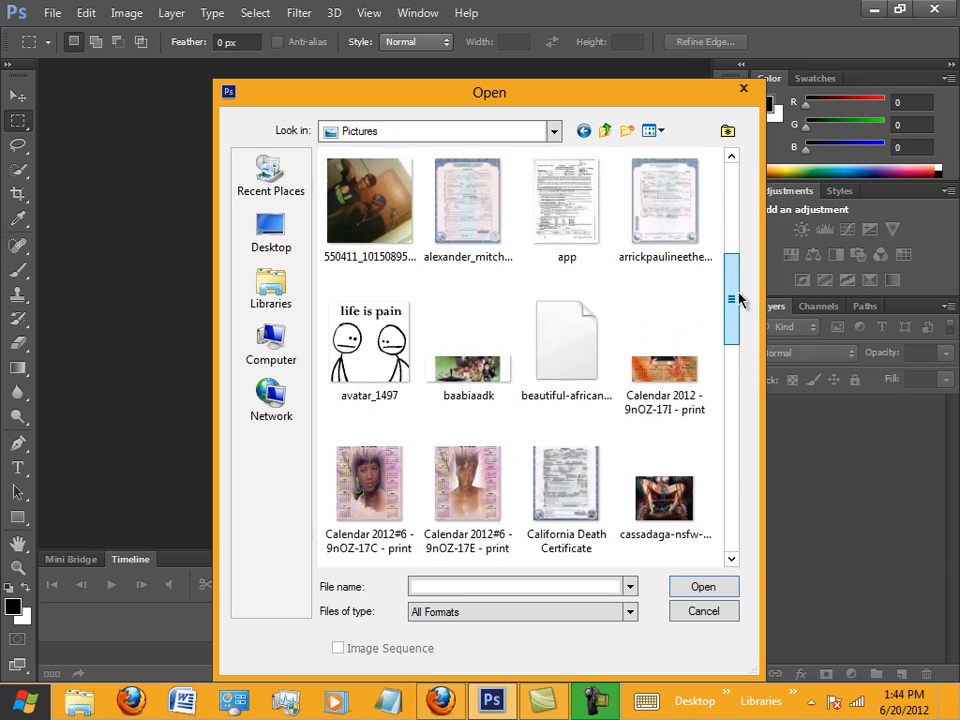
scroll(down, 3)
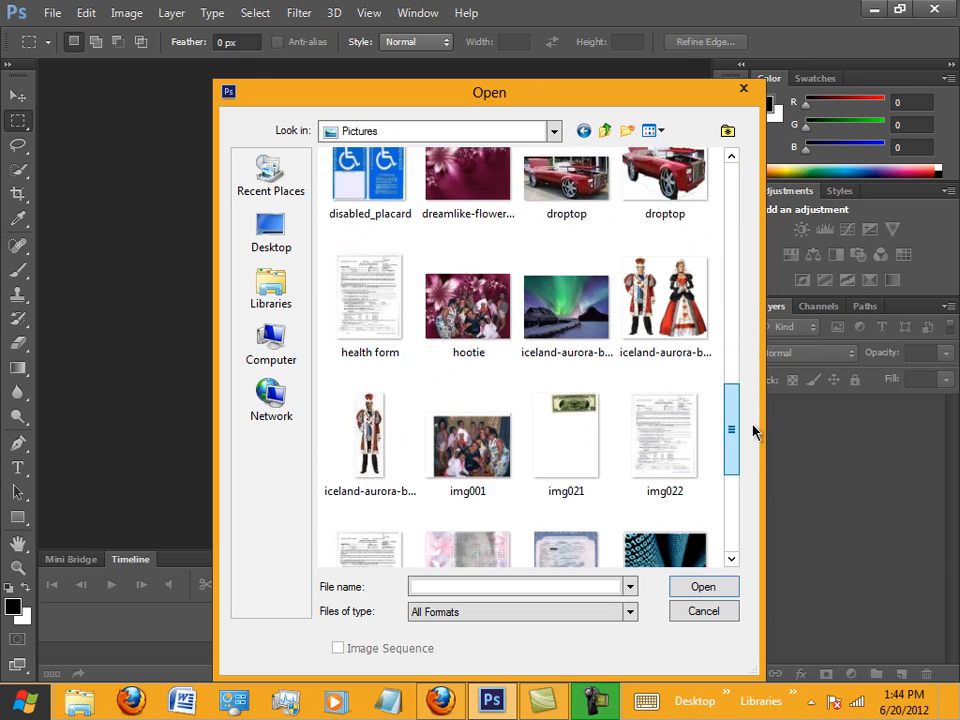
scroll(down, 3)
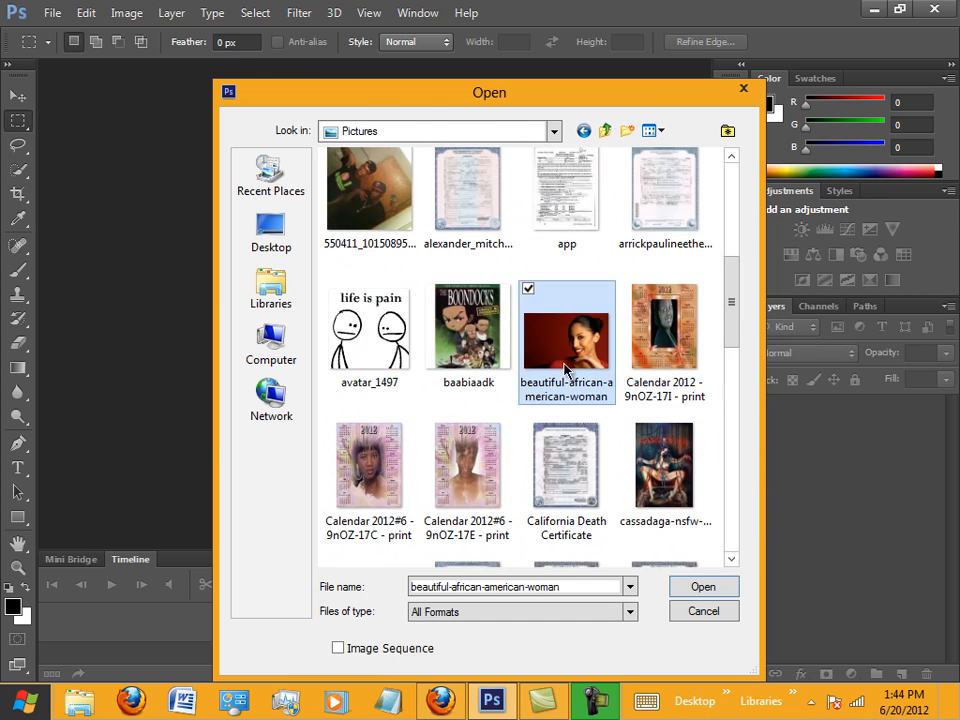
click(703, 586)
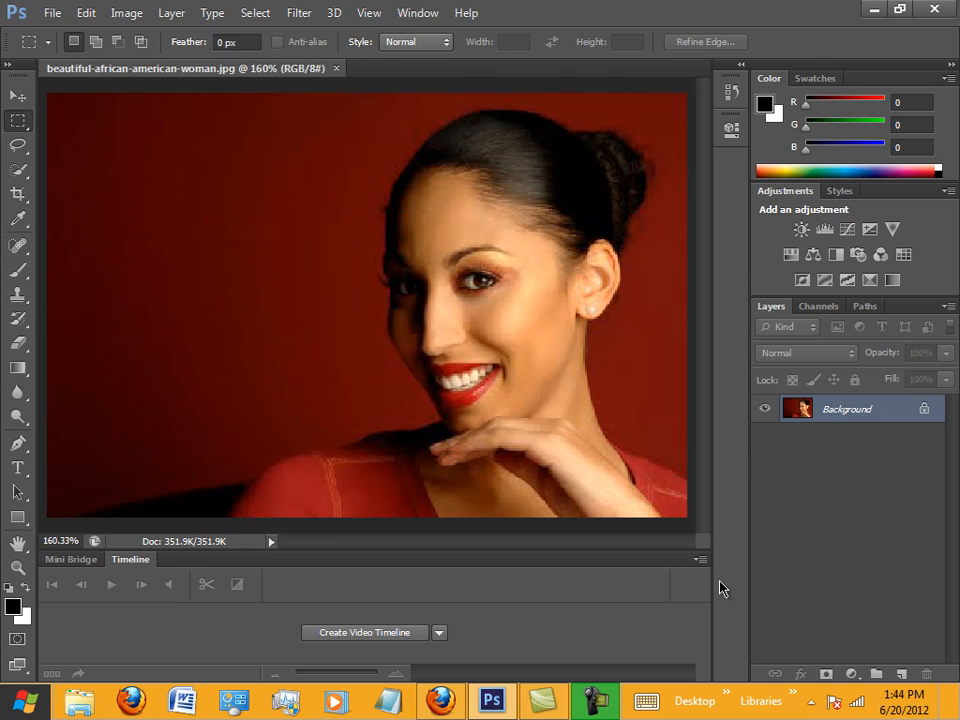
mouse_move(17, 170)
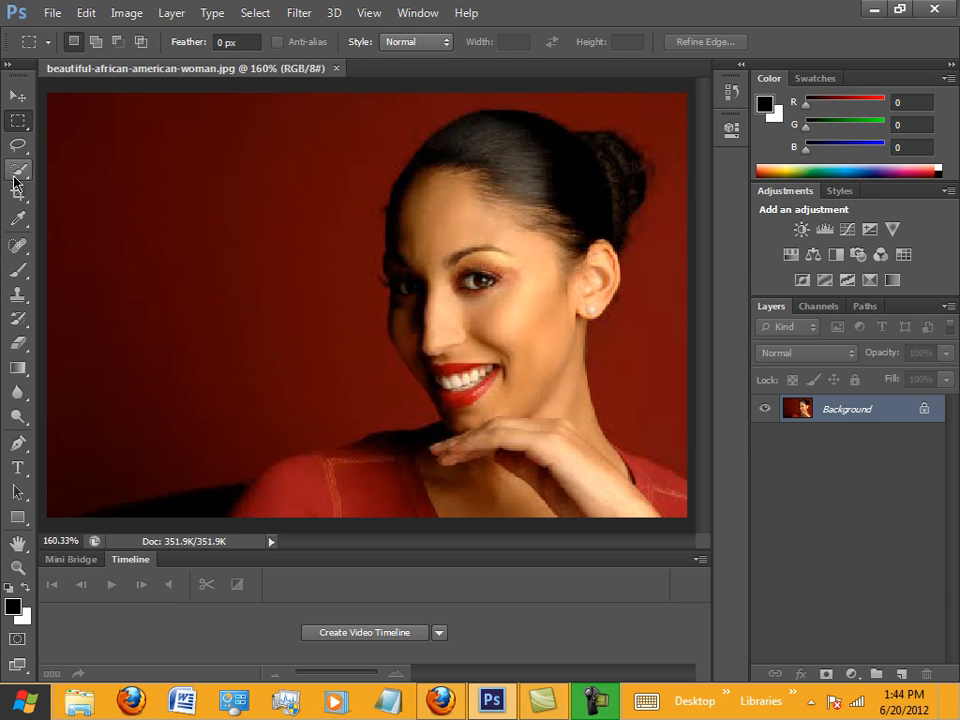
click(18, 195)
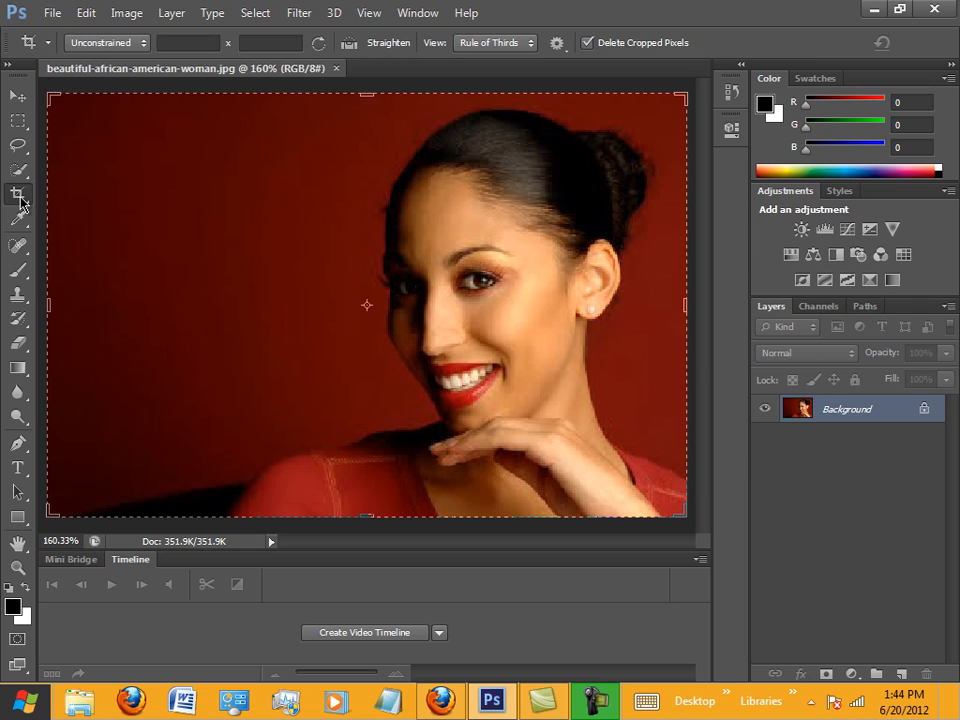
mouse_move(18, 195)
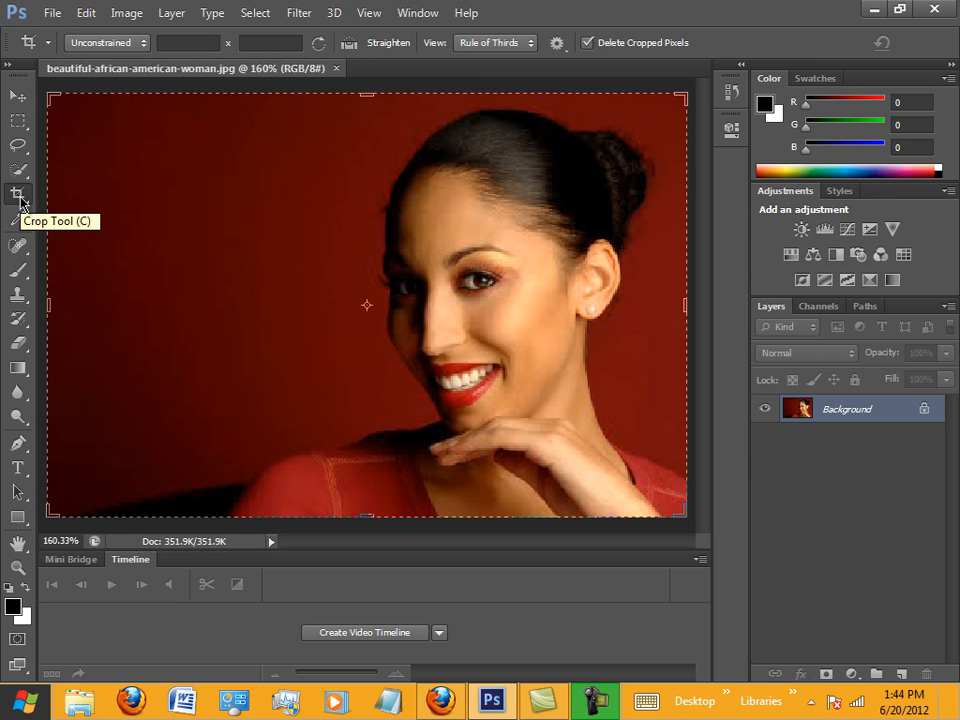
right_click(18, 193)
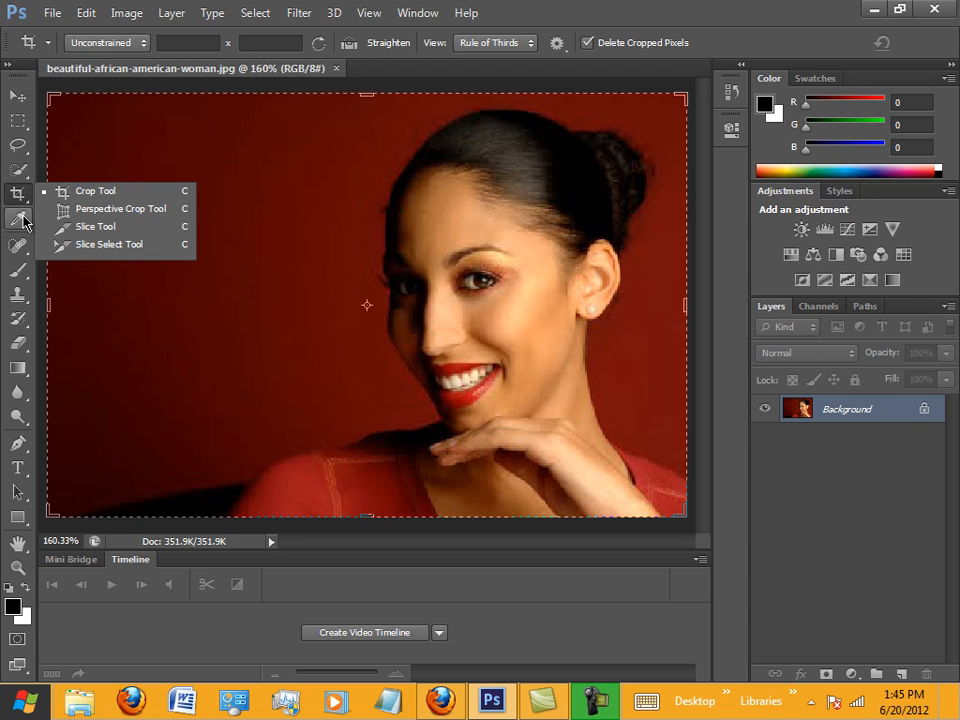
click(18, 218)
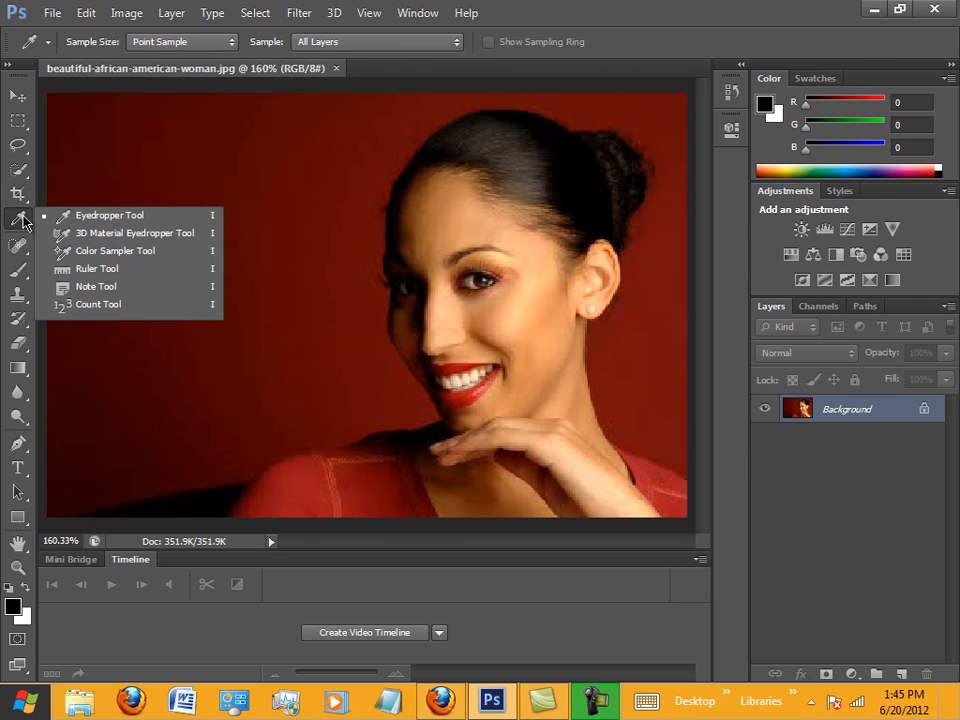
click(19, 273)
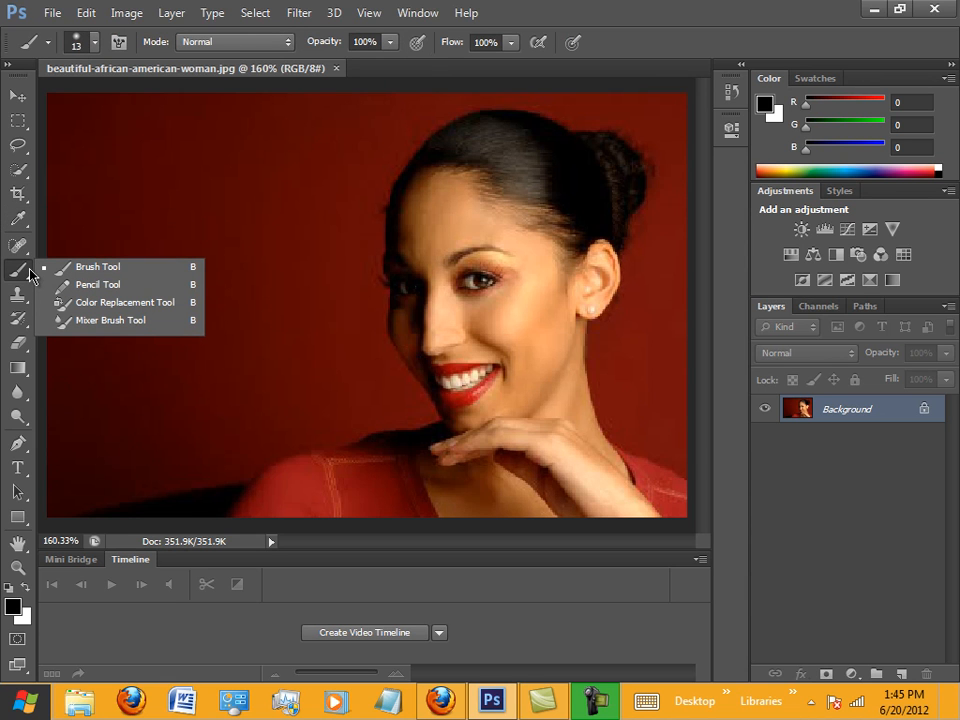
mouse_move(22, 193)
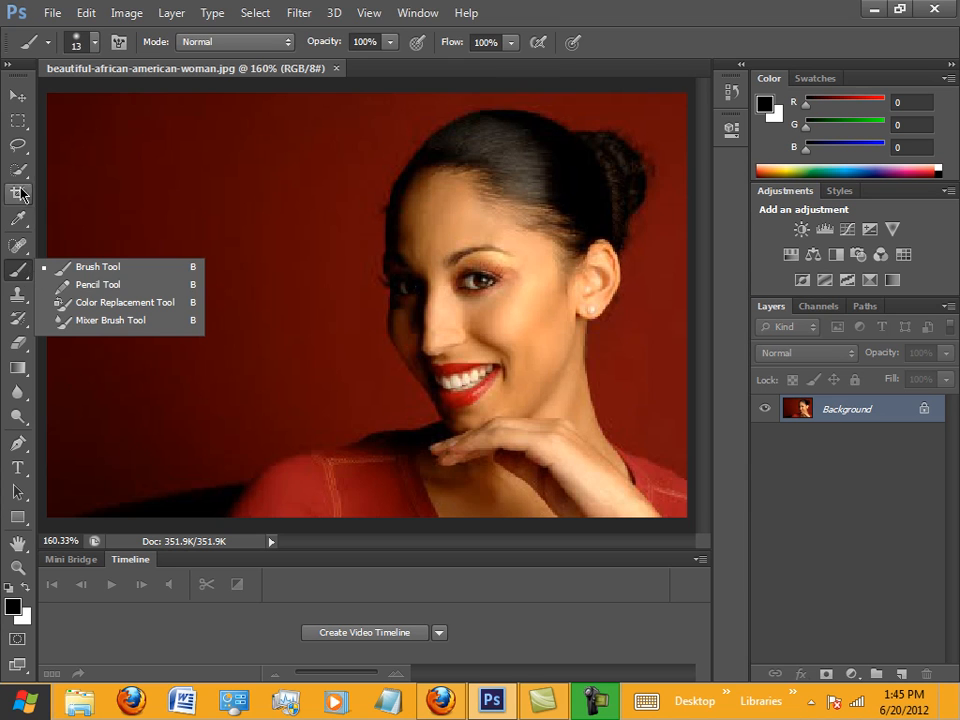
click(18, 169)
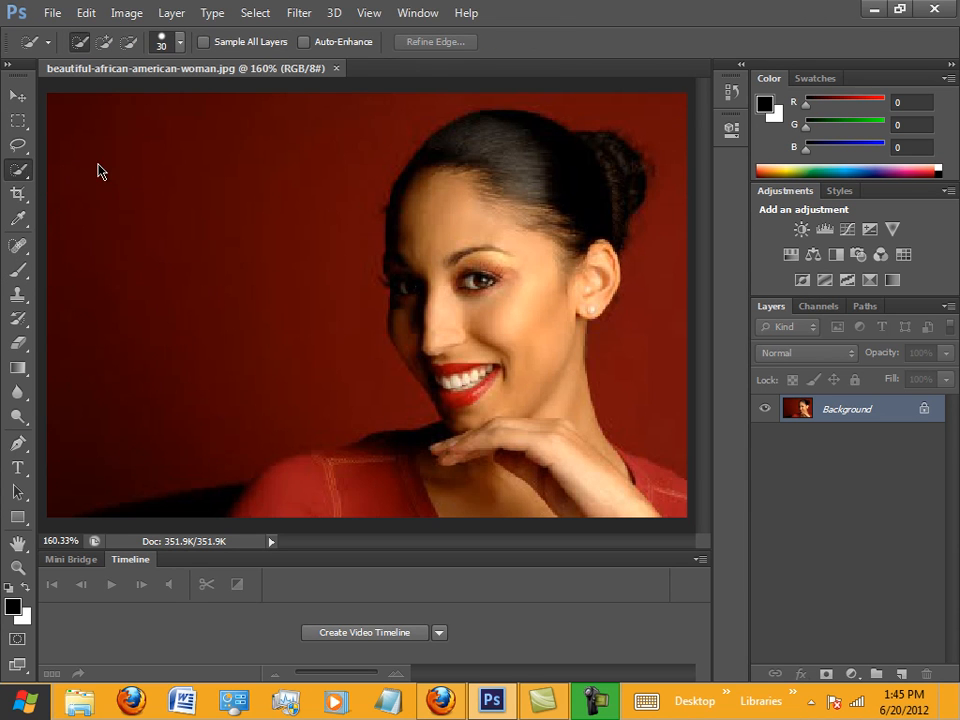
mouse_move(127, 123)
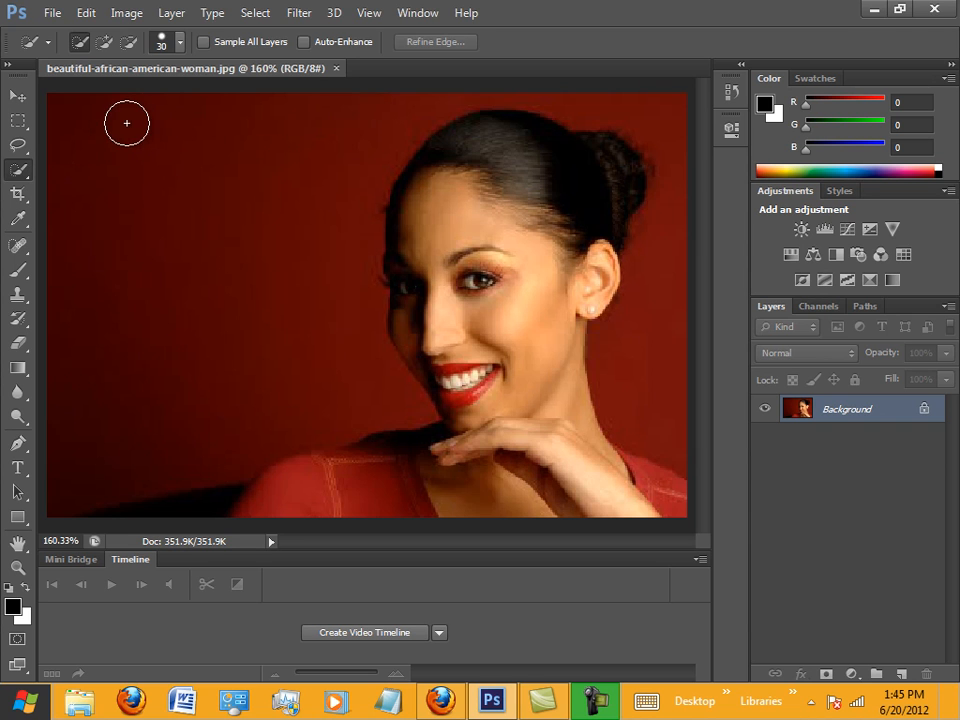
Step: Quick-select the red background from the top-left down along the woman's outline
drag(127, 123, 152, 132)
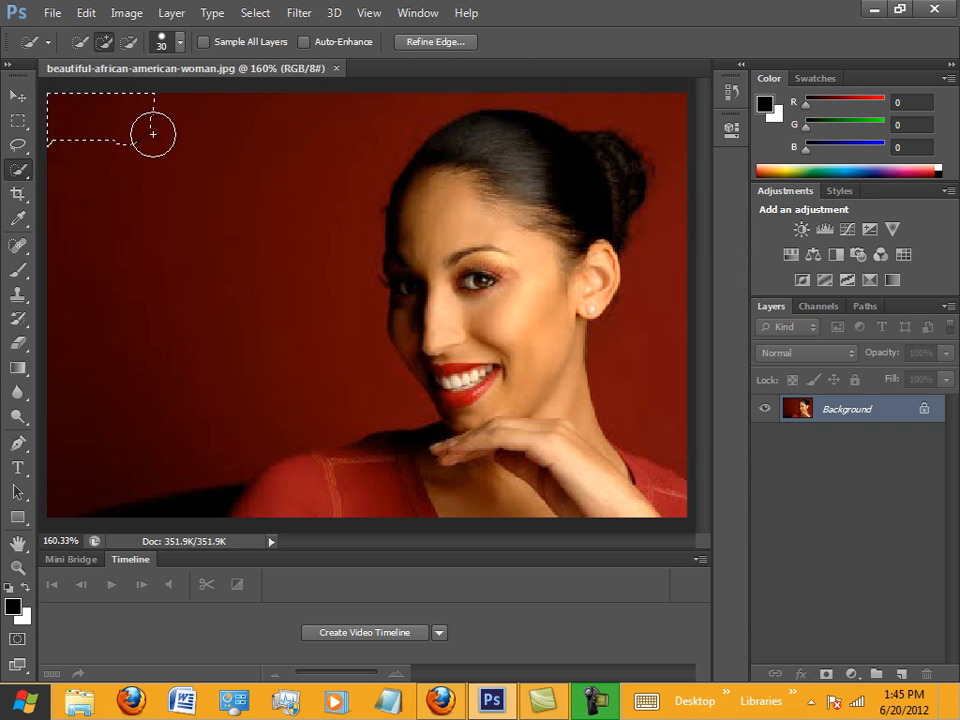
drag(152, 132, 237, 185)
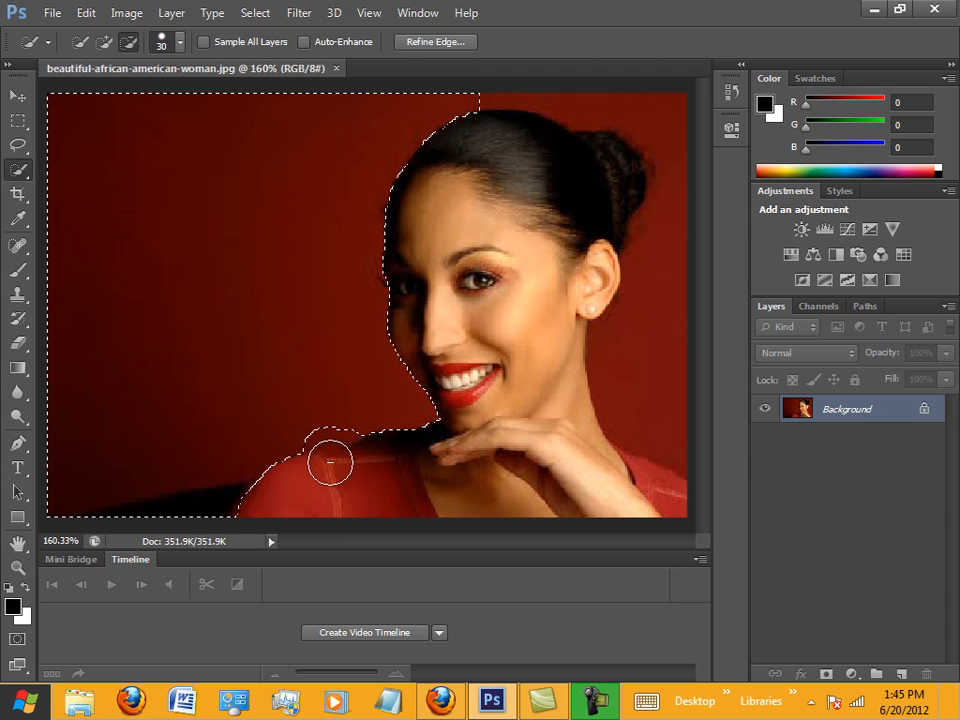
drag(330, 462, 240, 507)
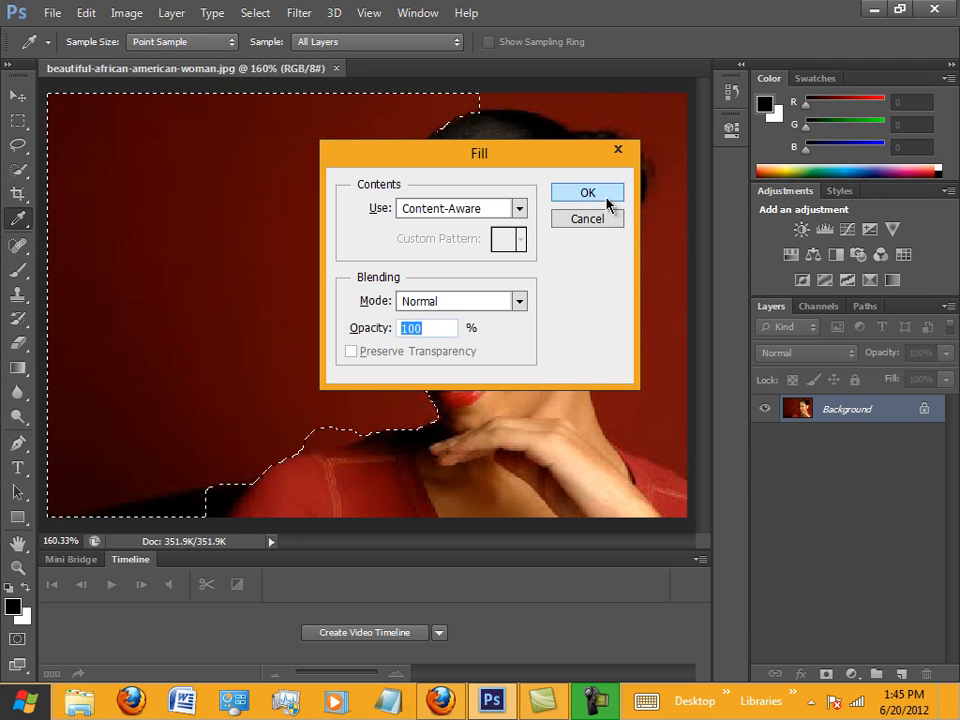
click(588, 192)
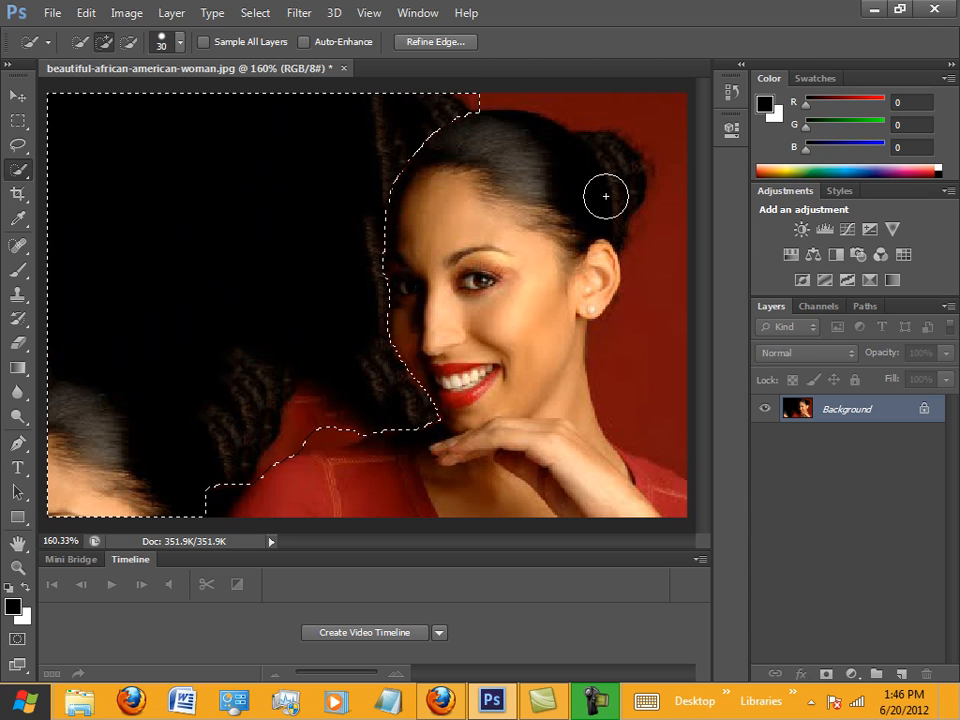
click(255, 12)
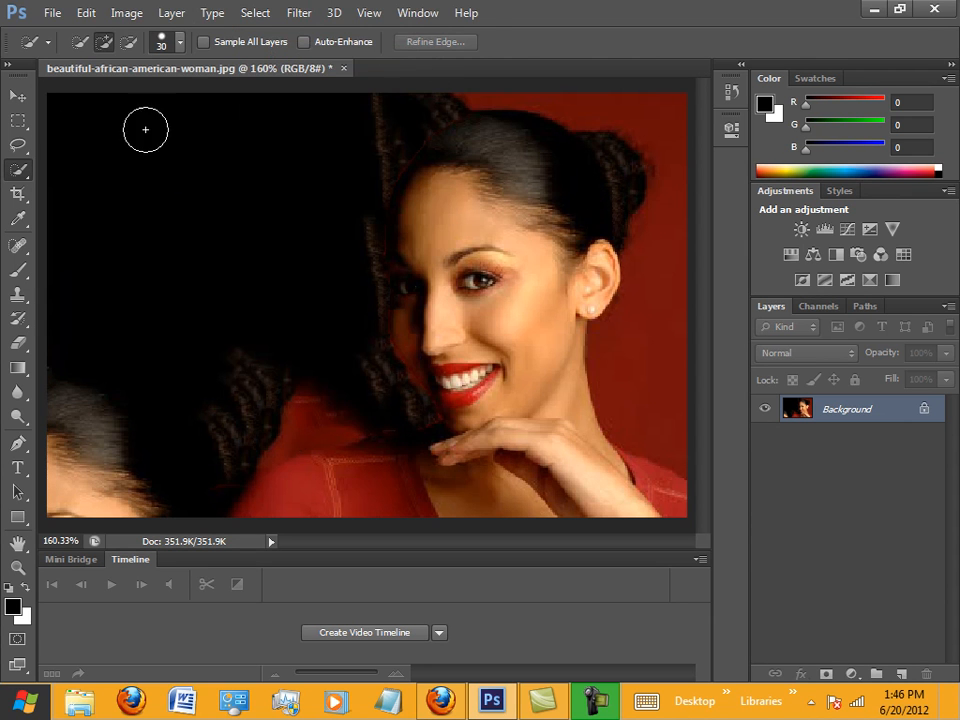
click(85, 13)
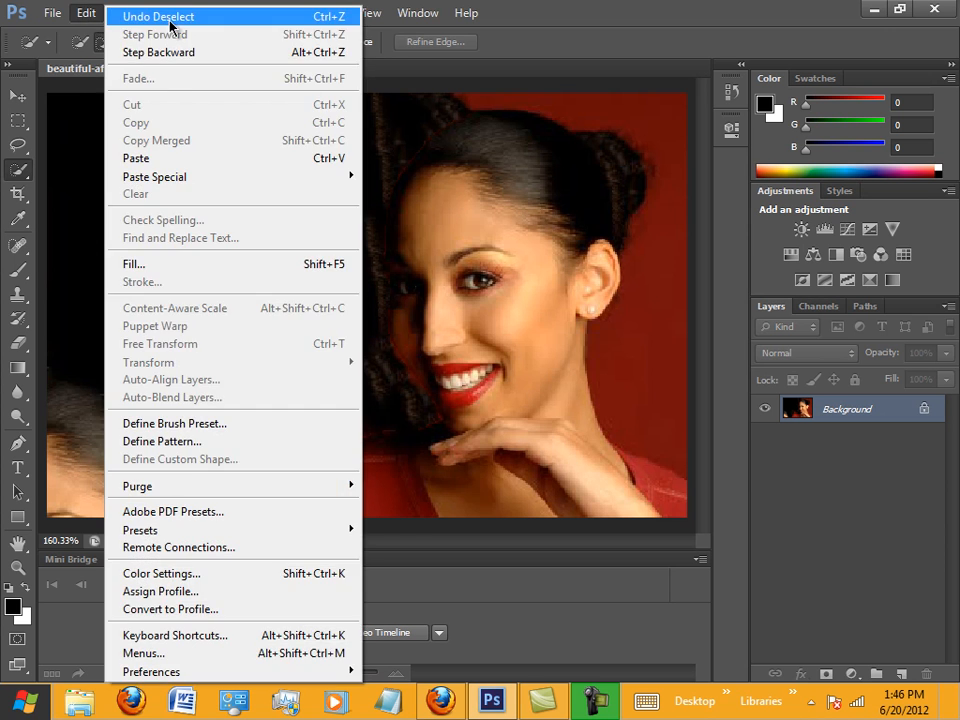
click(158, 16)
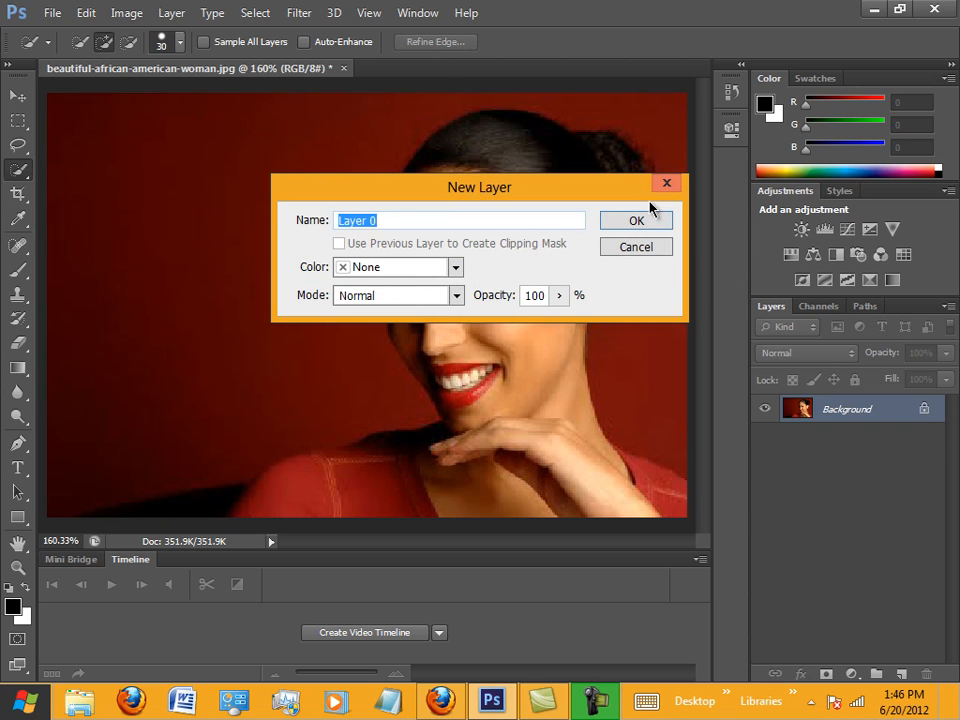
Step: Convert the background to Layer 0 and select the dark backdrop left of the woman
click(636, 220)
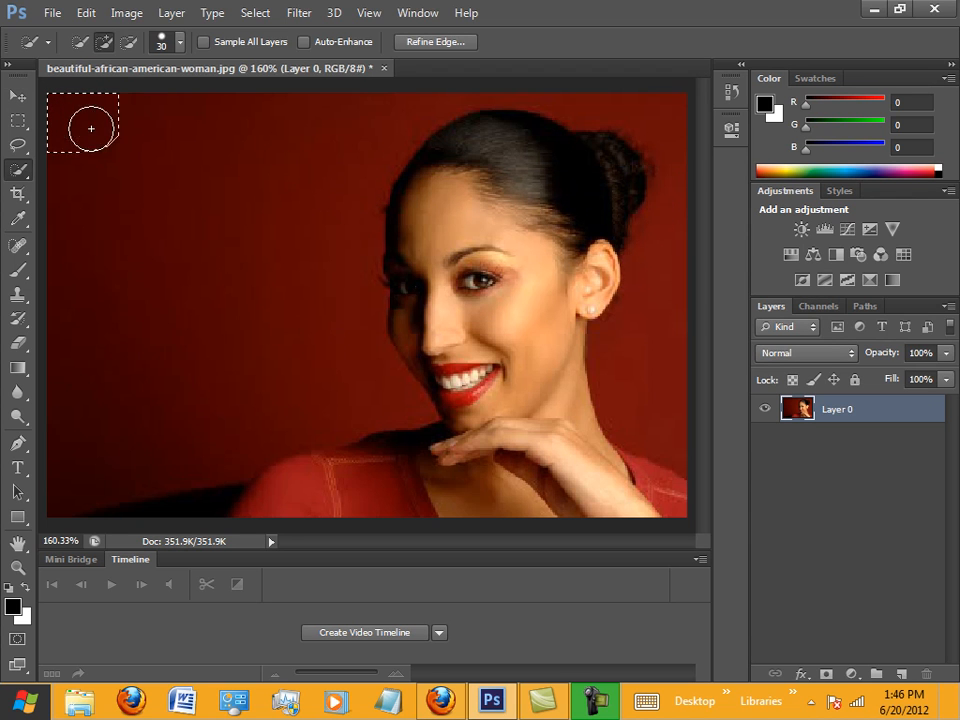
drag(91, 128, 344, 189)
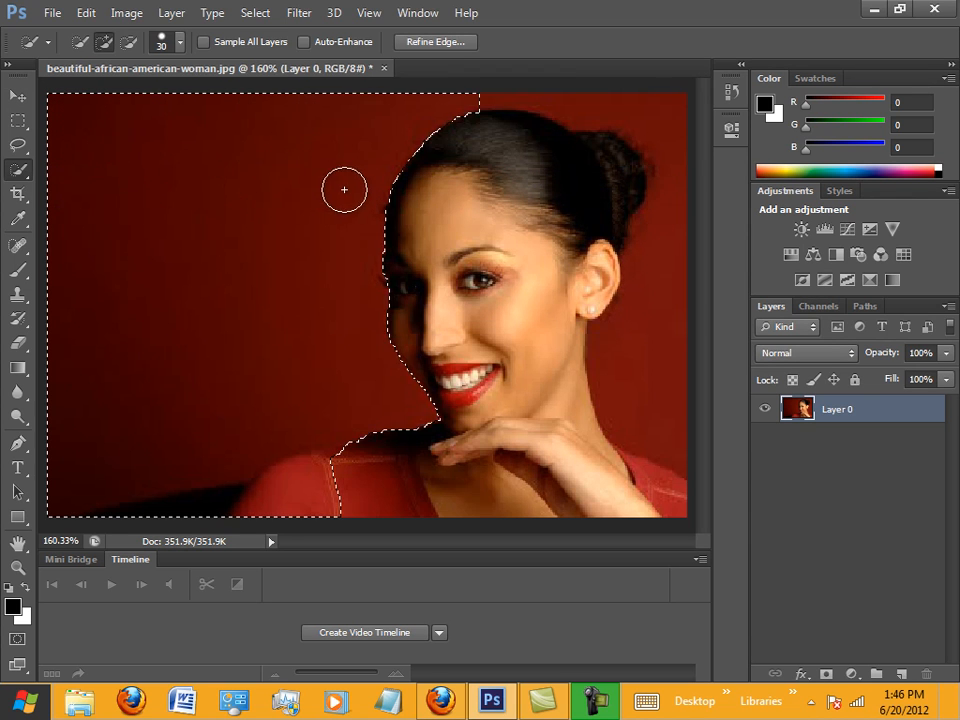
mouse_move(319, 226)
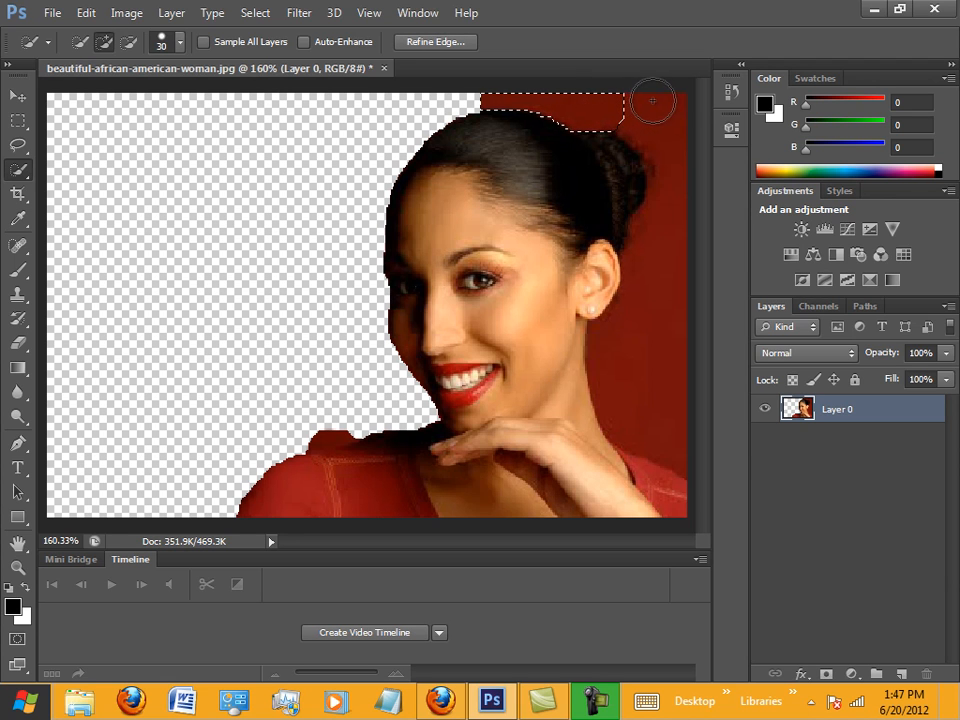
Step: Select the red background above and to the right of the woman's head
drag(653, 100, 680, 188)
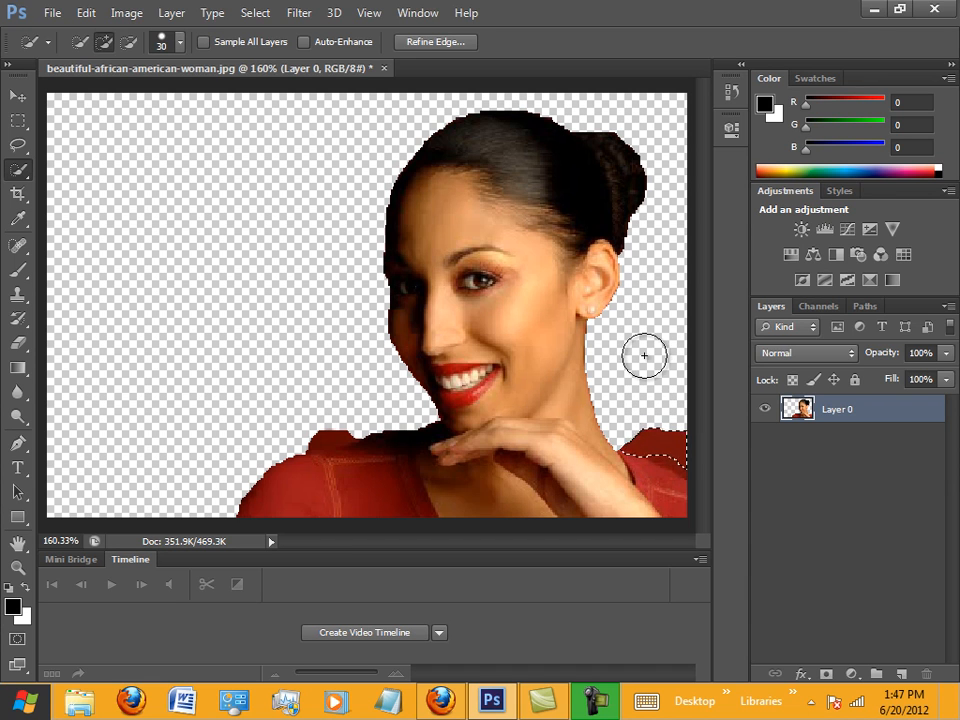
mouse_move(645, 362)
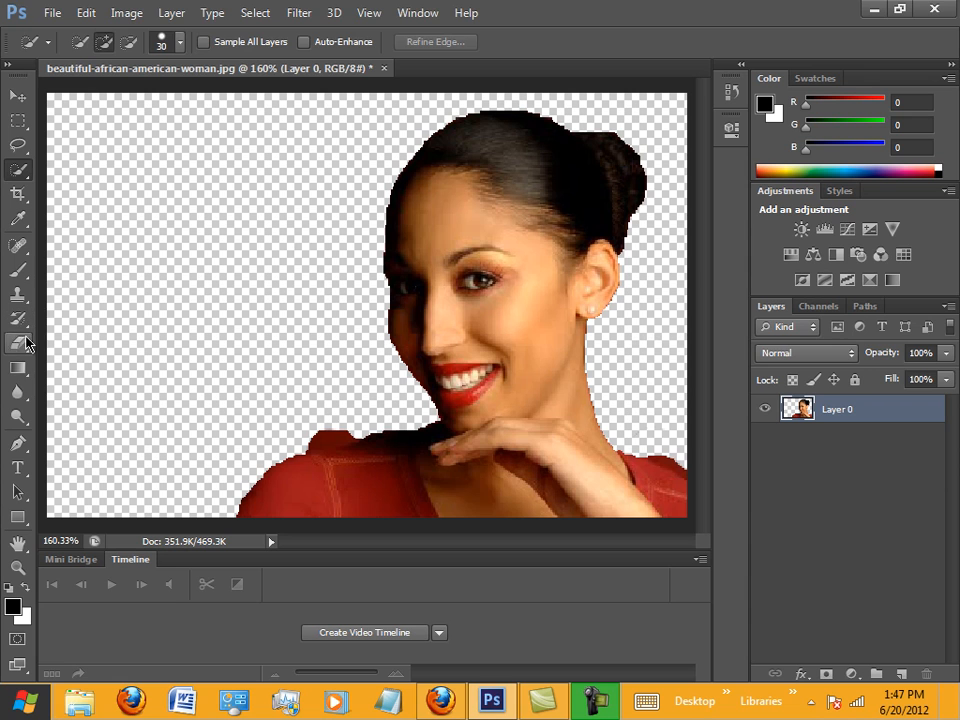
Step: Switch to the Eraser with a smaller brush size to clean stray cut-out edges
click(18, 343)
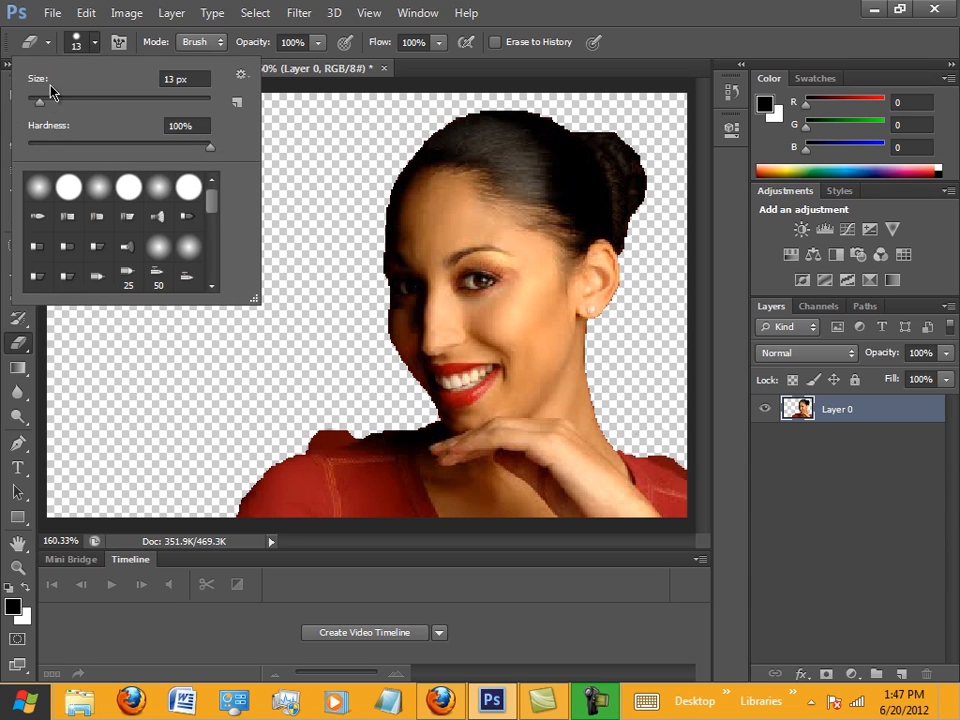
triple_click(184, 79)
text(53)
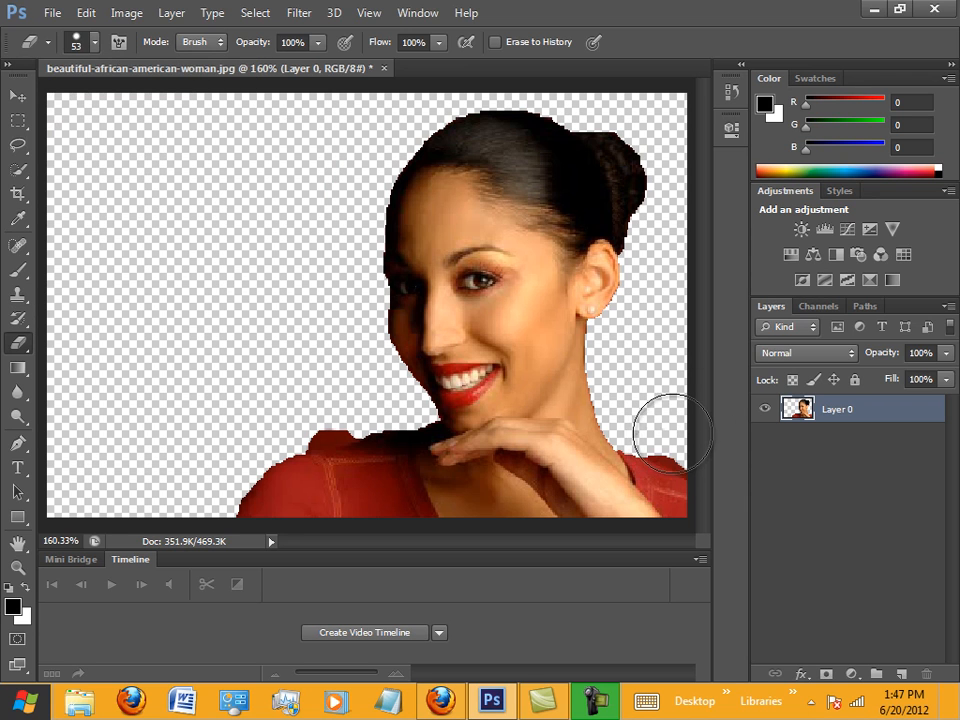
mouse_move(683, 428)
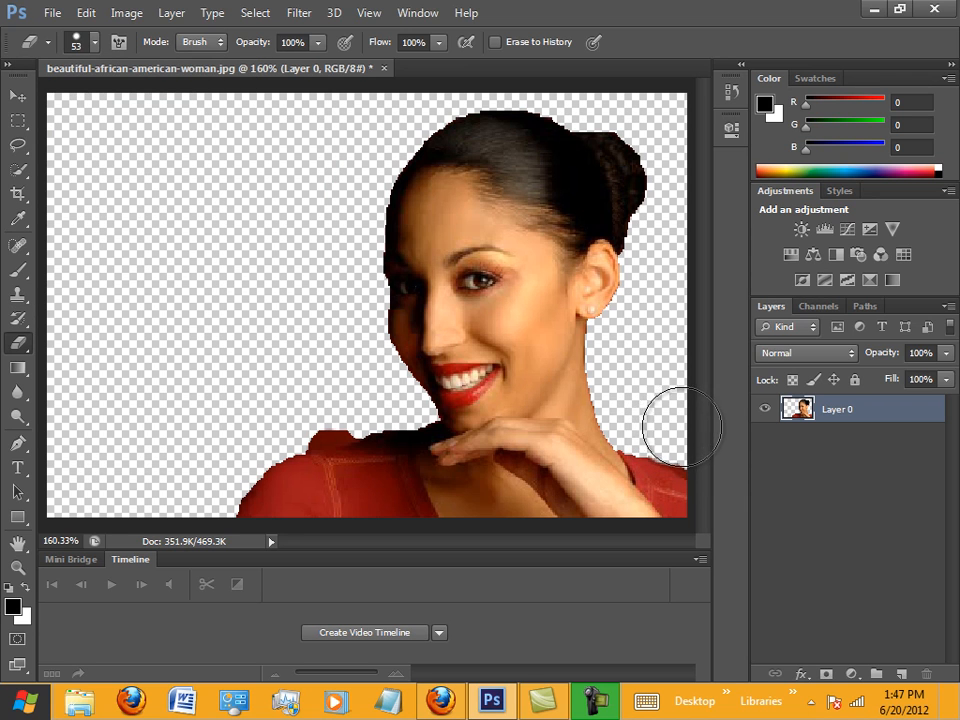
mouse_move(685, 435)
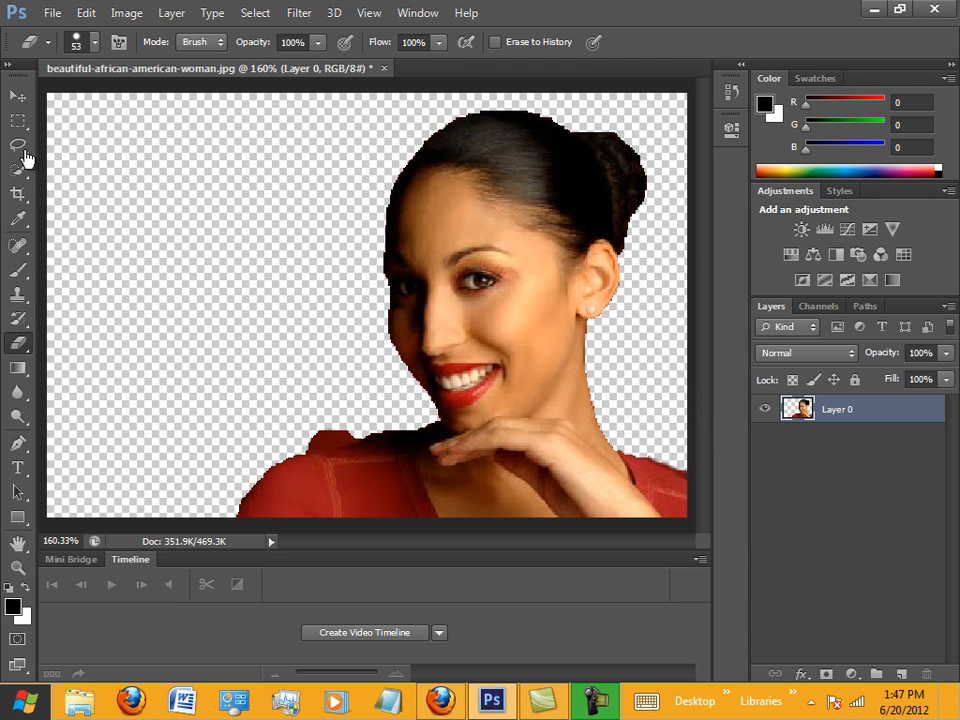
click(95, 42)
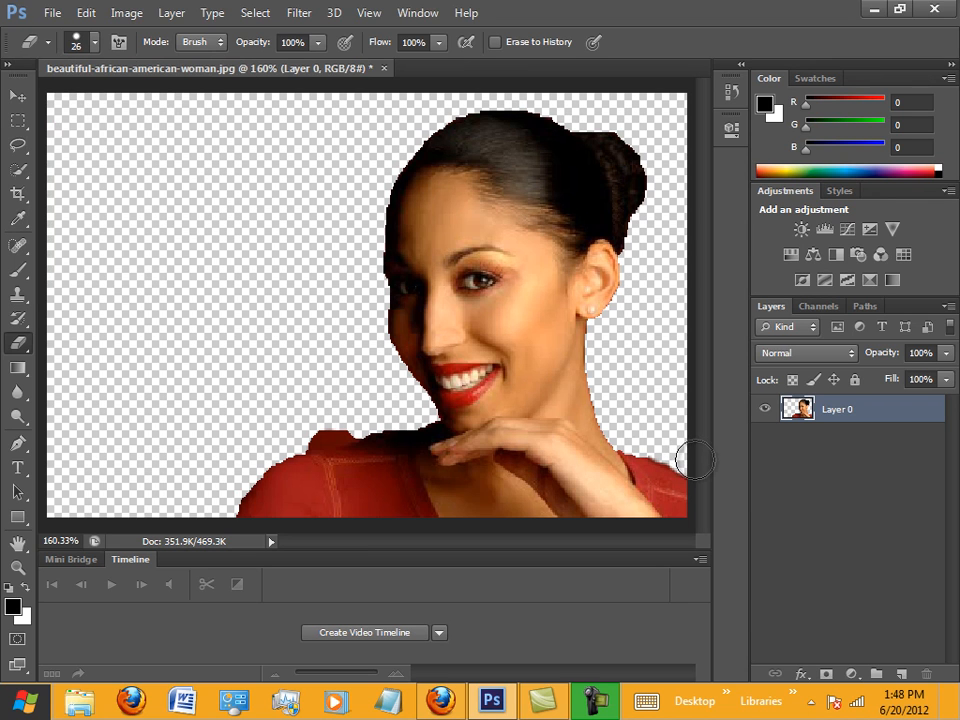
mouse_move(681, 451)
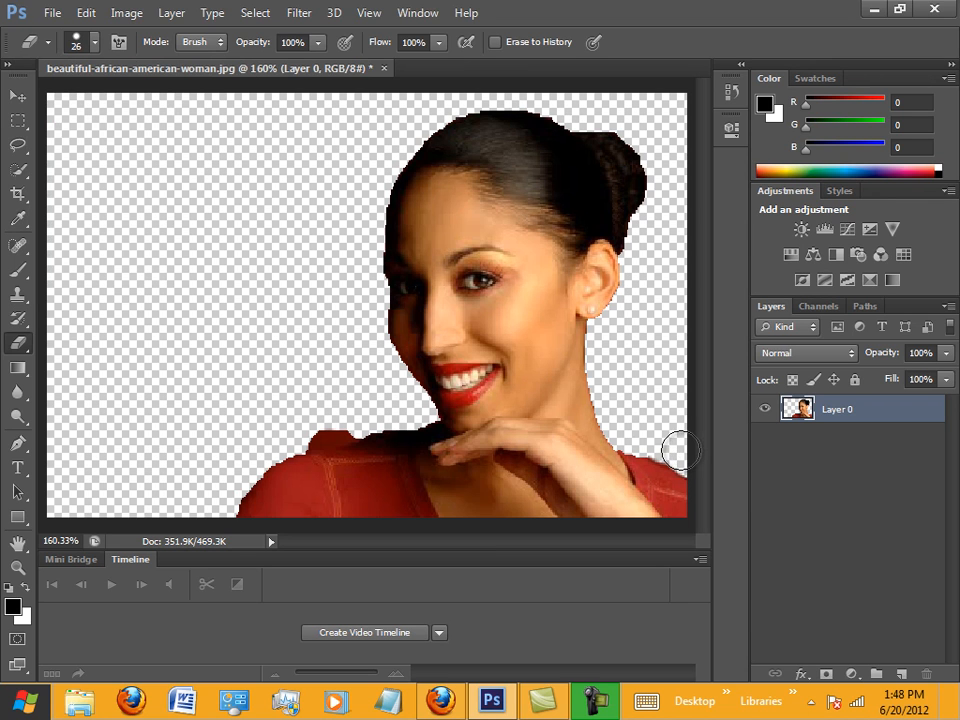
mouse_move(671, 449)
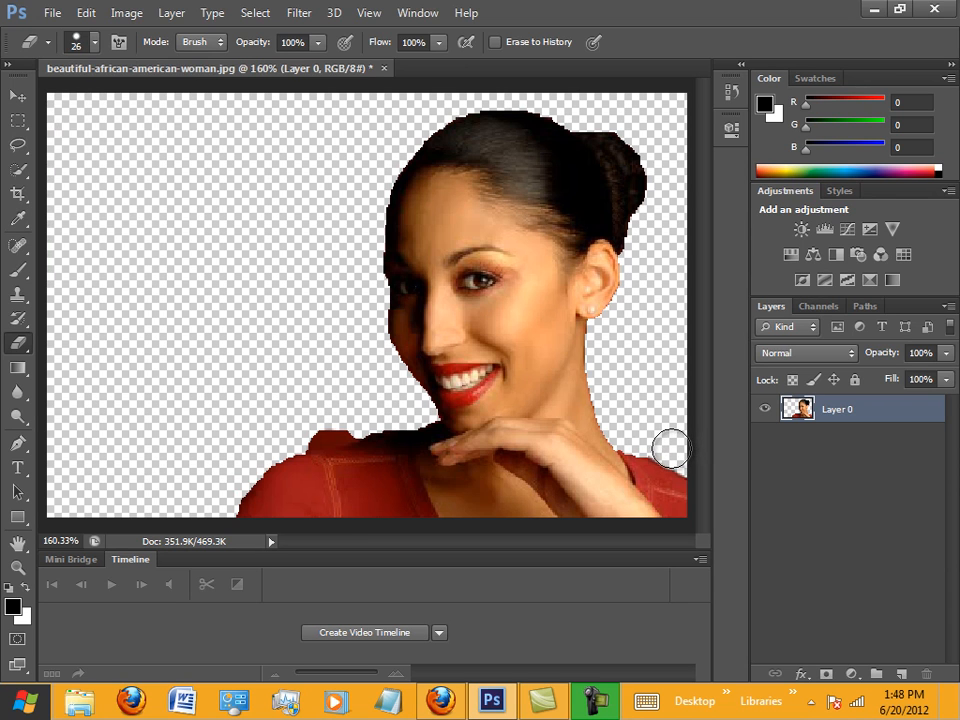
mouse_move(658, 440)
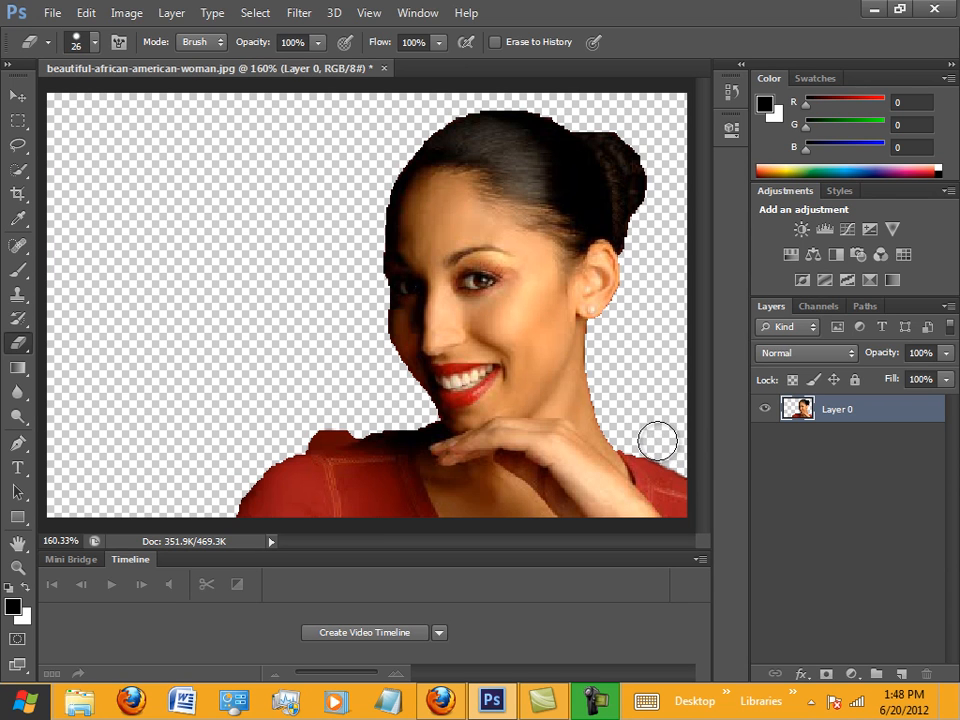
mouse_move(638, 440)
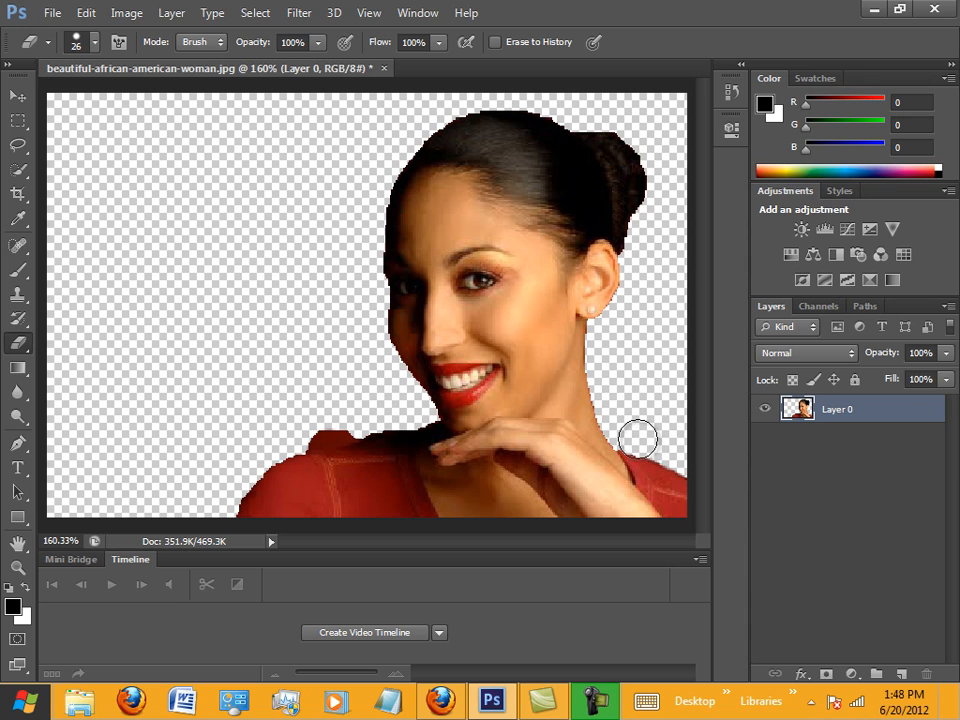
mouse_move(631, 435)
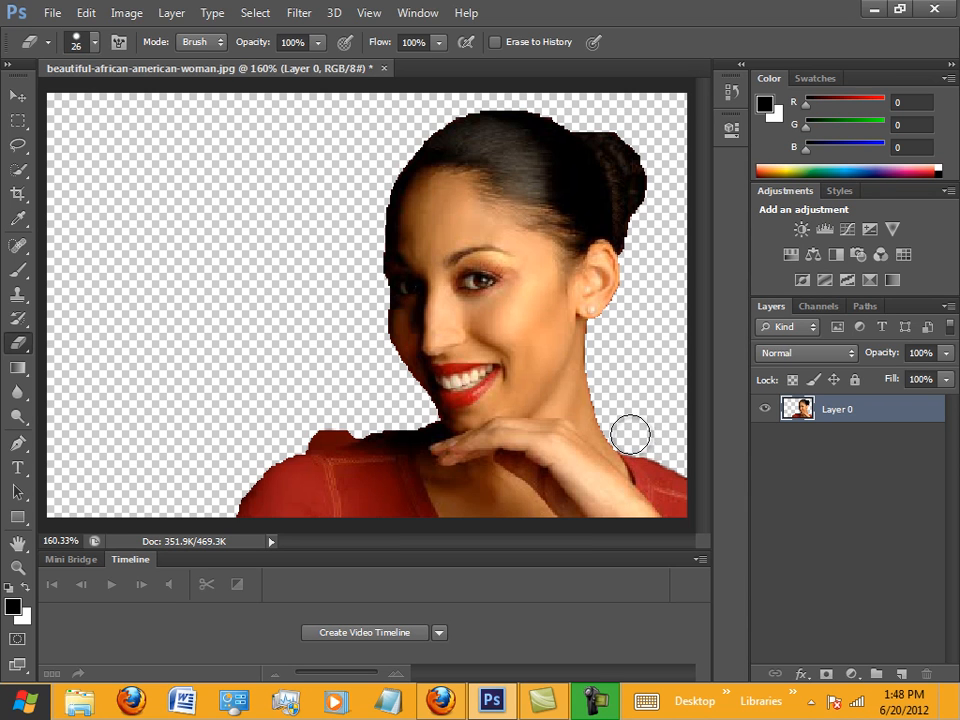
mouse_move(343, 418)
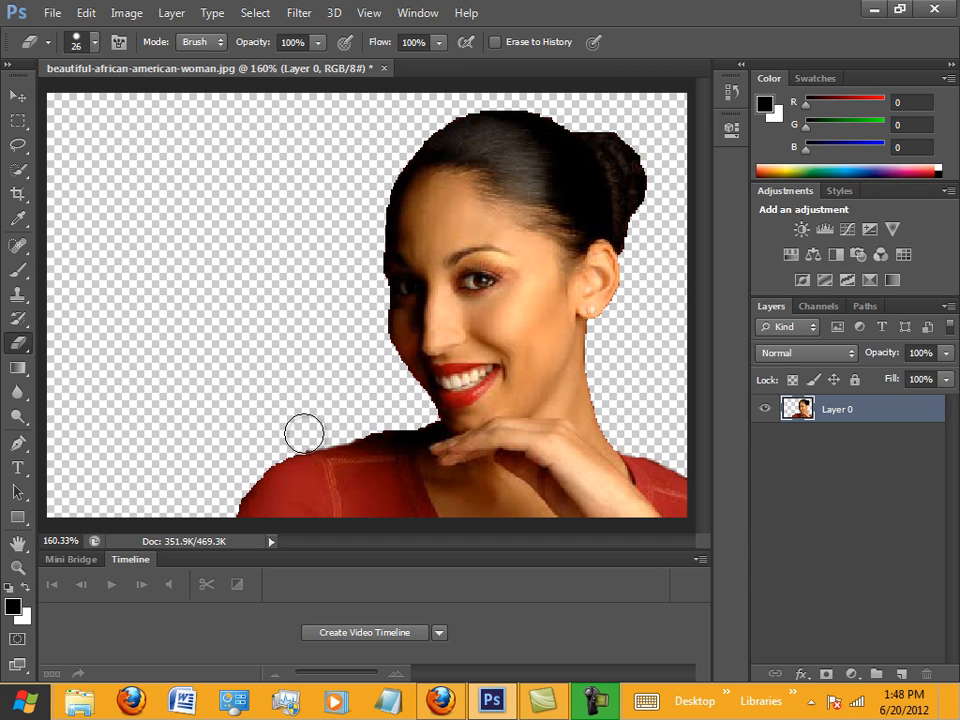
mouse_move(365, 415)
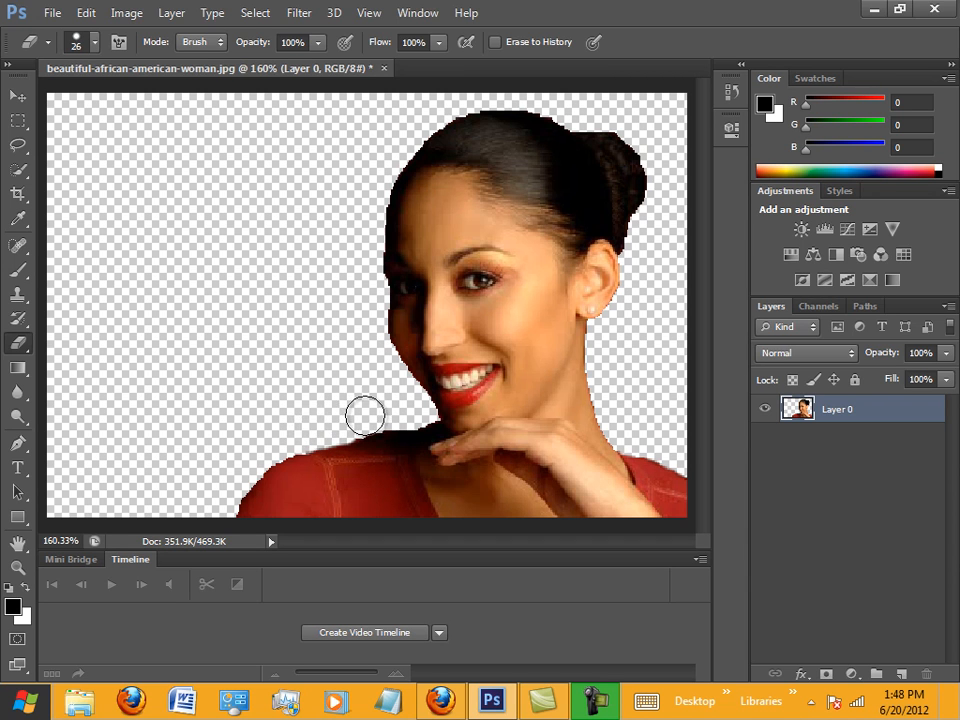
mouse_move(371, 405)
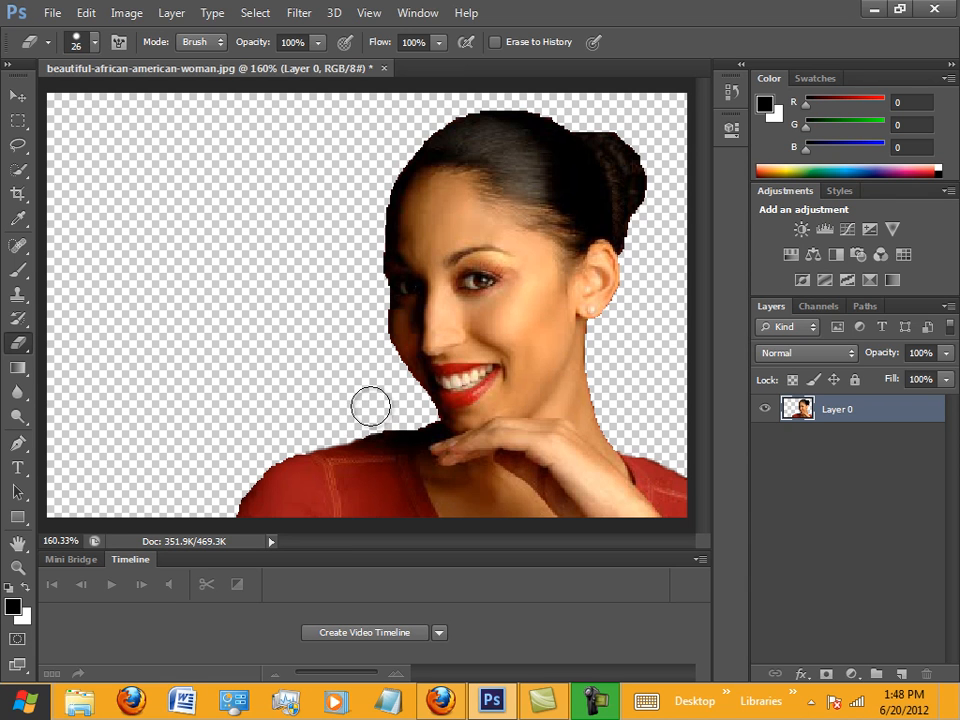
click(126, 13)
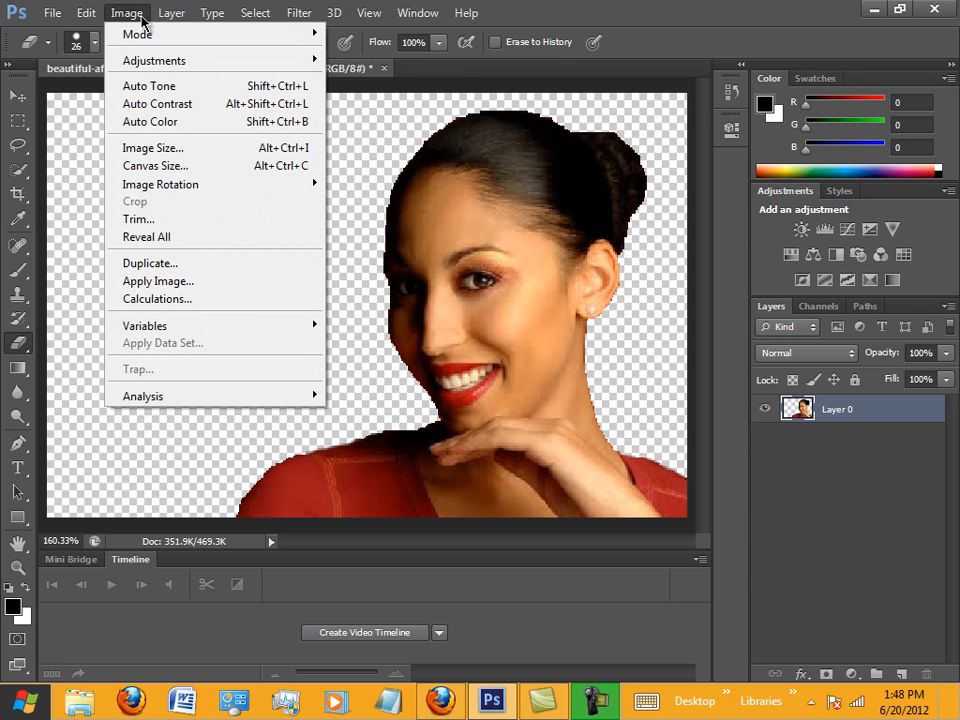
mouse_move(155, 60)
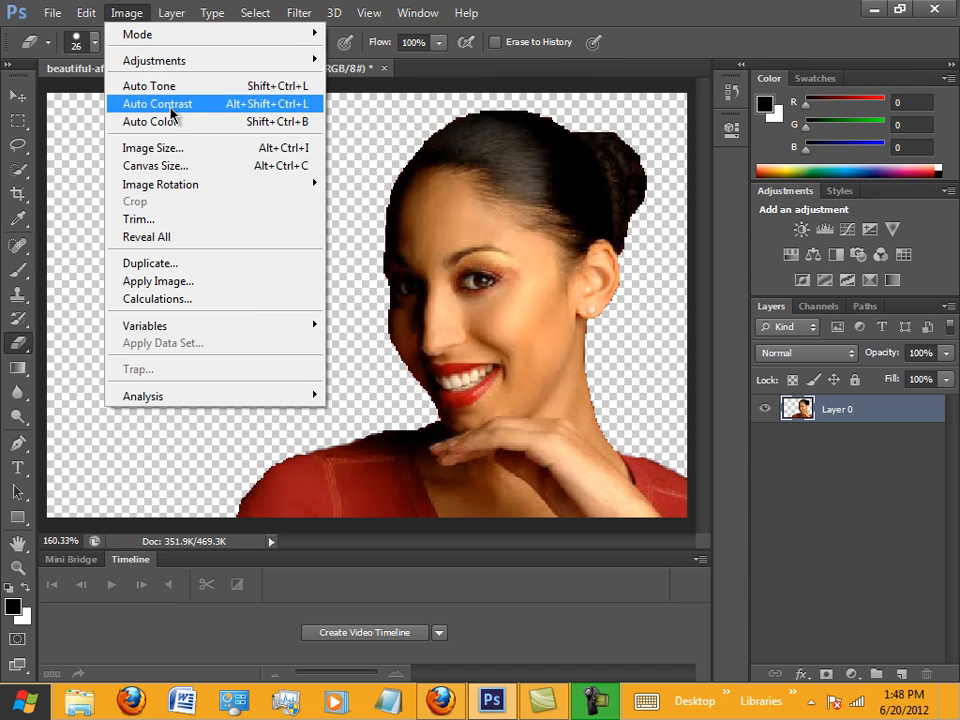
mouse_move(150, 121)
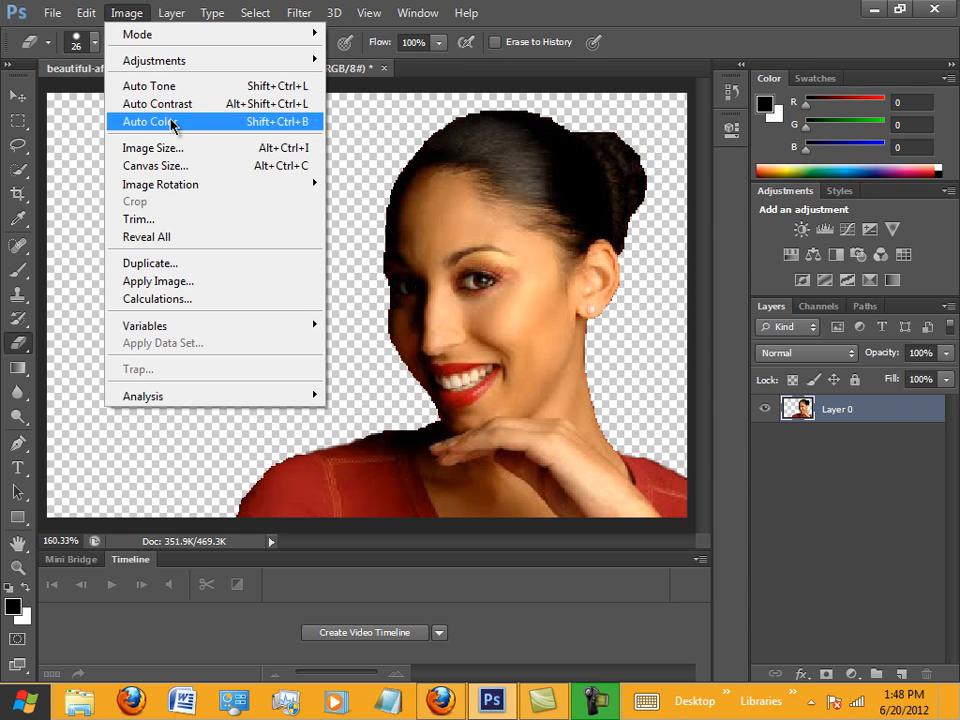
mouse_move(160, 184)
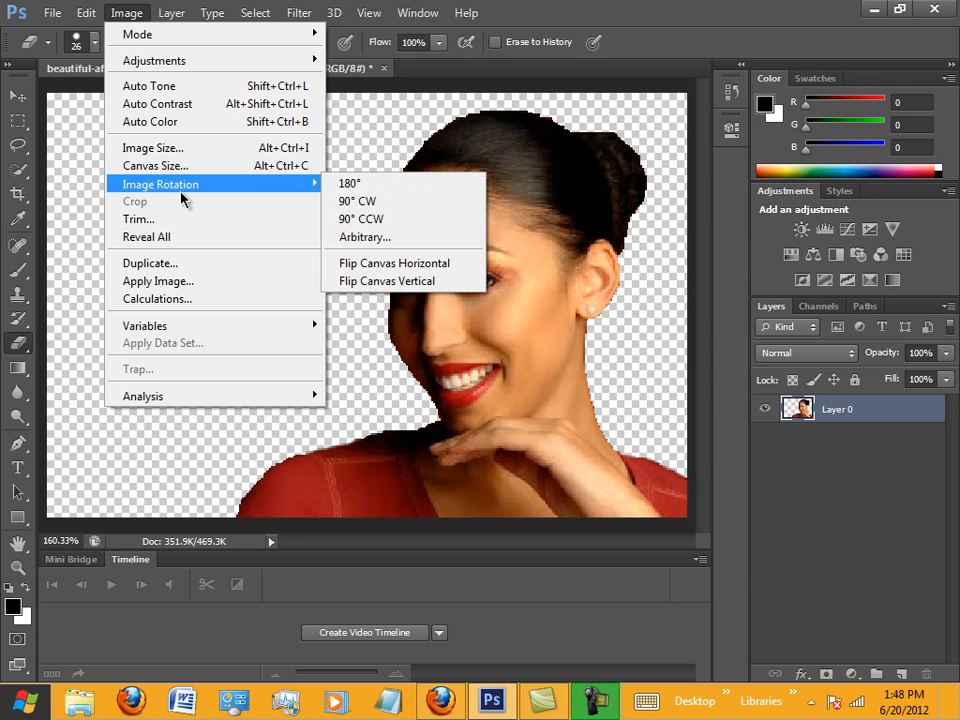
mouse_move(138, 219)
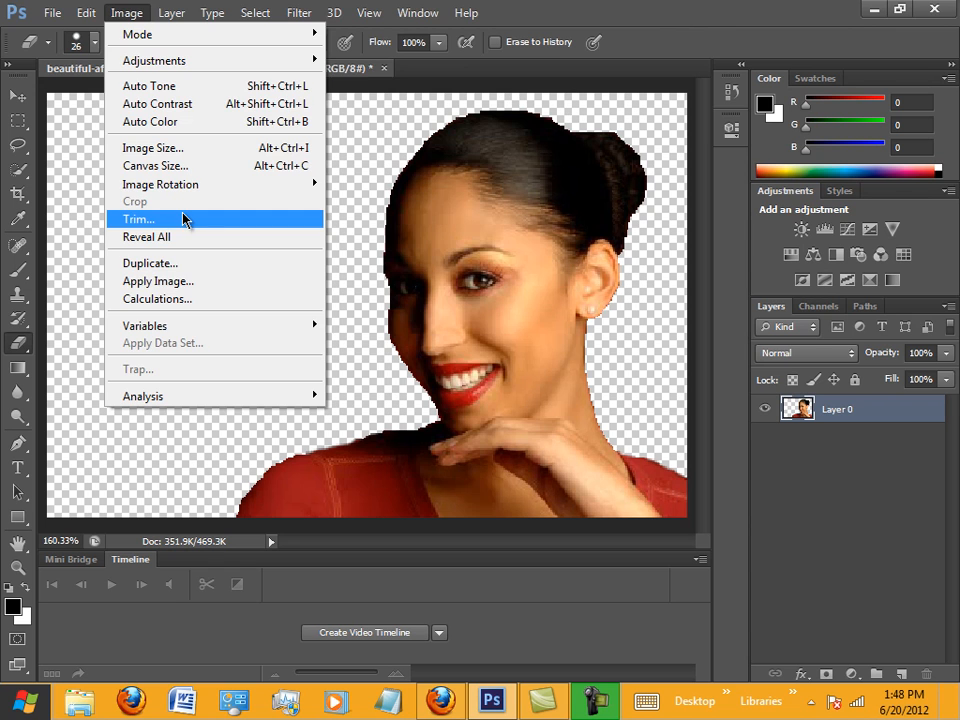
mouse_move(145, 18)
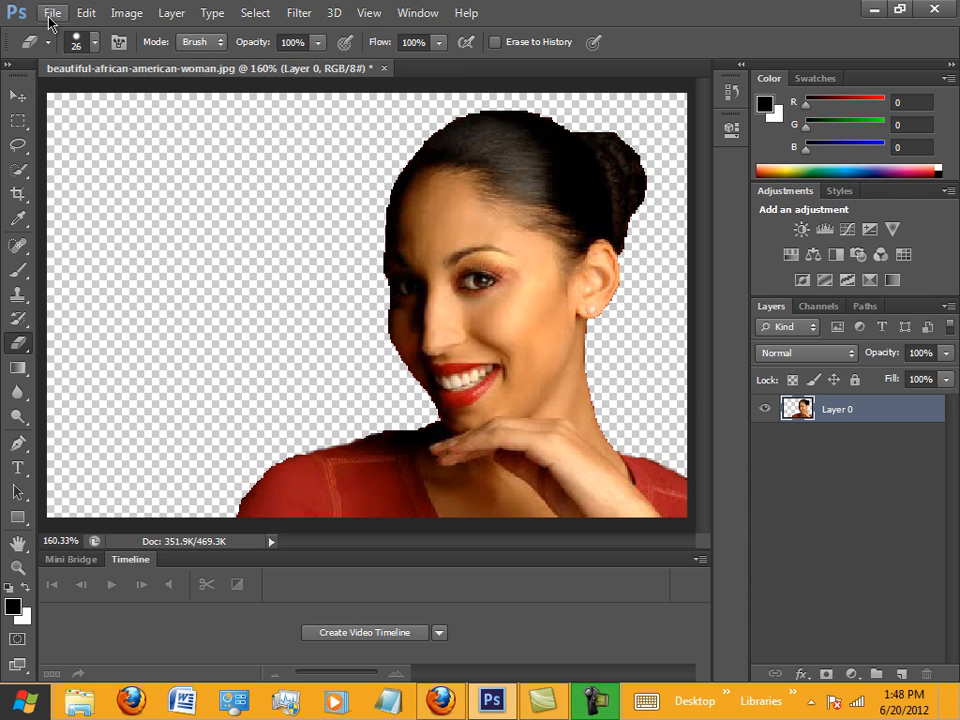
Step: Save the cut-out as a PNG copy, beautiful-african-american-woman.png, in My Pictures
click(52, 13)
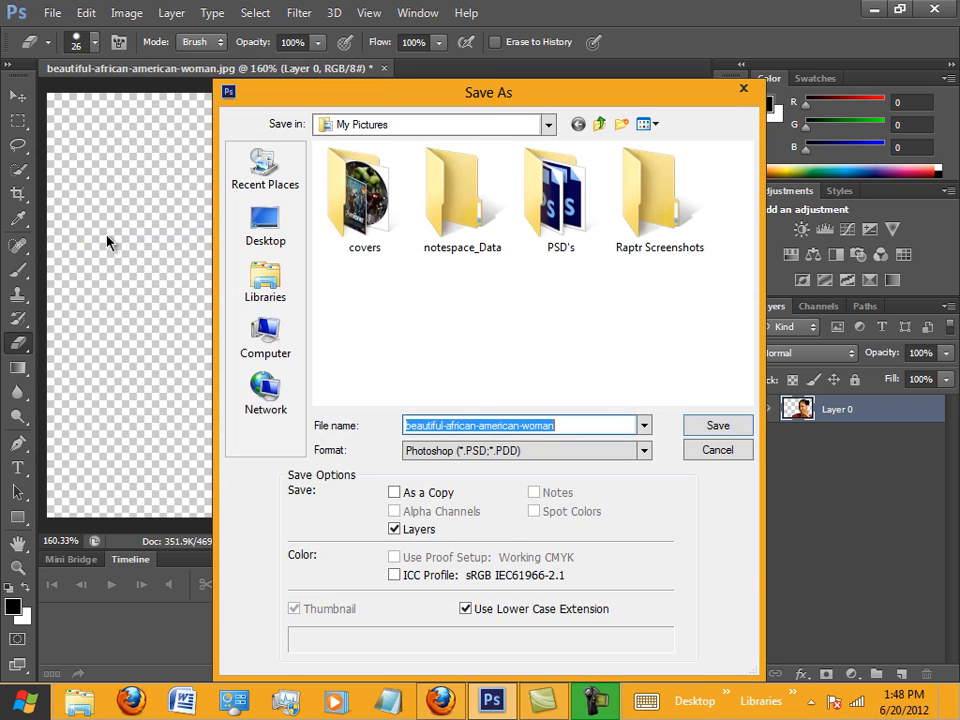
mouse_move(650, 448)
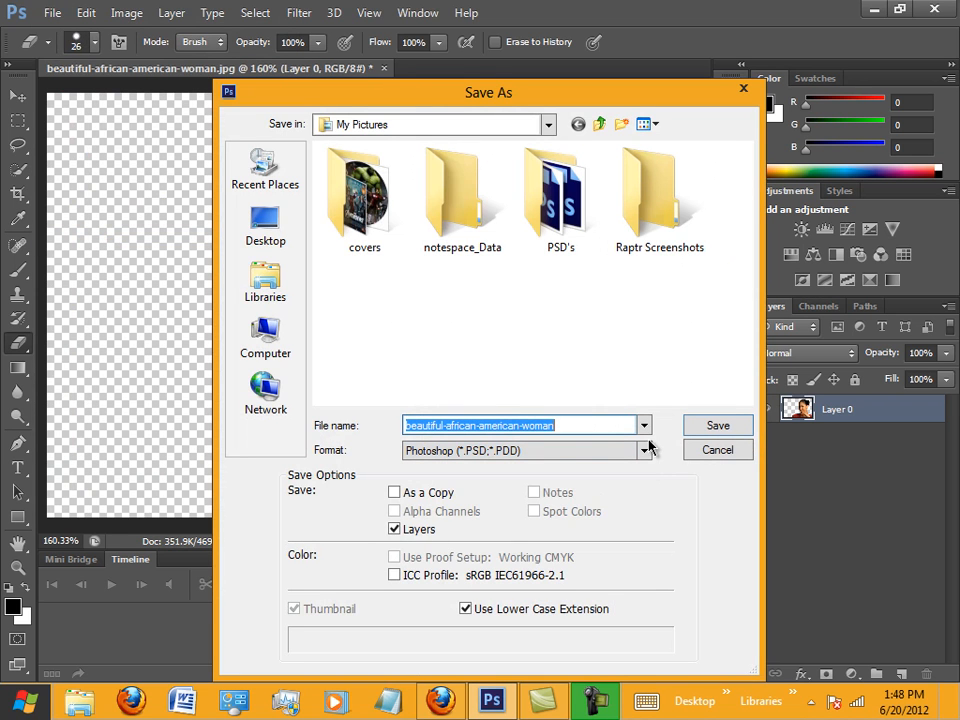
click(642, 450)
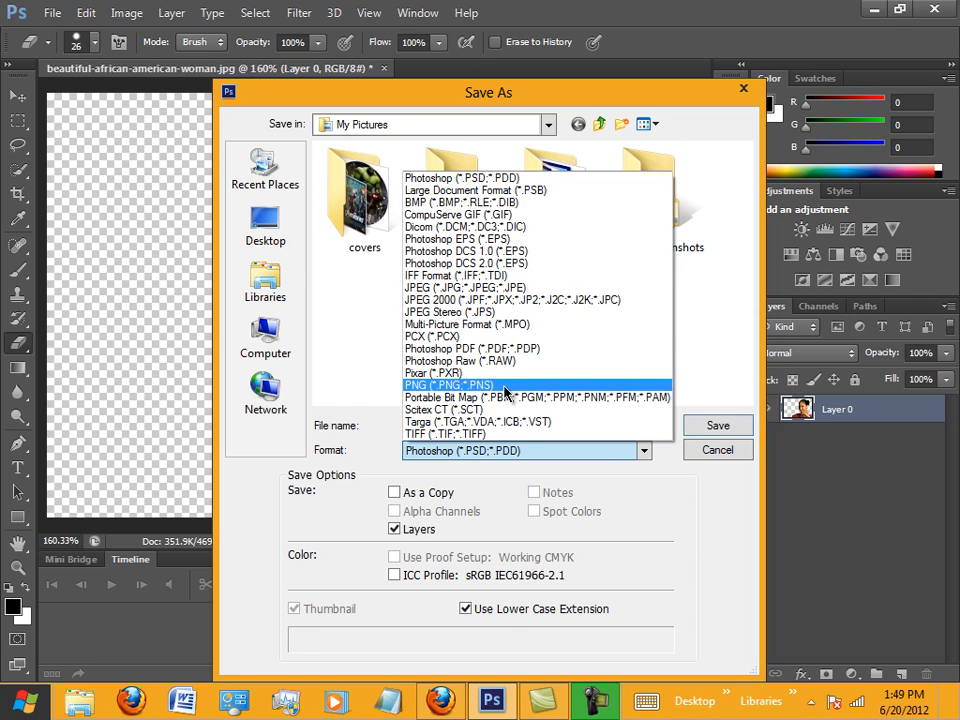
click(448, 385)
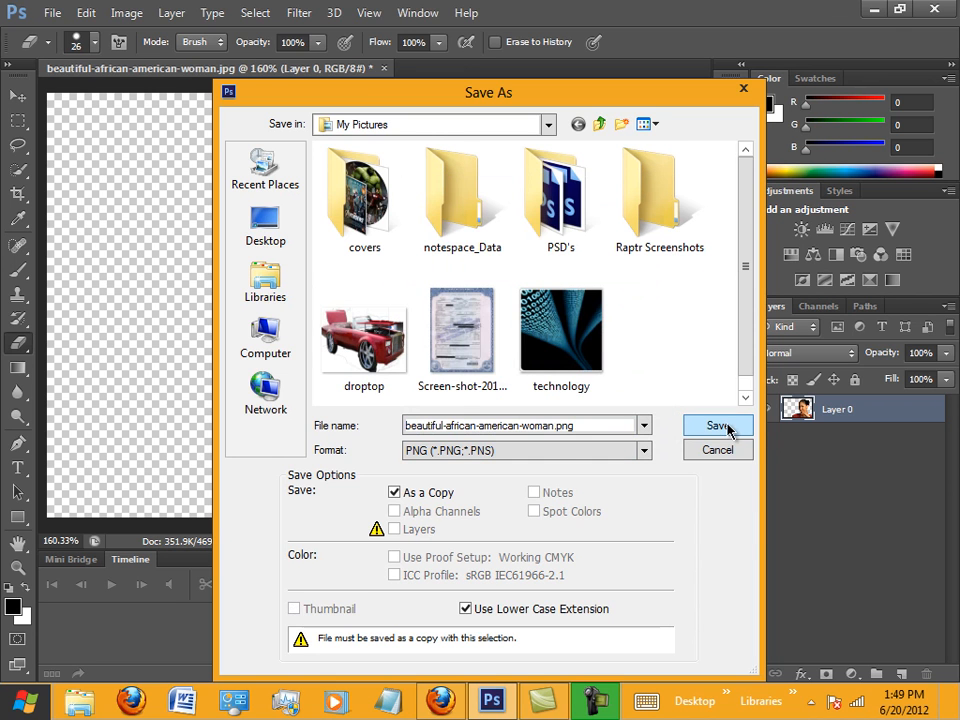
click(718, 425)
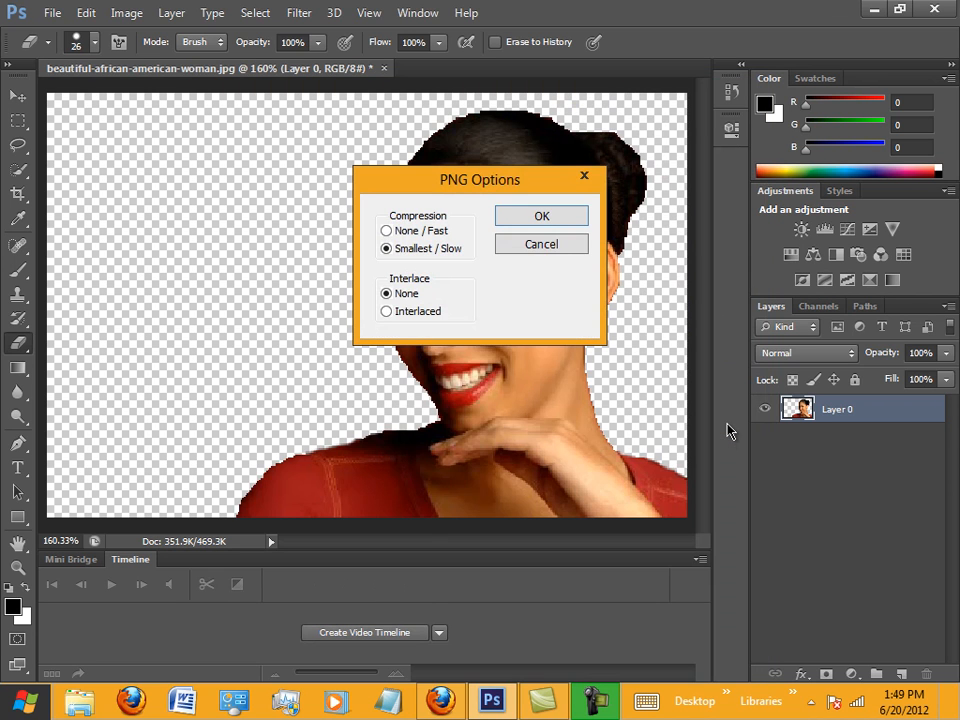
click(541, 216)
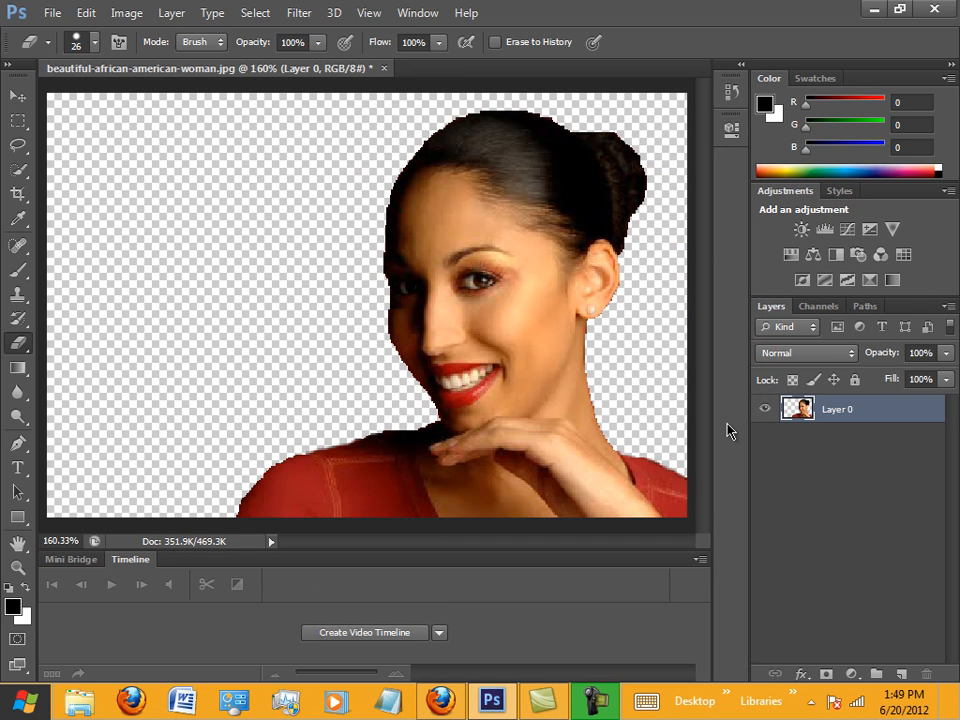
mouse_move(395, 80)
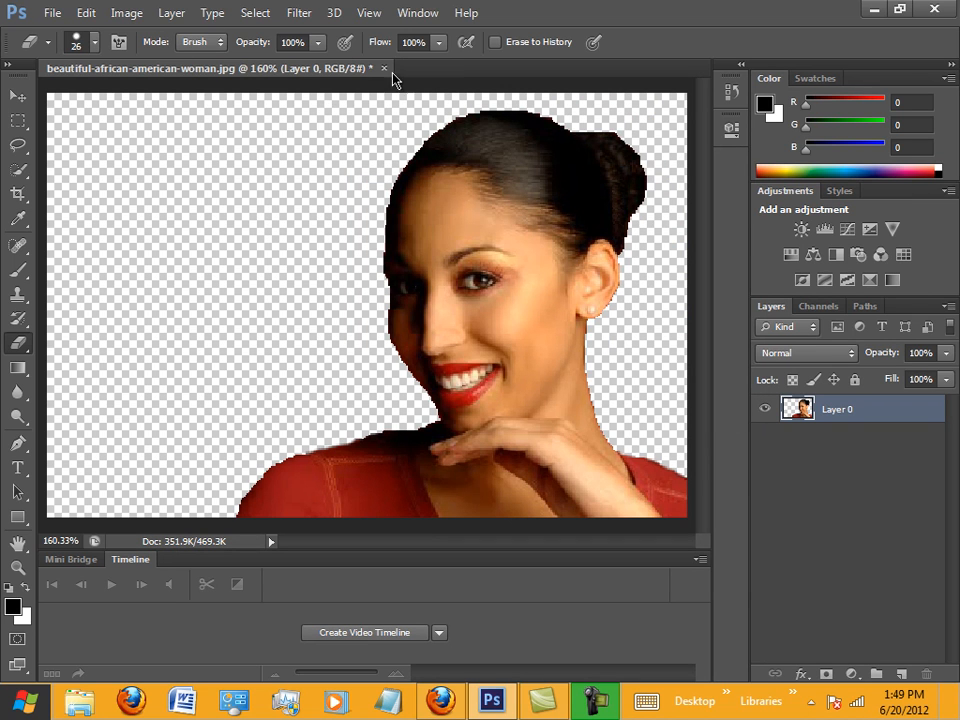
click(384, 68)
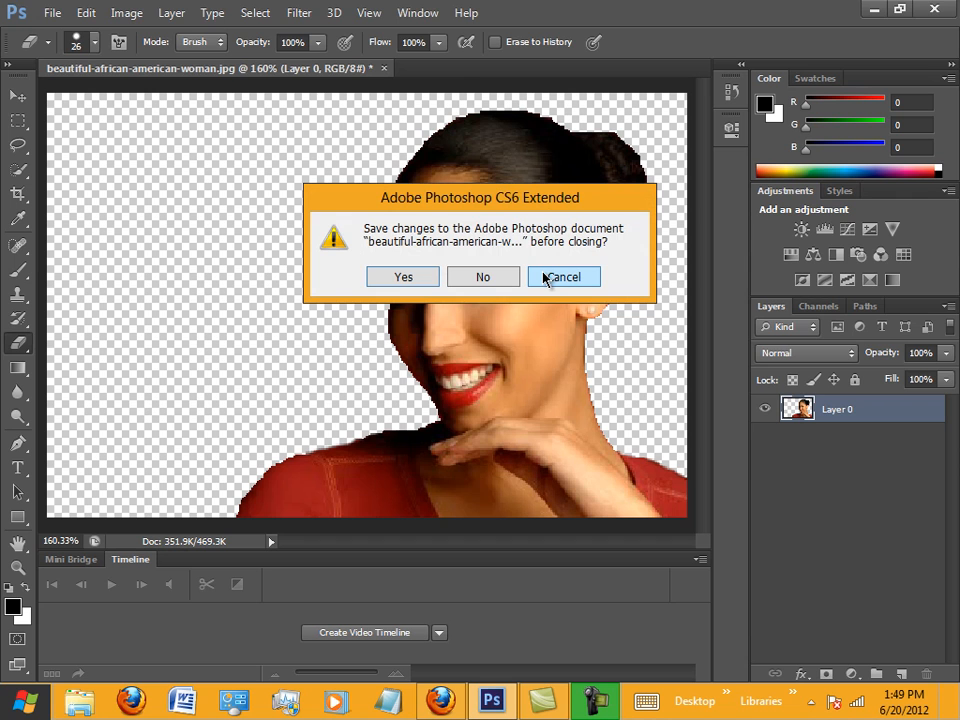
mouse_move(545, 282)
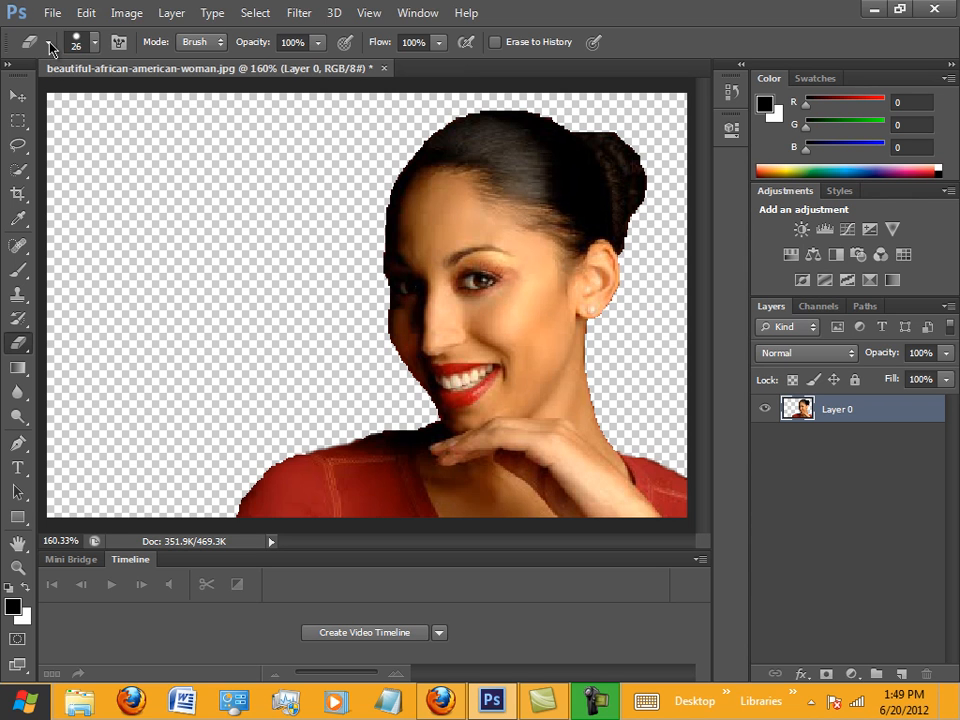
Step: Resave the cut-out as PNG, replacing the existing file, then close the document
click(52, 13)
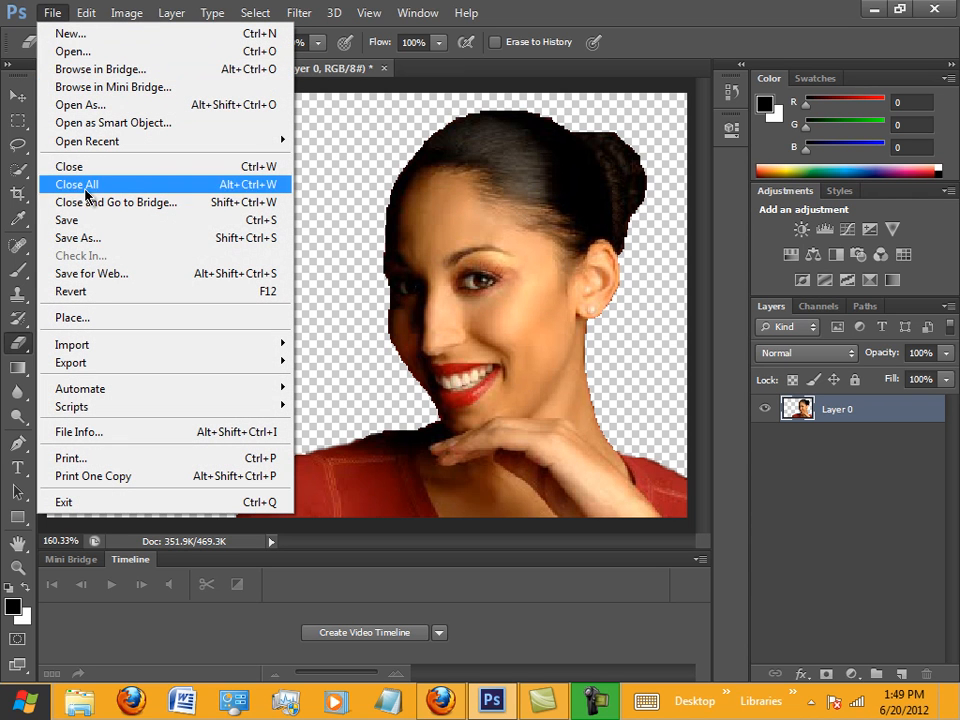
click(77, 237)
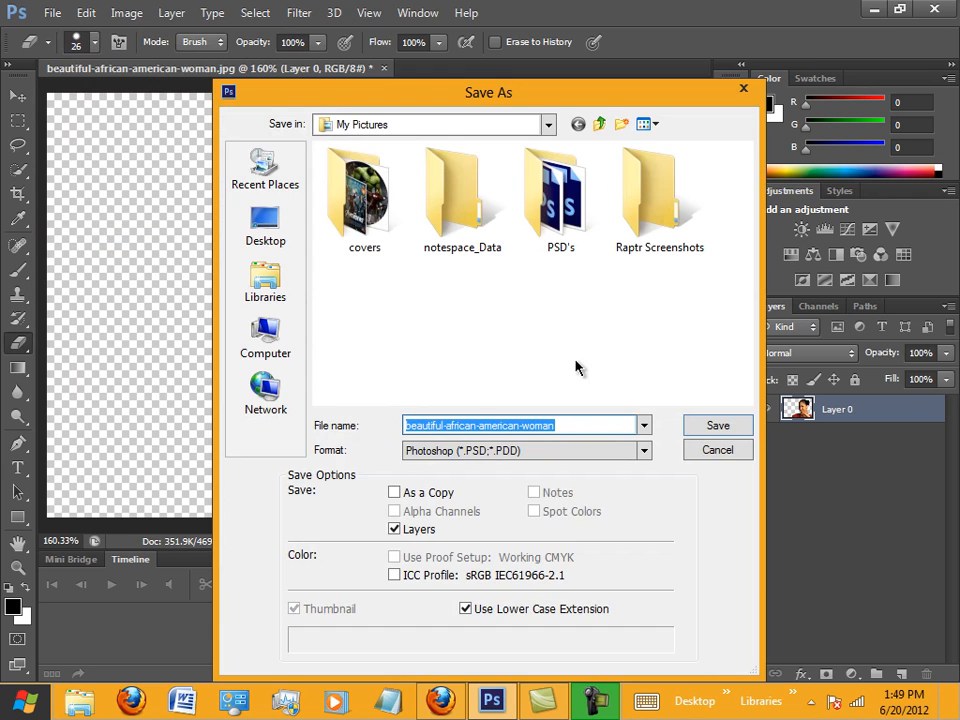
click(643, 450)
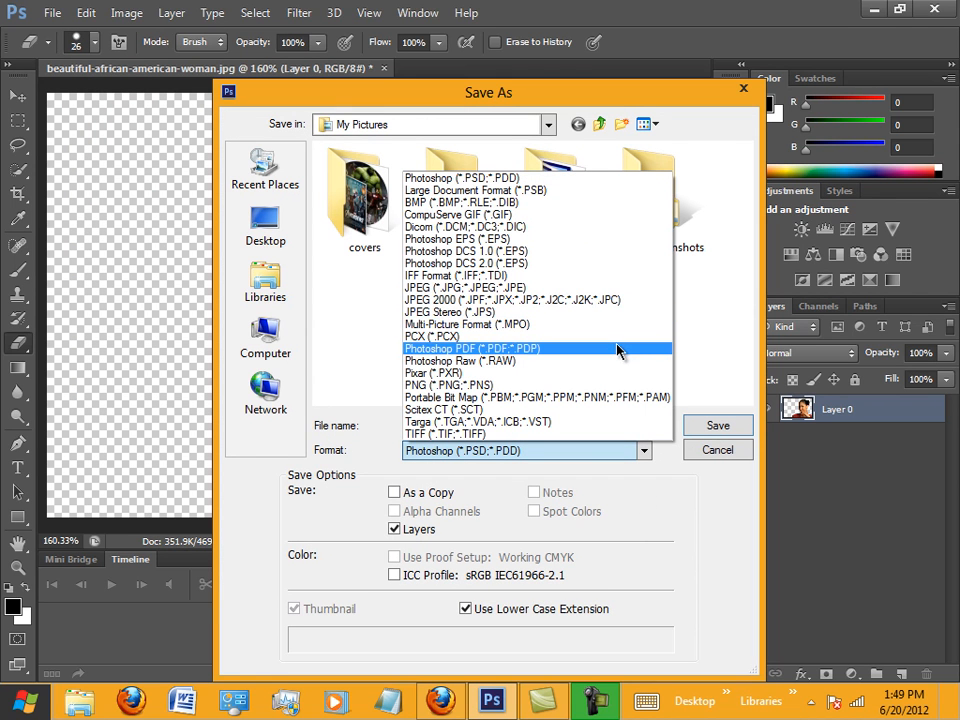
click(448, 385)
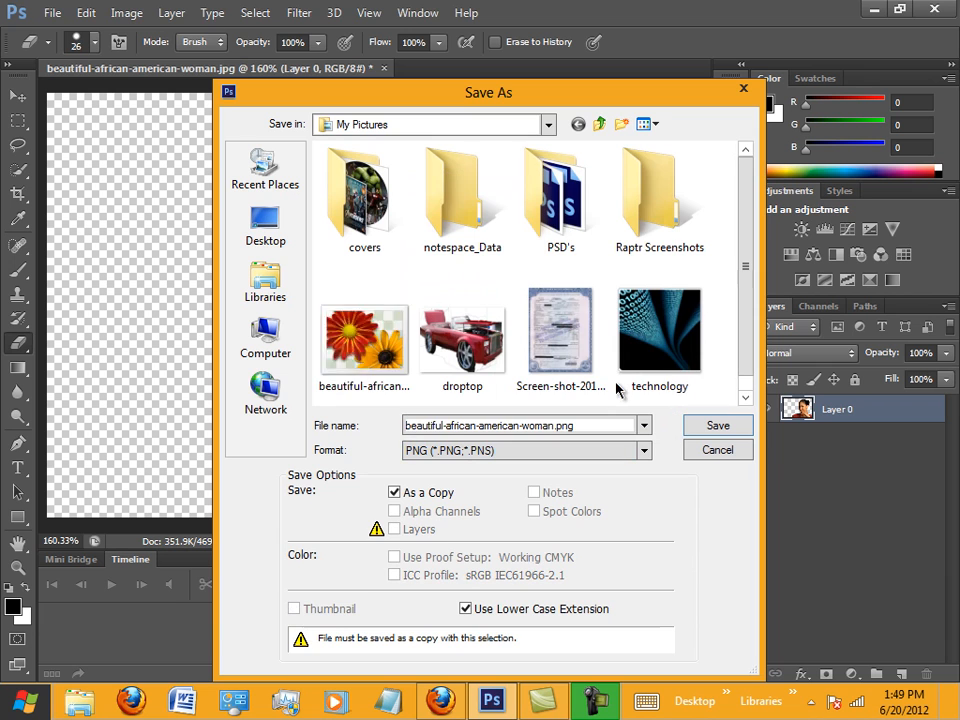
click(364, 335)
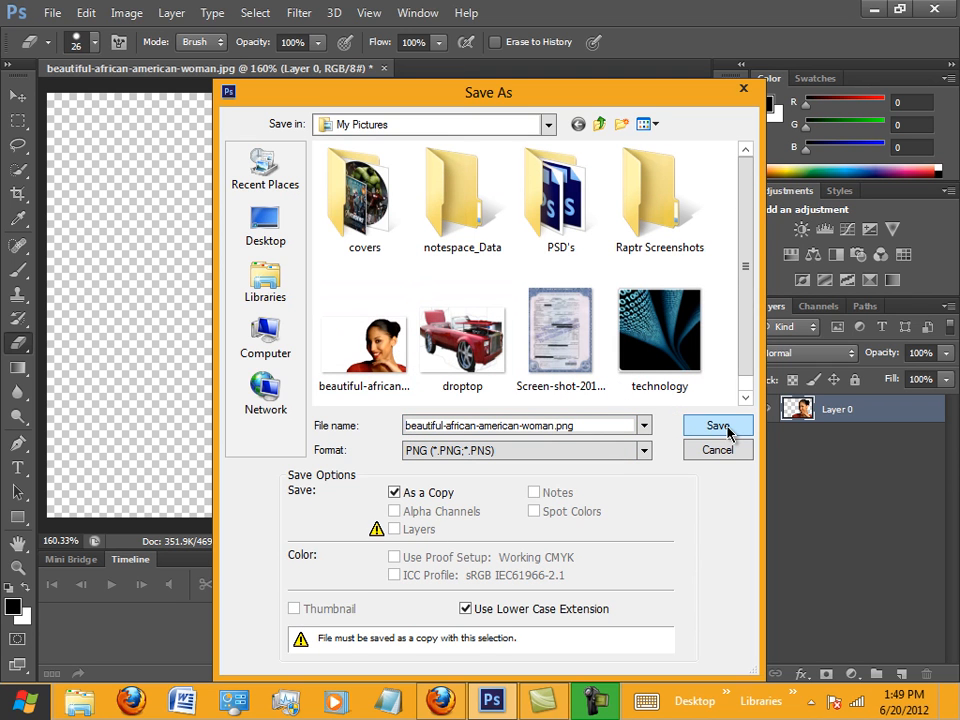
click(718, 425)
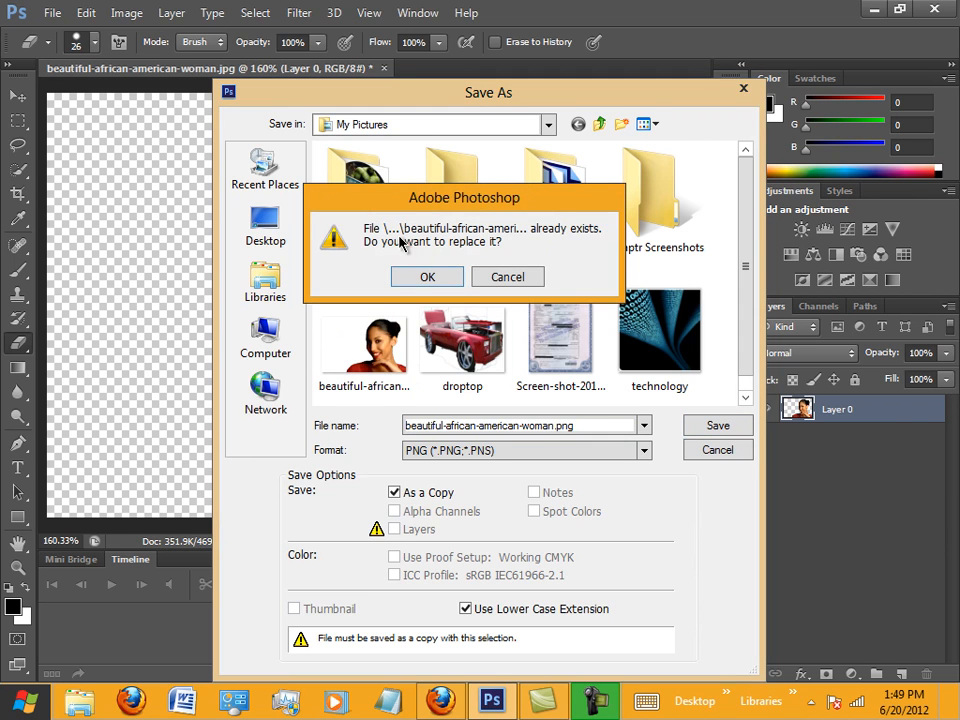
click(427, 277)
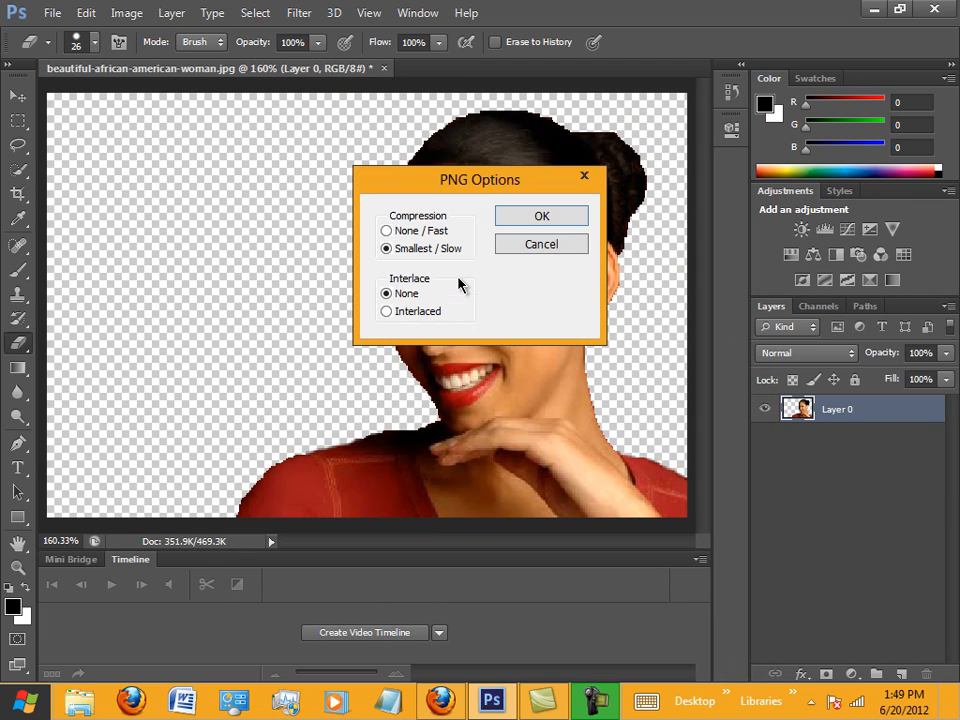
click(542, 216)
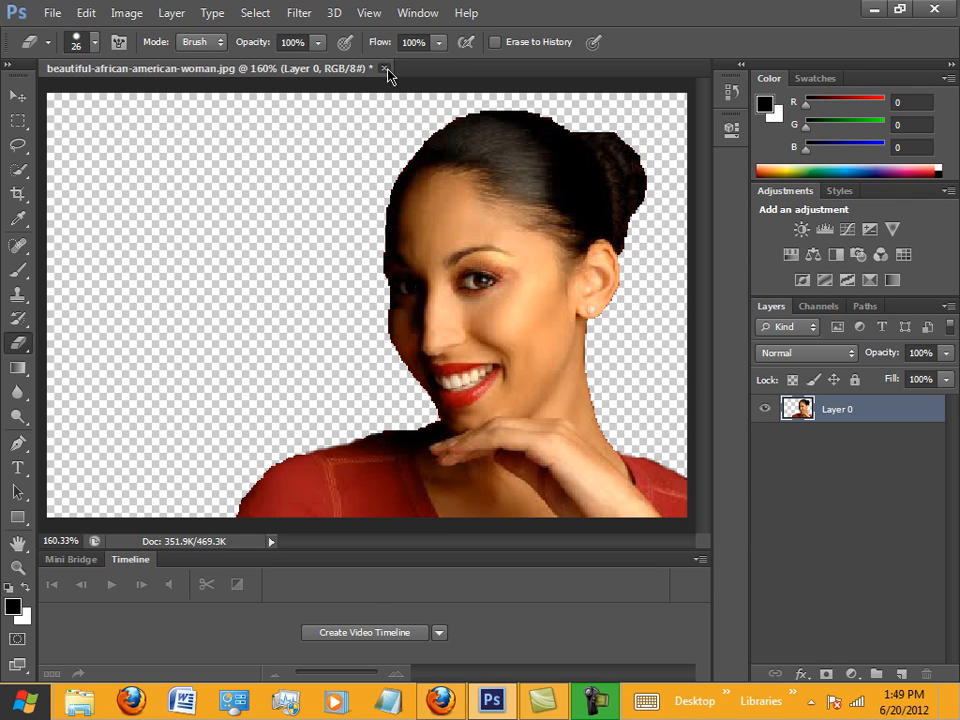
click(385, 68)
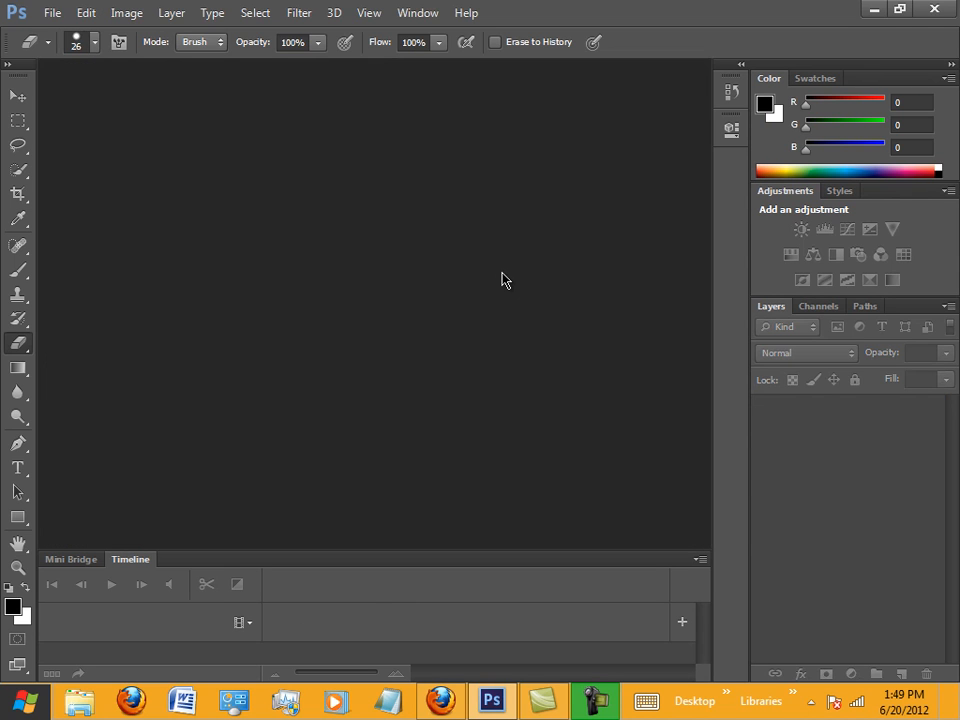
mouse_move(407, 624)
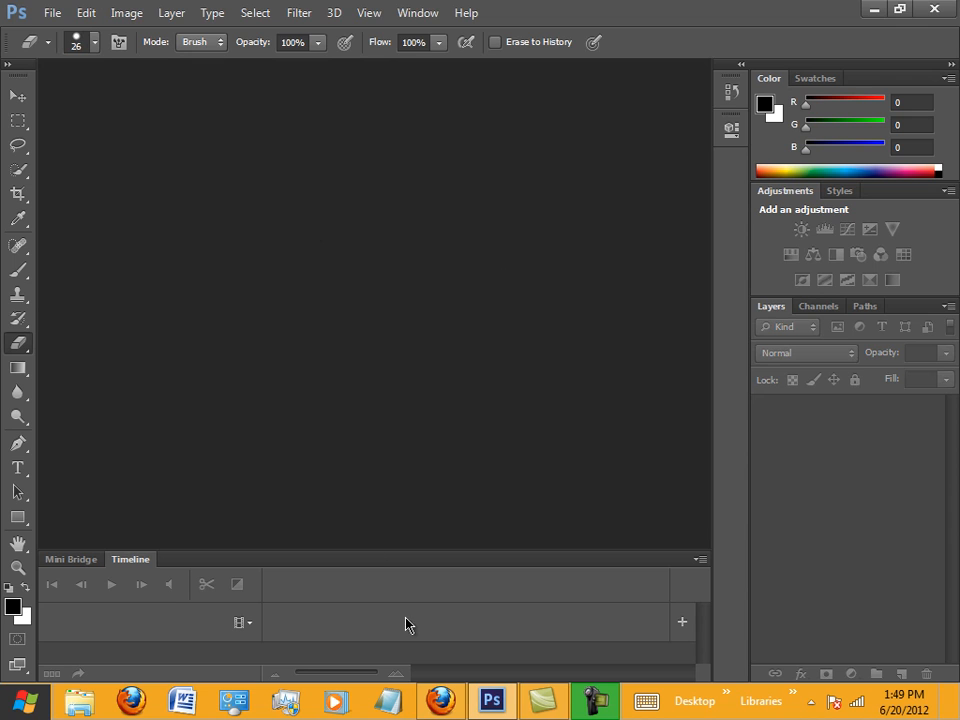
Step: Go back three pages in Firefox to the Google homepage and open Google Images
click(440, 700)
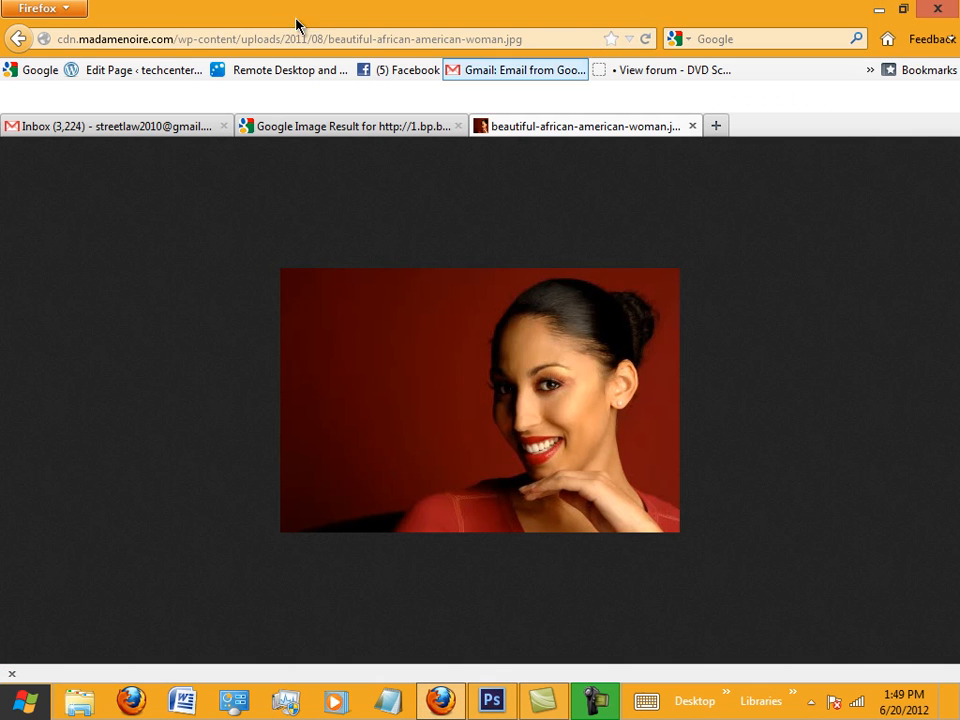
click(18, 39)
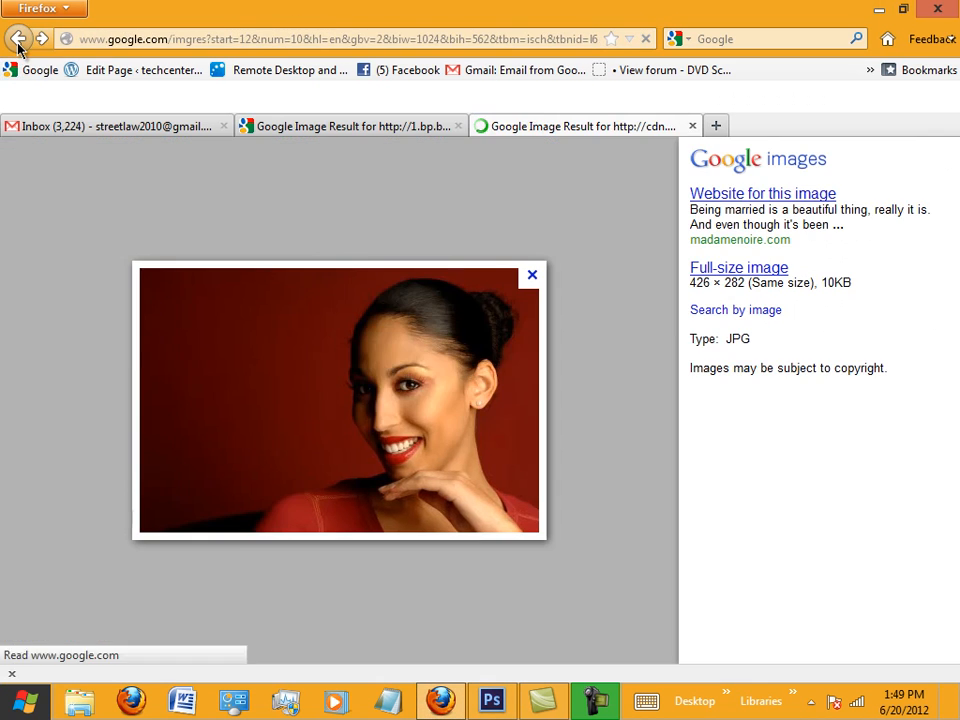
click(18, 39)
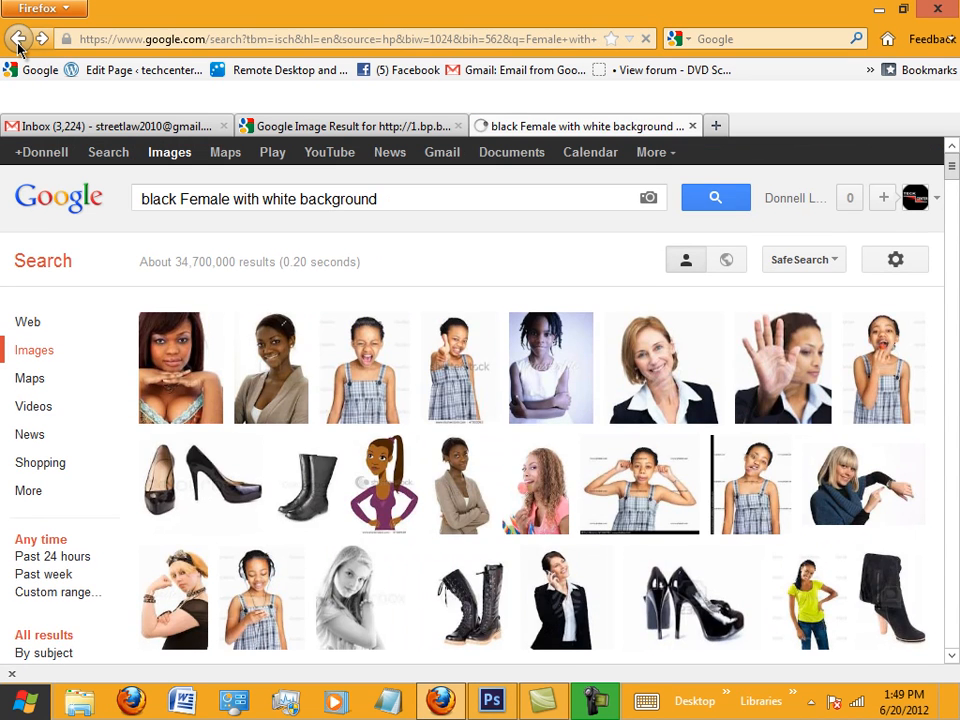
click(18, 39)
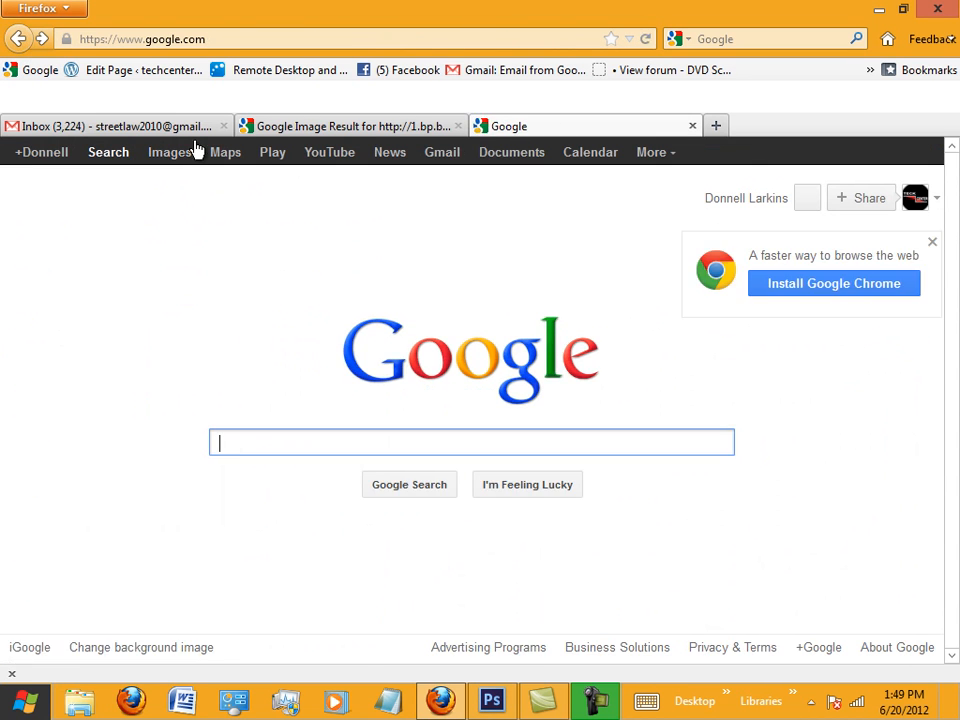
click(169, 152)
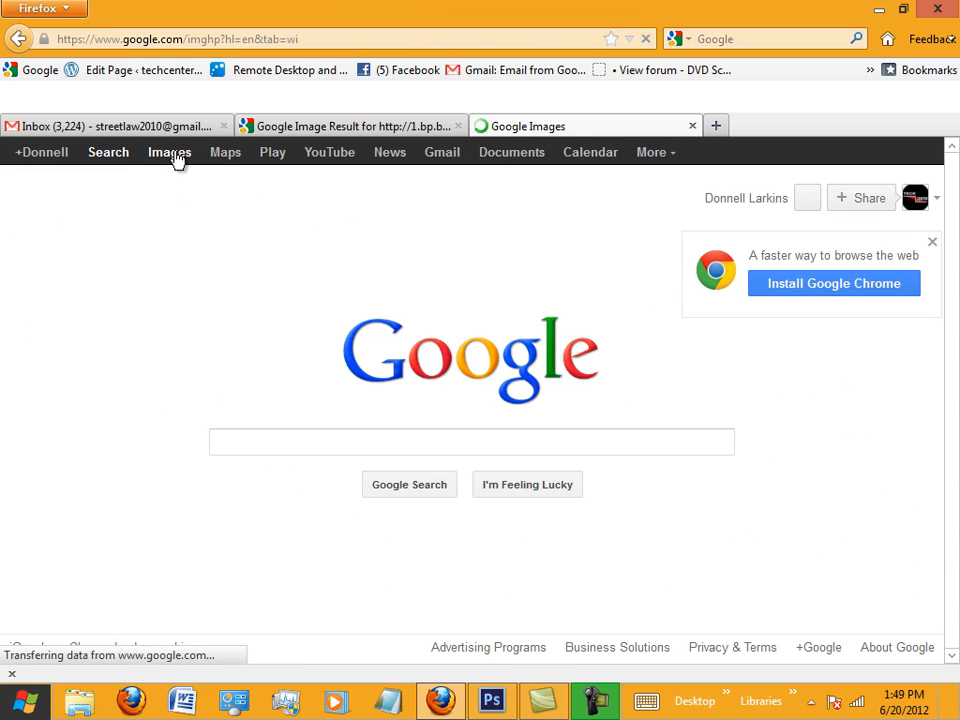
Step: Search Google Images for 'Background' and browse the results
click(169, 152)
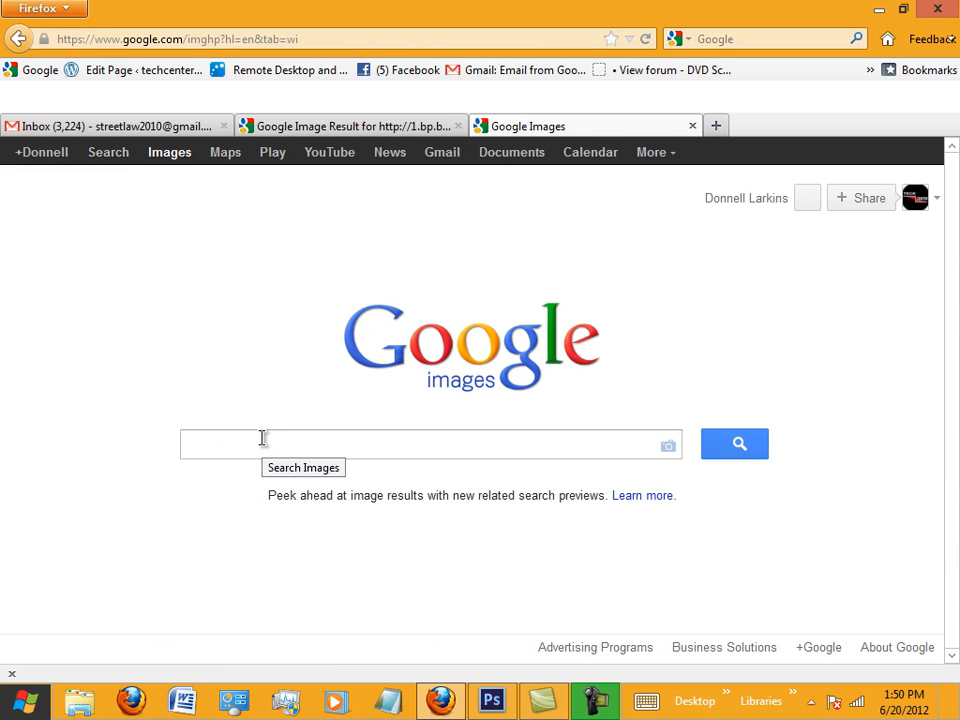
text(Bac)
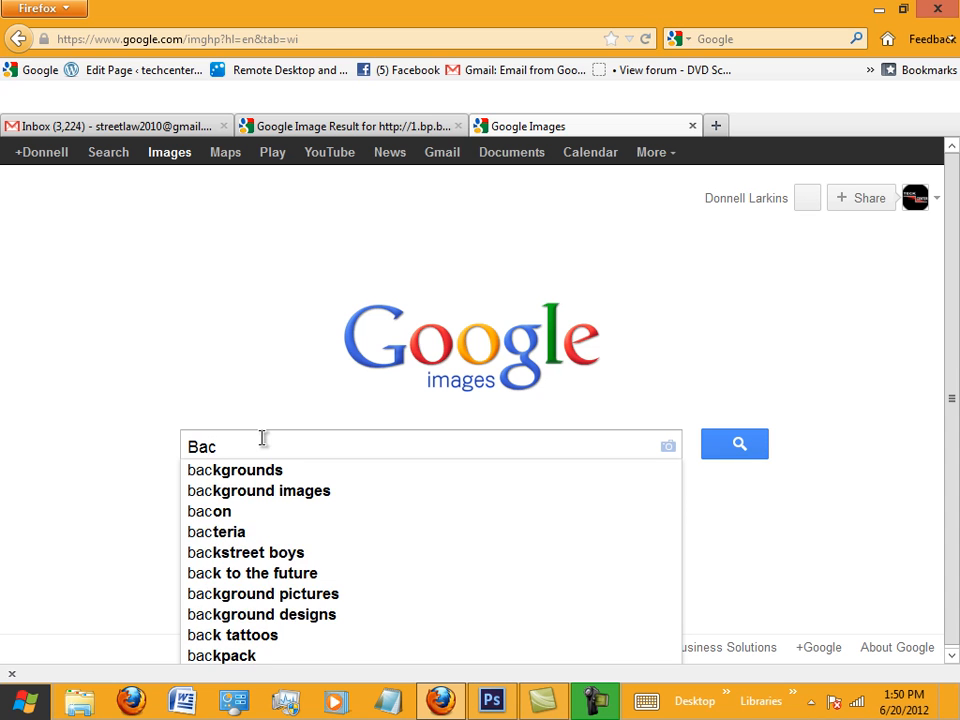
text(kground)
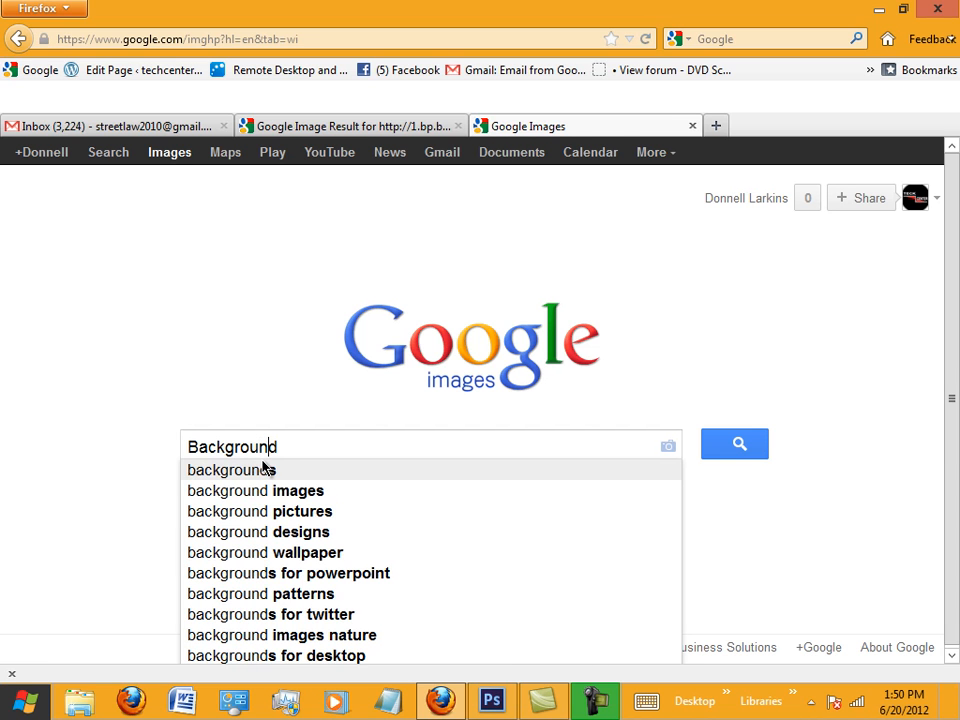
click(734, 443)
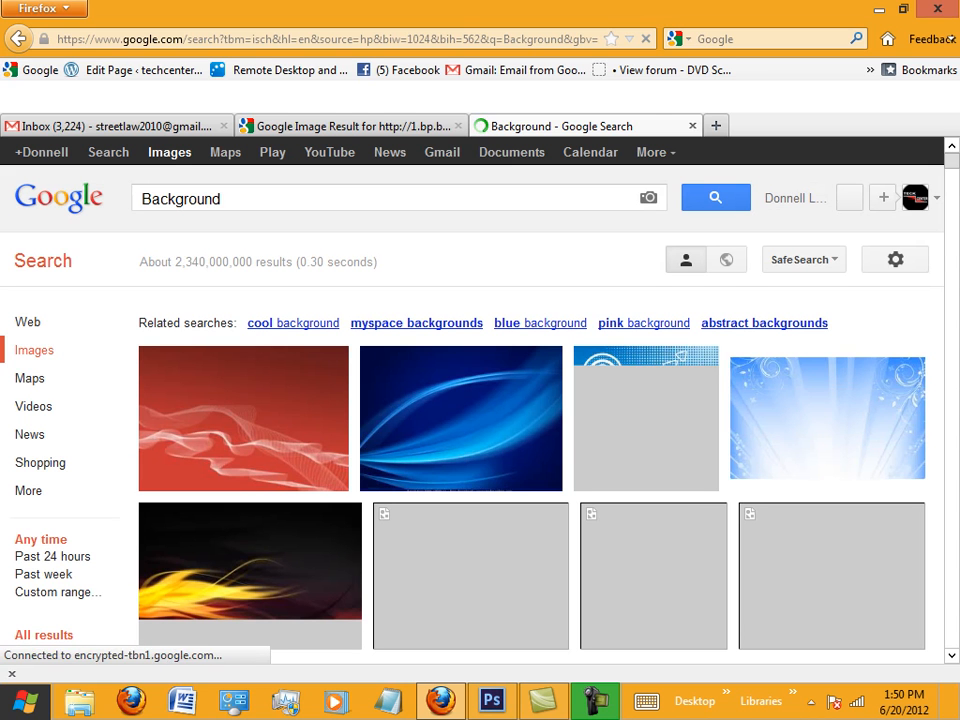
scroll(down, 3)
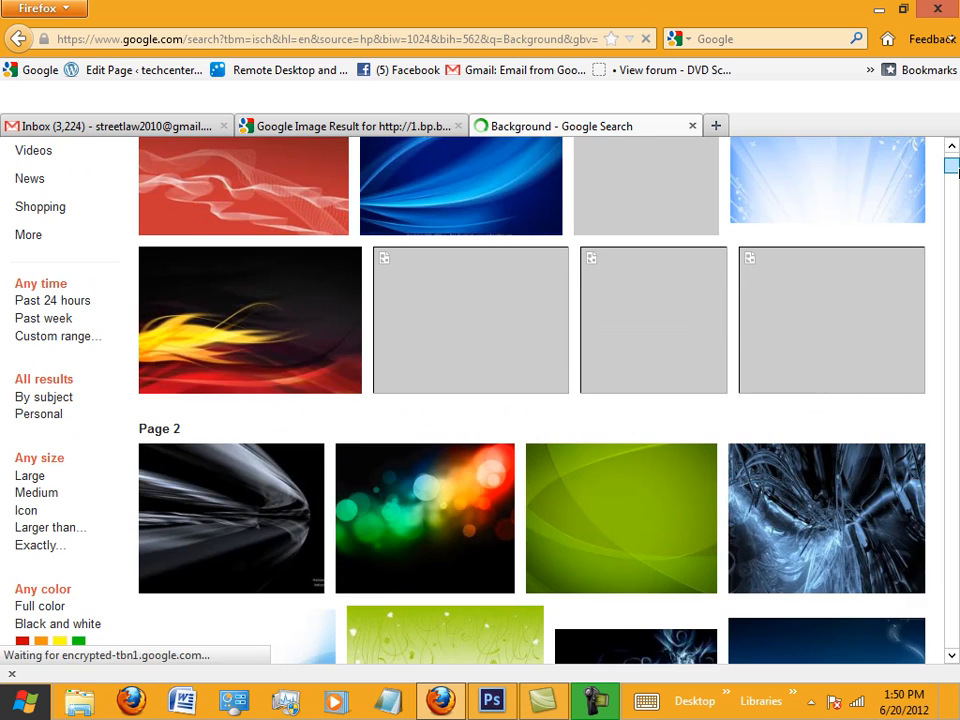
scroll(up, 3)
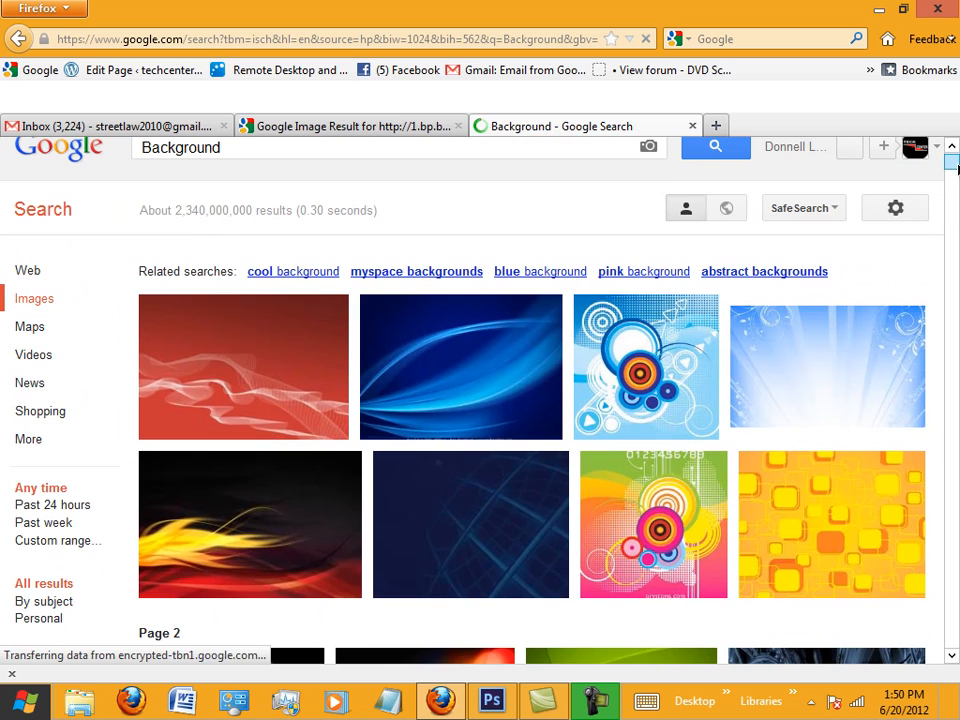
scroll(down, 3)
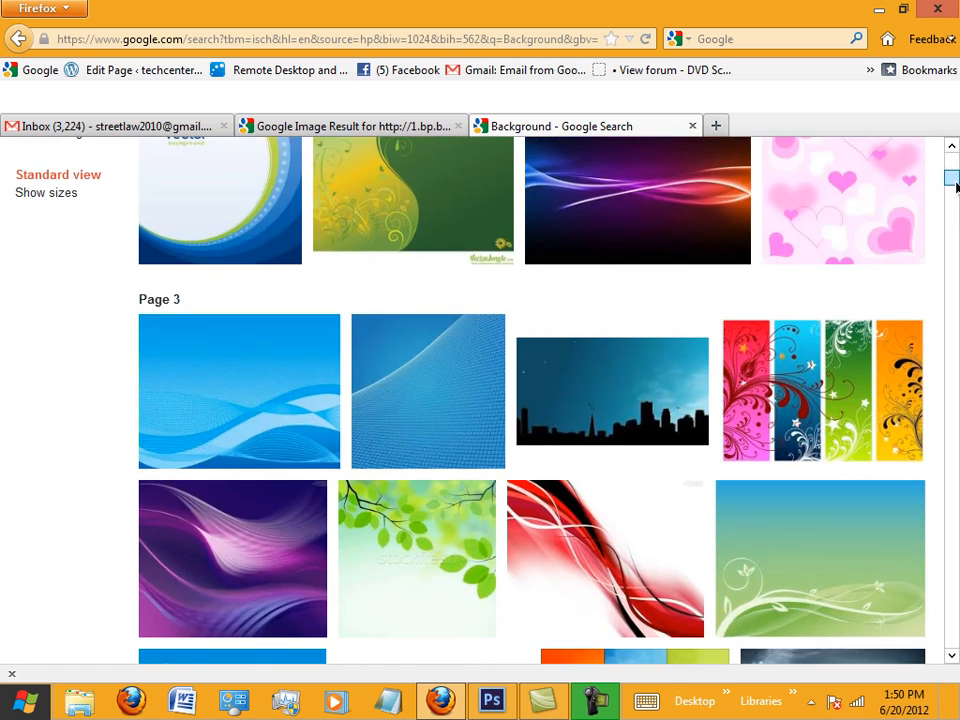
scroll(down, 3)
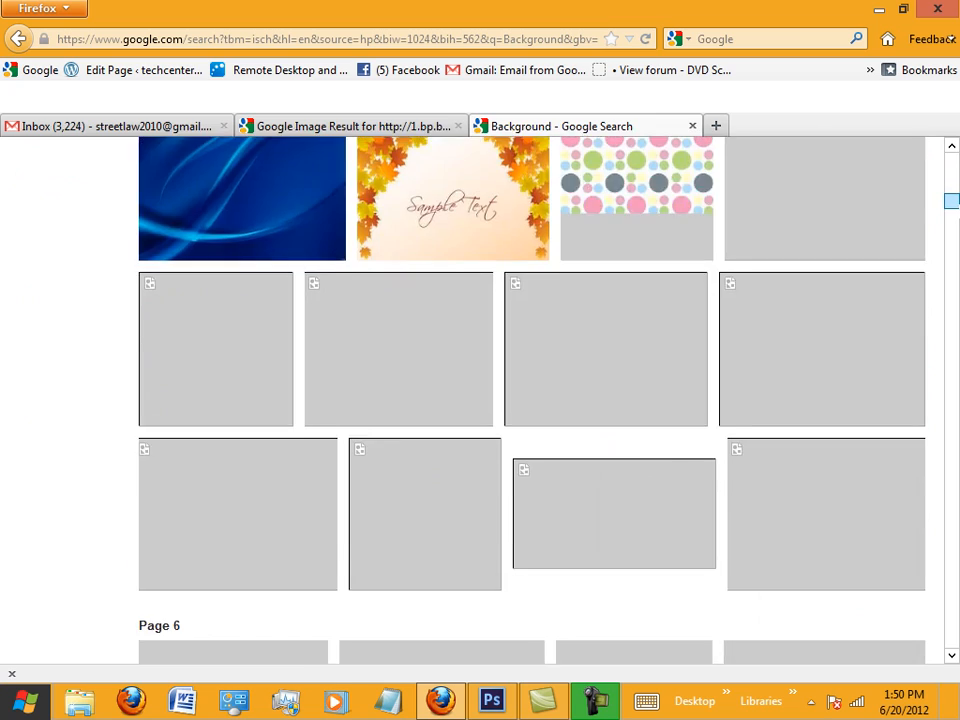
scroll(up, 3)
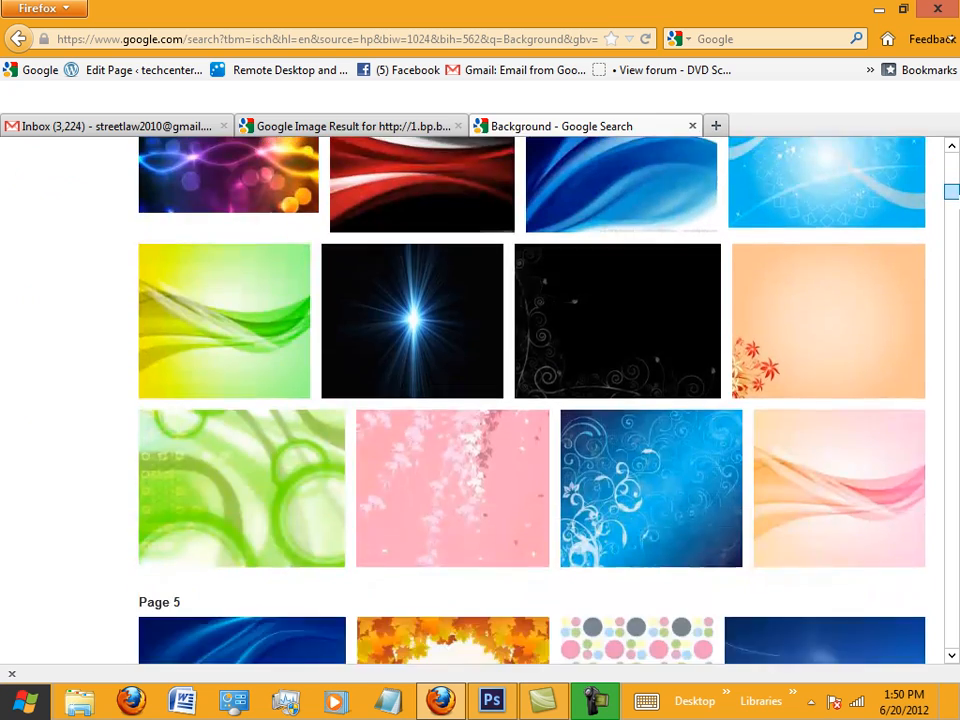
scroll(up, 3)
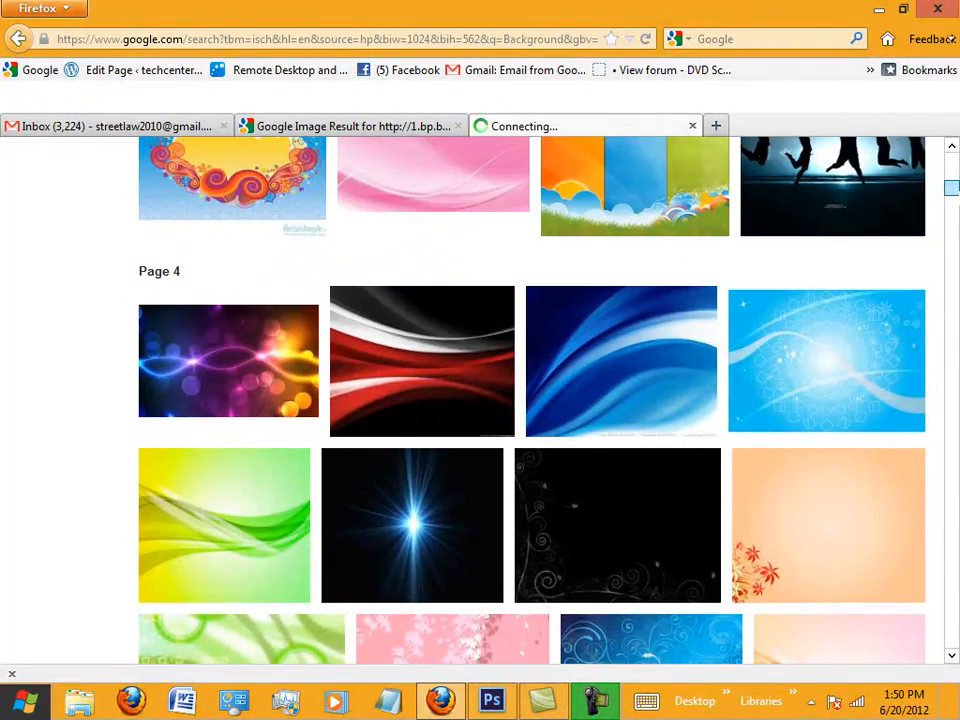
scroll(up, 3)
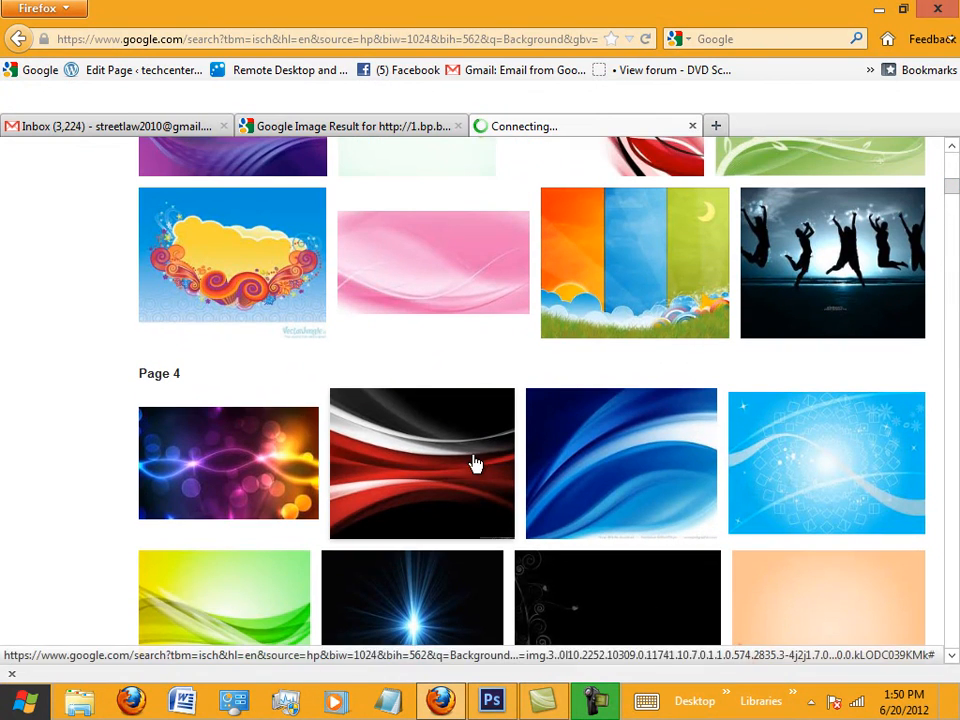
Step: Save the red-and-white swoosh image, Automotive-Background-2090, as a JPEG in Pictures
click(421, 463)
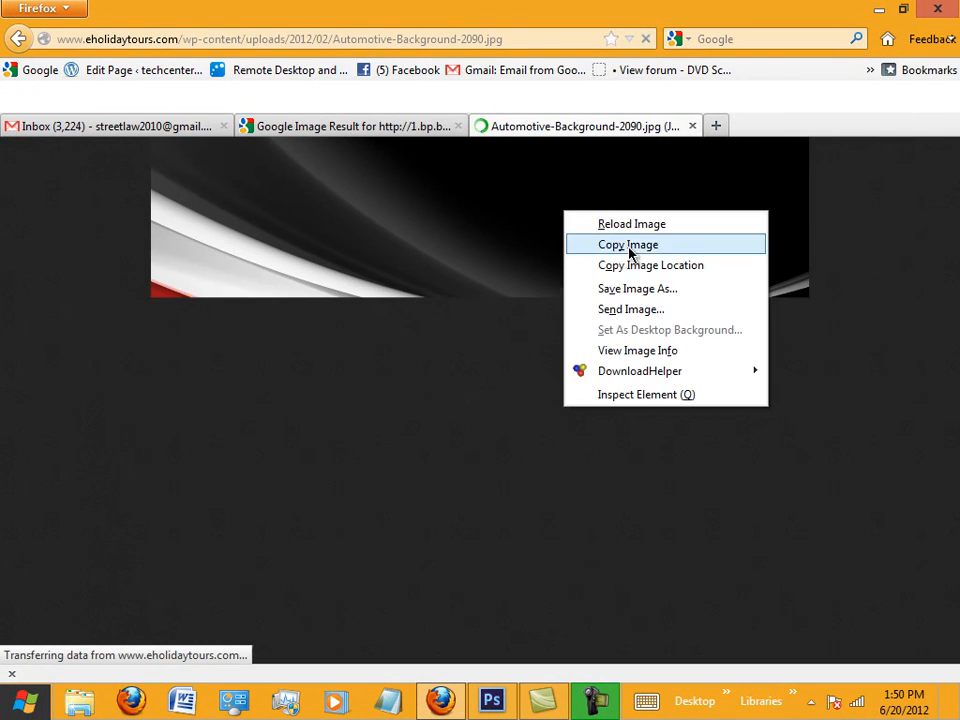
click(637, 288)
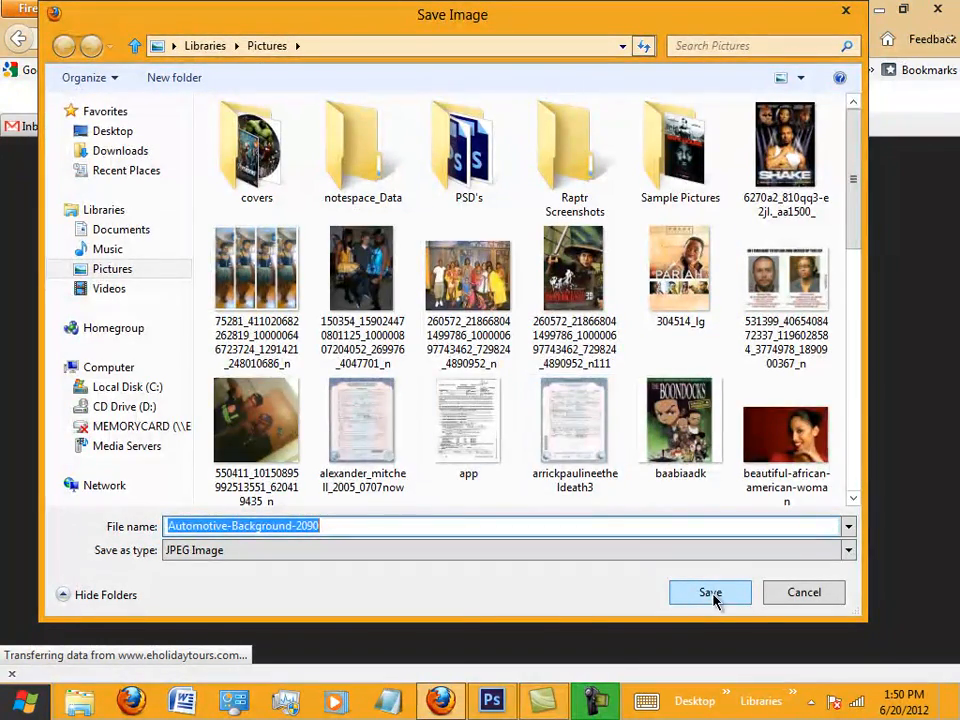
click(710, 592)
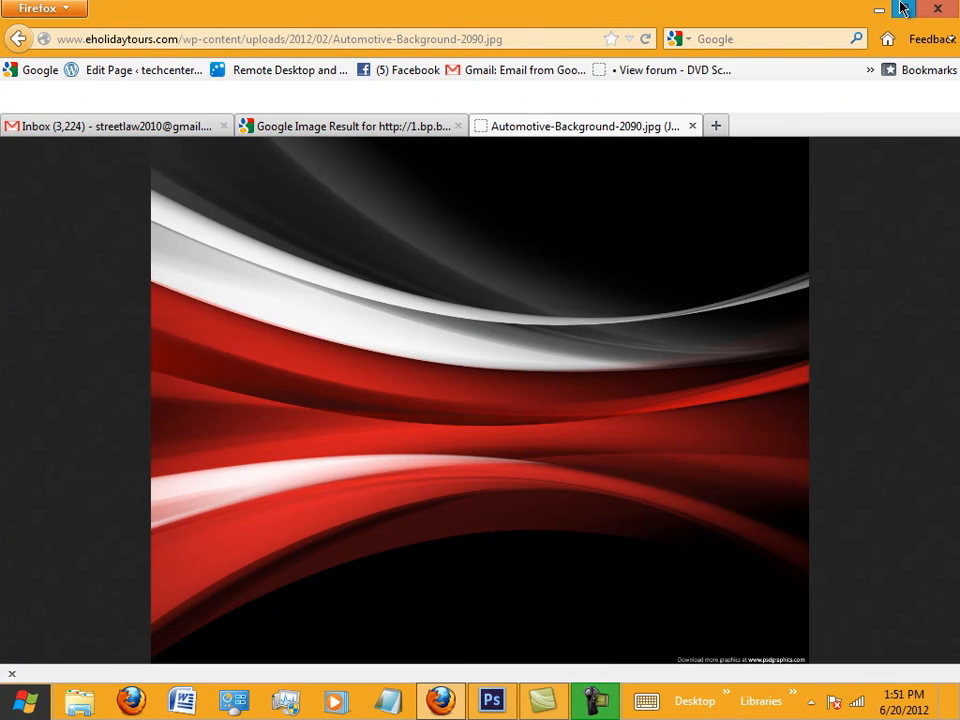
Step: Return to Photoshop and open Automotive-Background-2090 from the Pictures folder
click(490, 700)
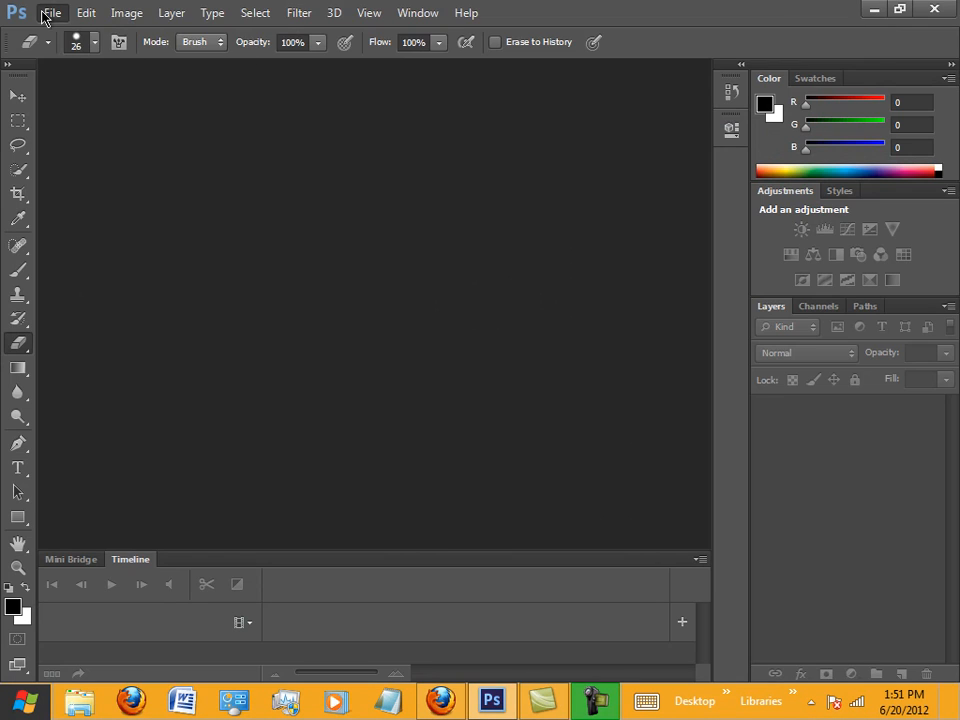
click(51, 12)
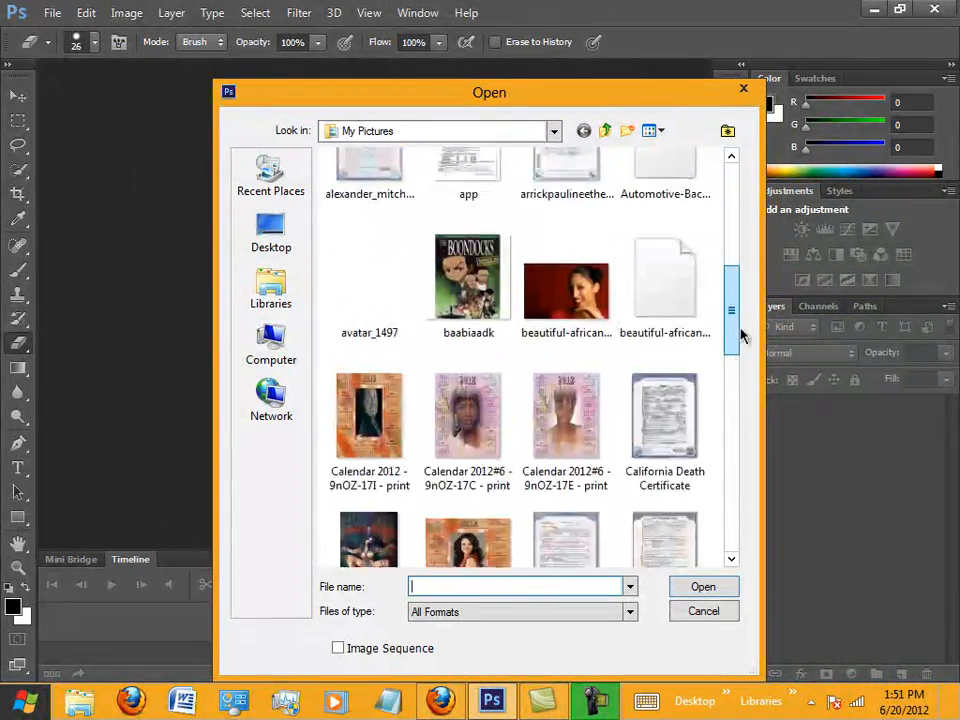
scroll(down, 3)
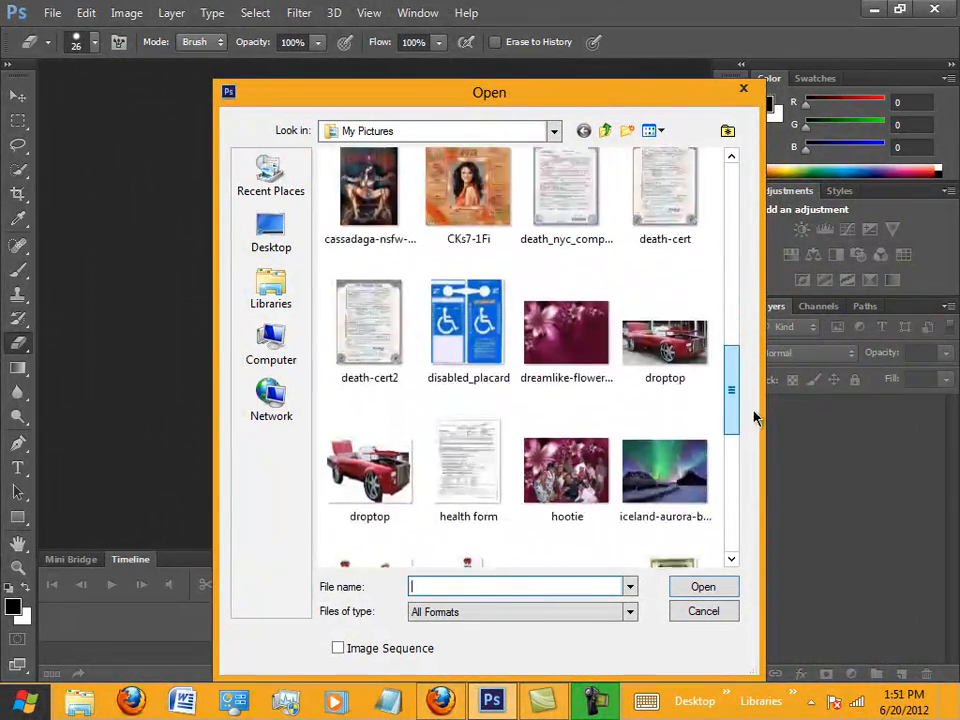
scroll(down, 3)
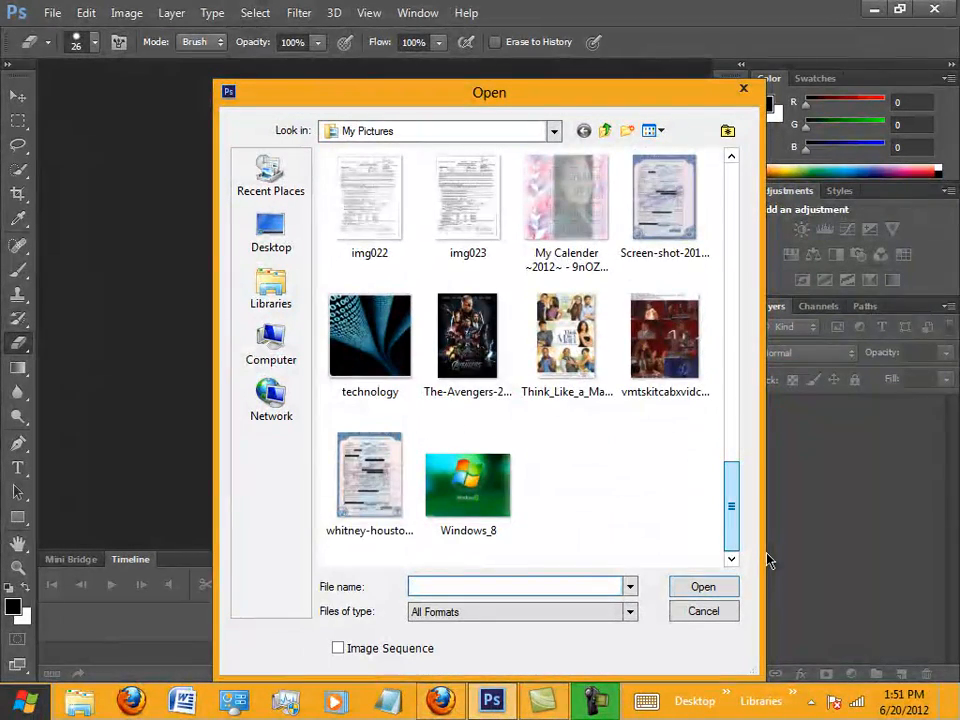
scroll(up, 3)
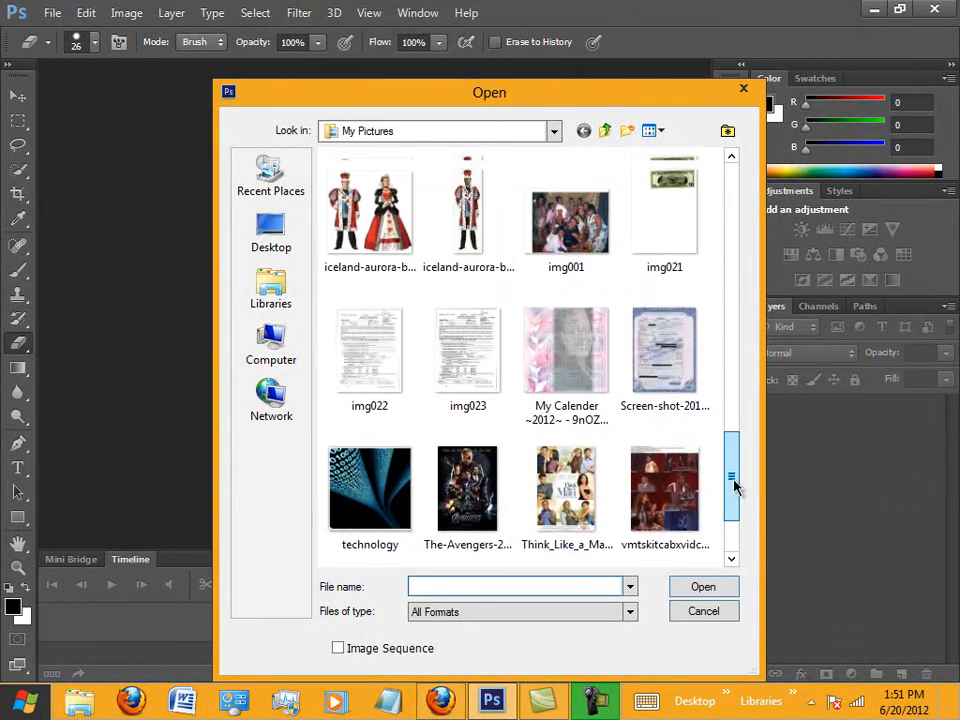
scroll(up, 3)
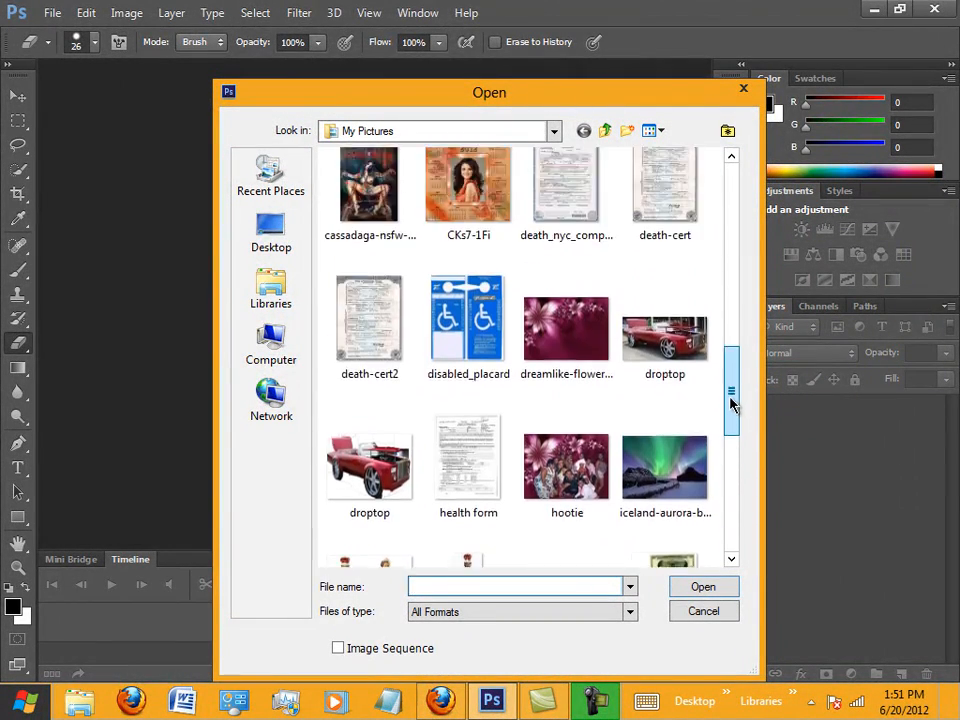
scroll(up, 3)
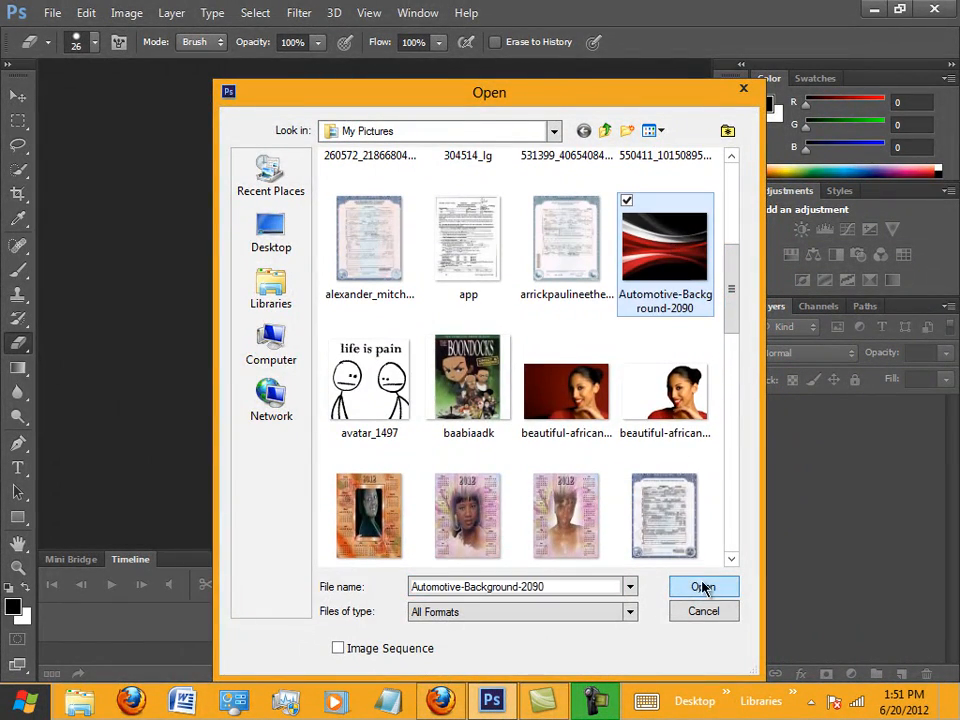
click(703, 587)
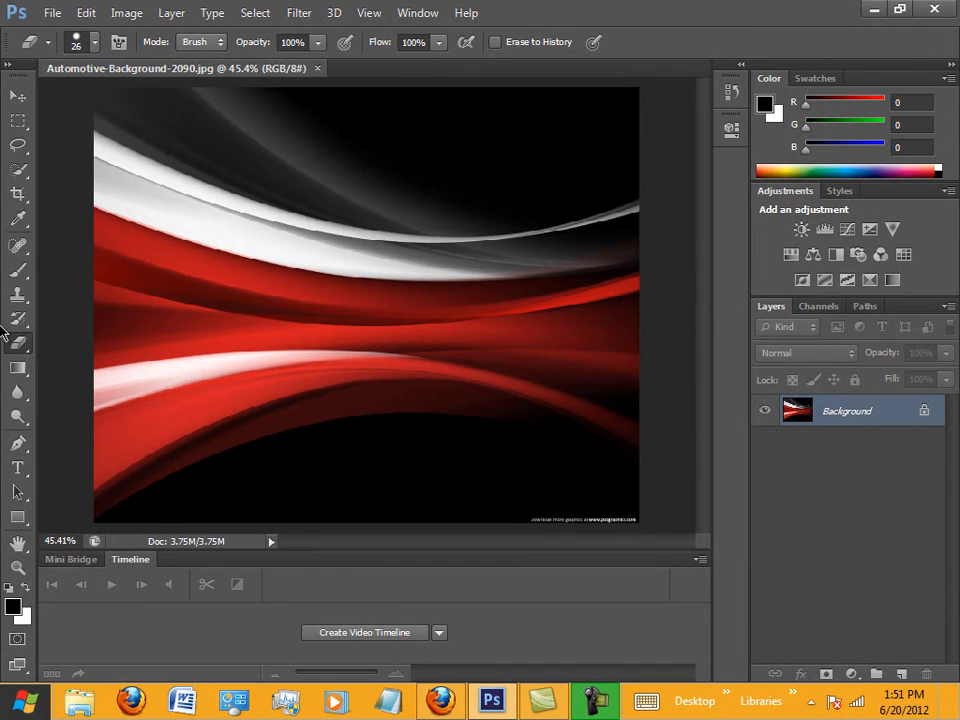
mouse_move(25, 380)
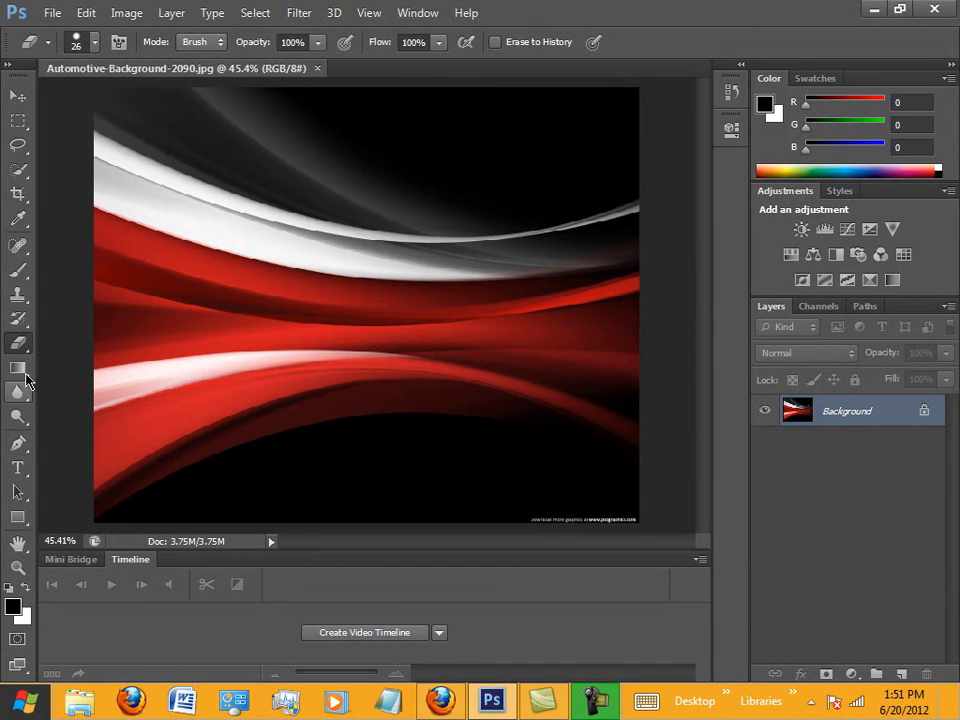
Step: Select the Clone Stamp tool and set its brush size to 91 px
click(18, 293)
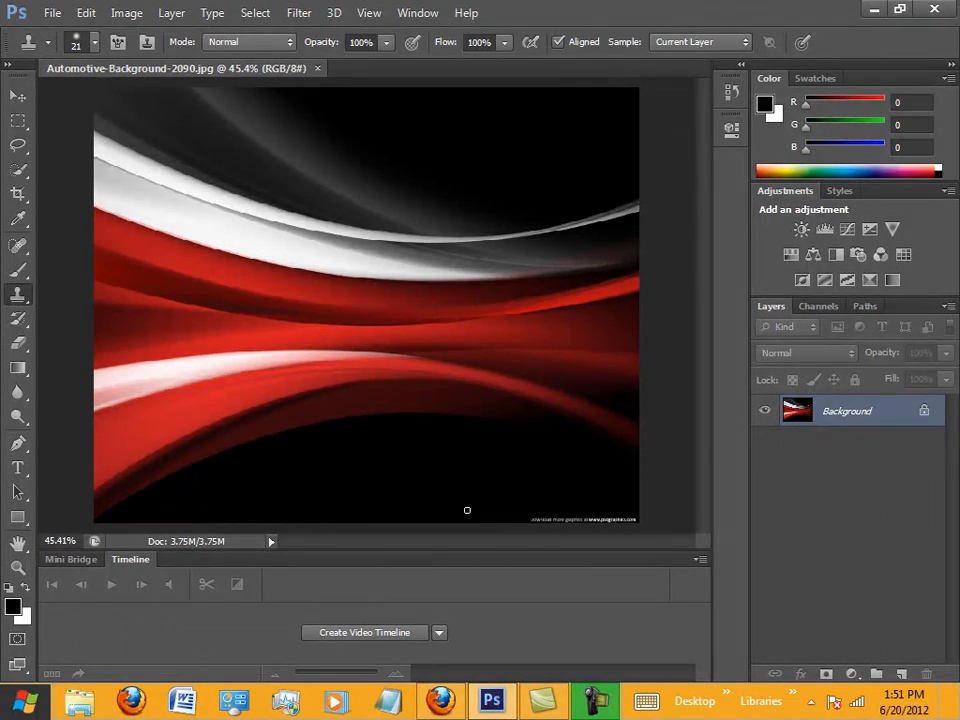
click(96, 42)
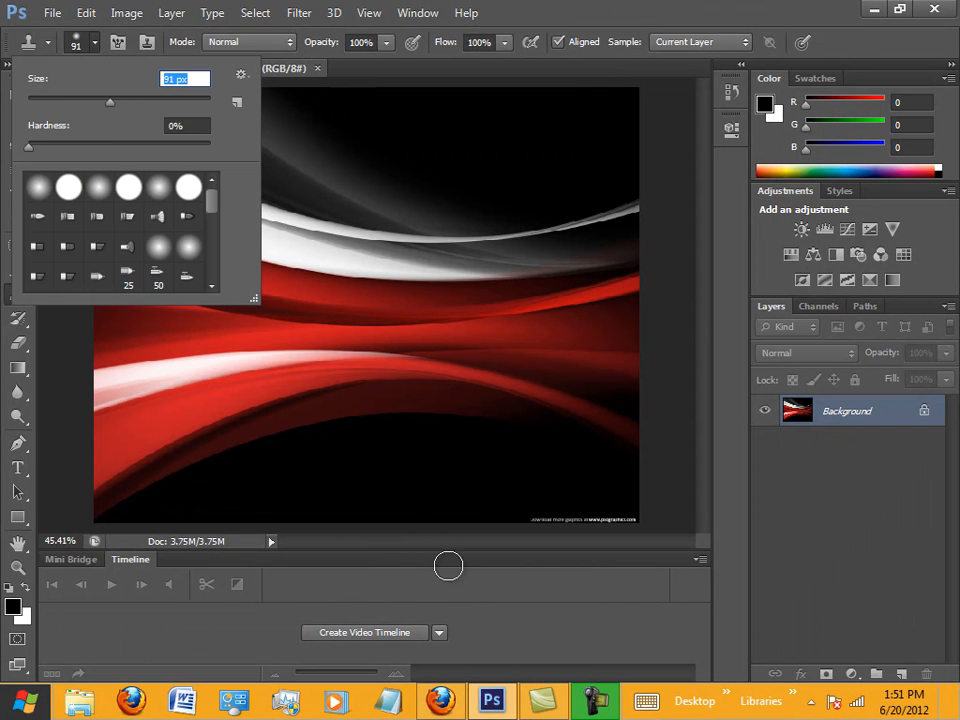
mouse_move(487, 515)
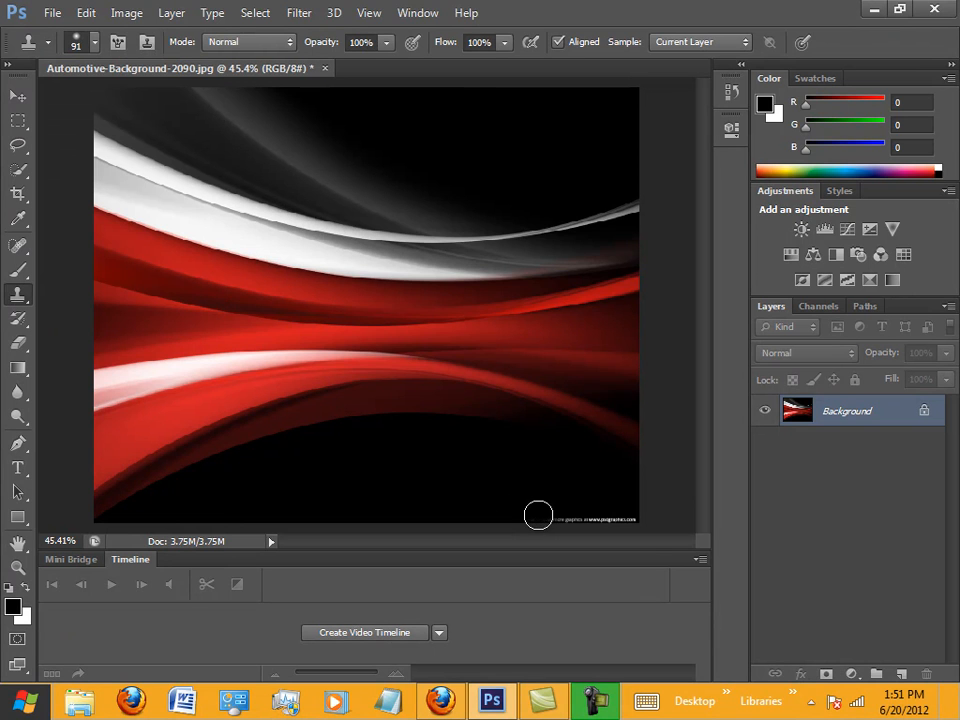
mouse_move(557, 527)
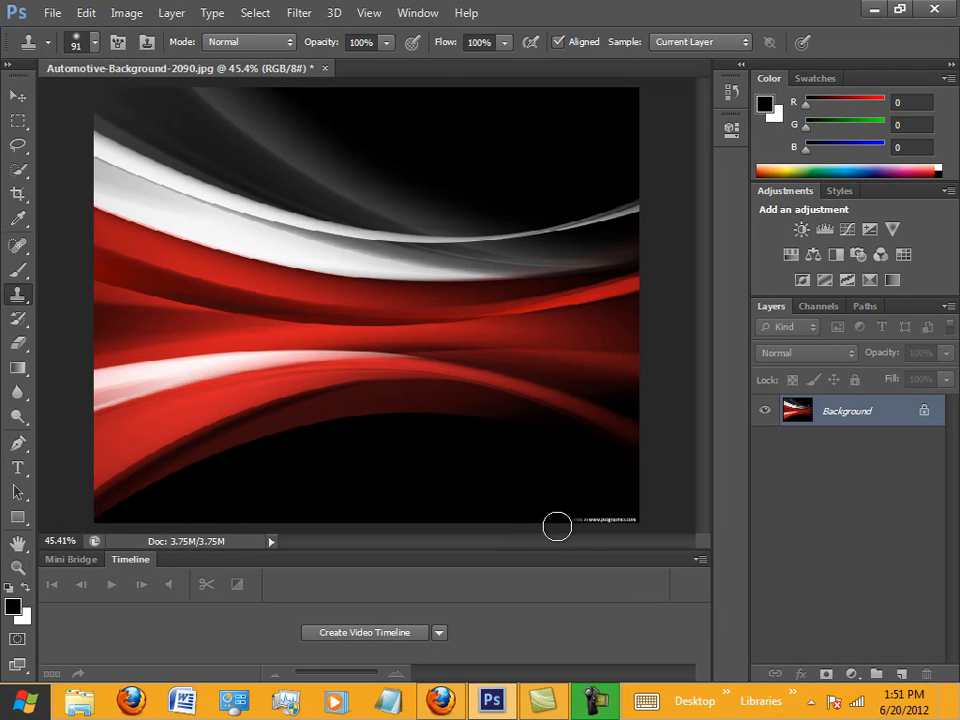
mouse_move(614, 519)
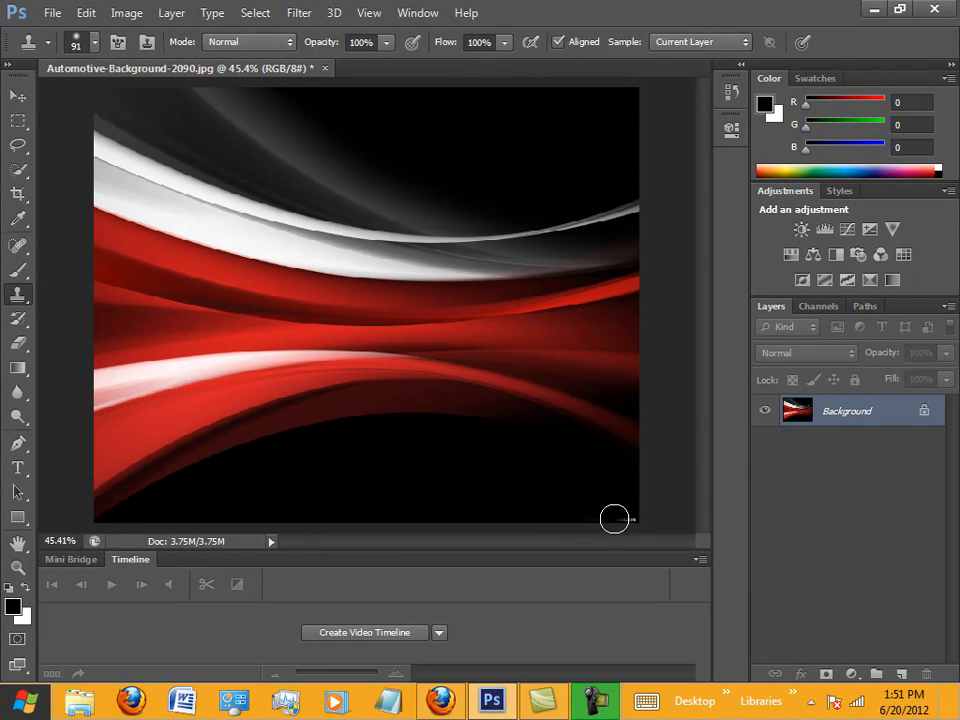
mouse_move(589, 524)
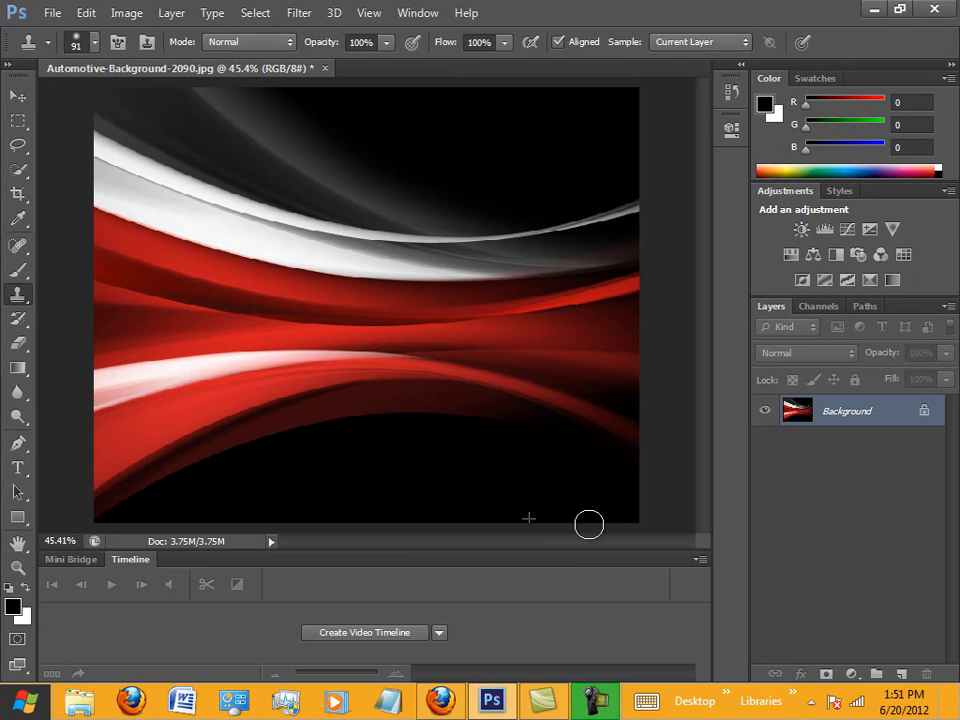
mouse_move(530, 520)
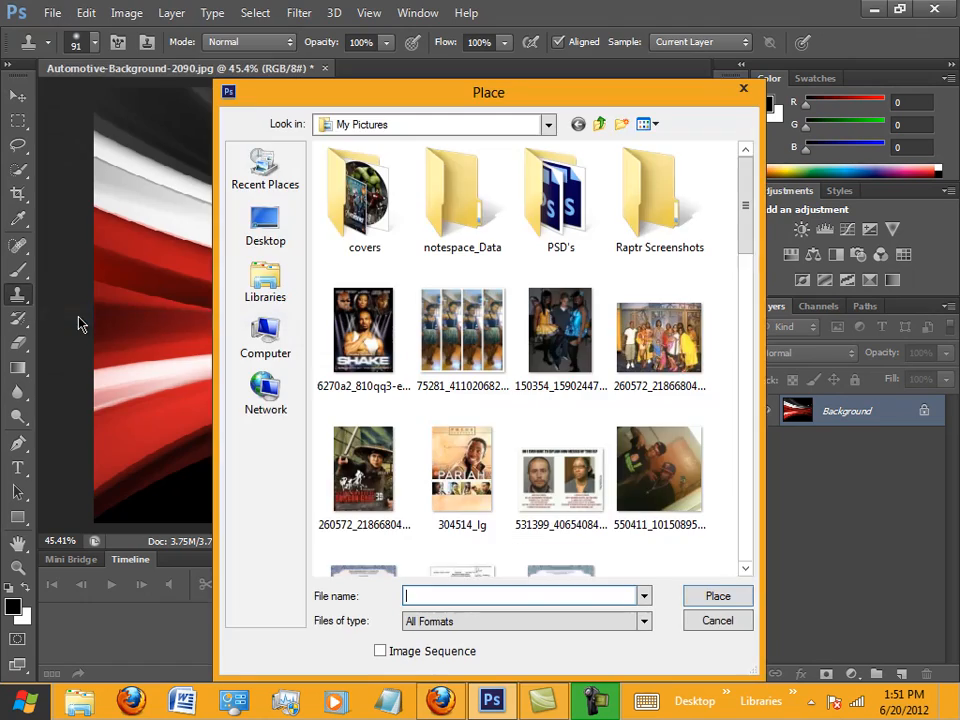
Step: Place the beautiful-african-american-woman photo into the document as a new layer
scroll(down, 3)
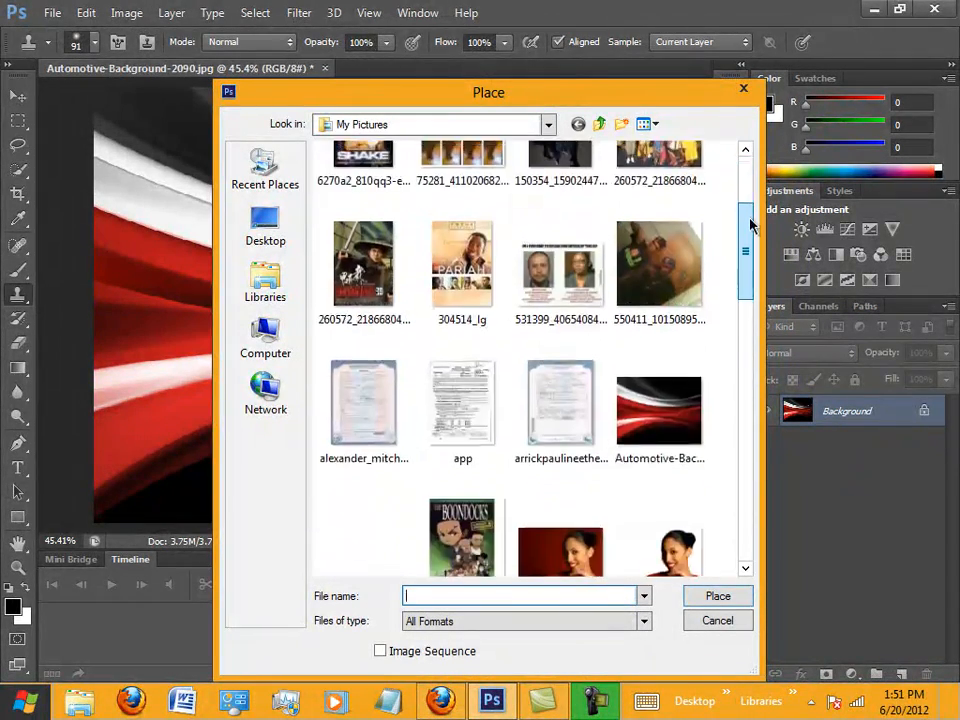
scroll(down, 3)
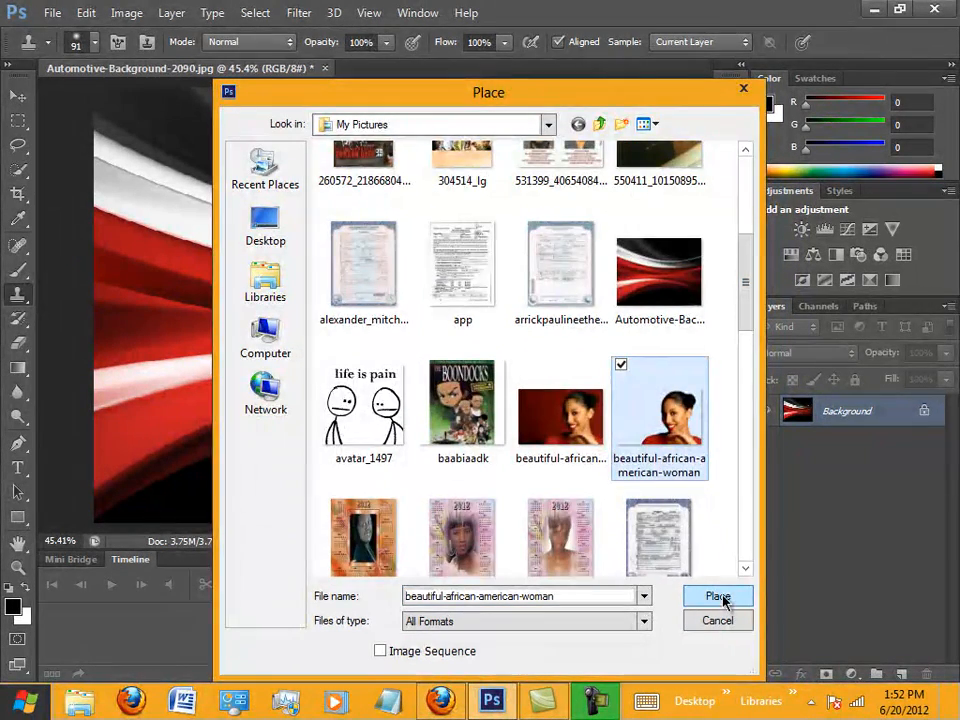
click(718, 596)
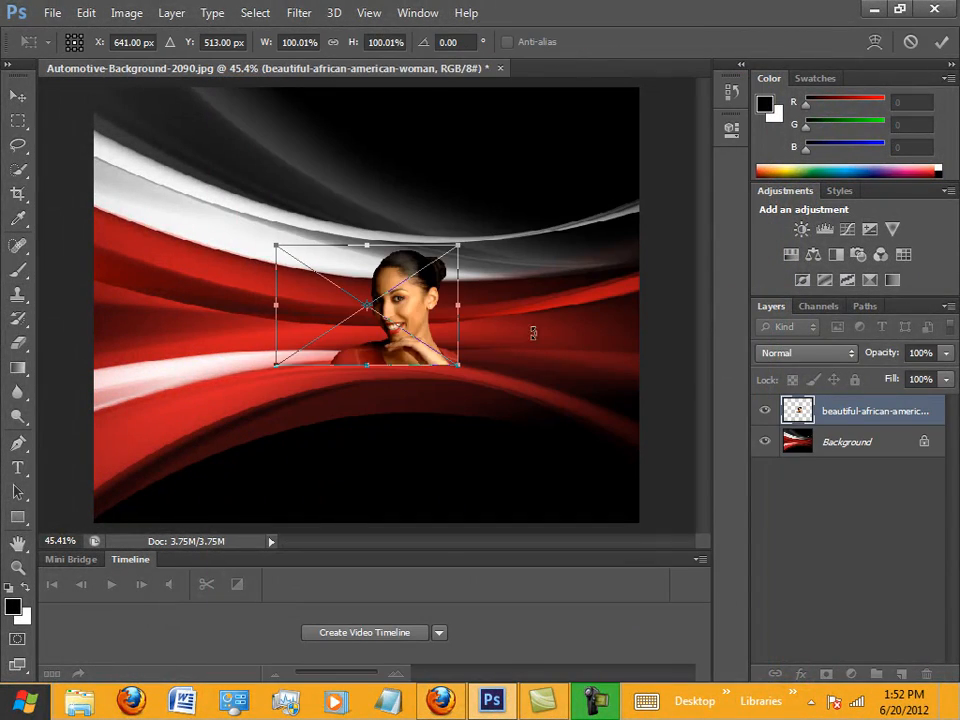
Step: Scale the placed woman photo up to fill the bottom-right of the background
drag(458, 364, 480, 401)
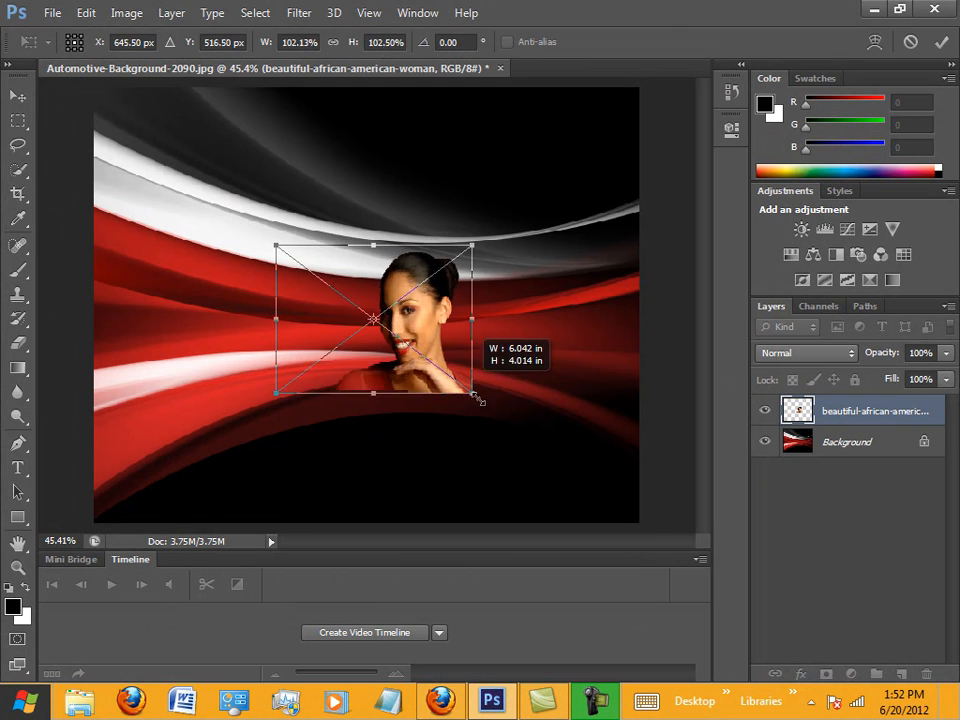
drag(478, 398, 638, 512)
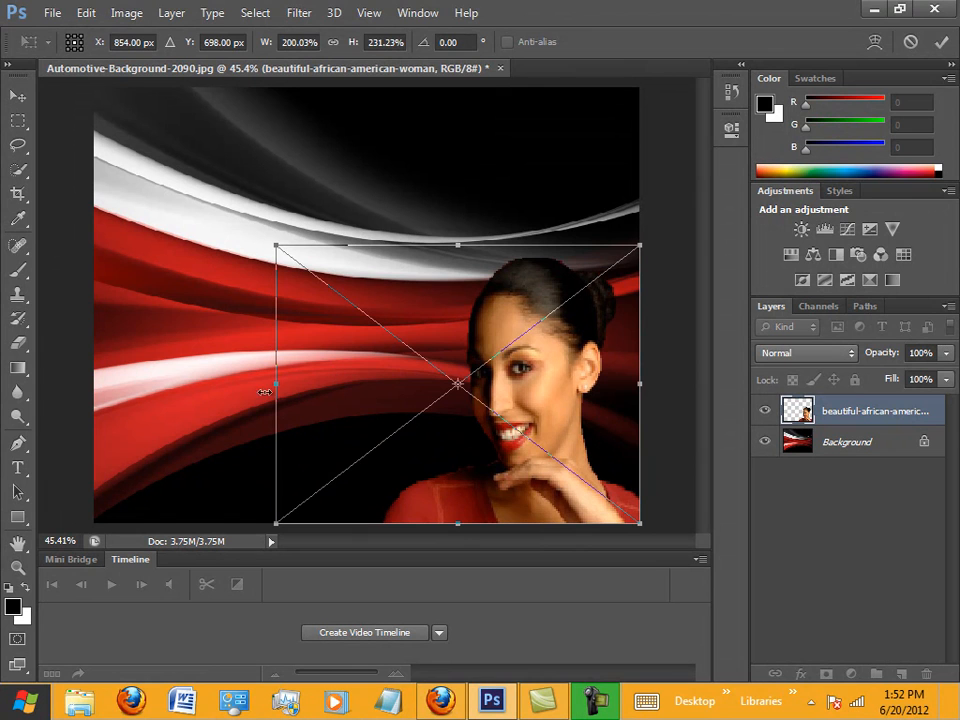
drag(277, 384, 239, 383)
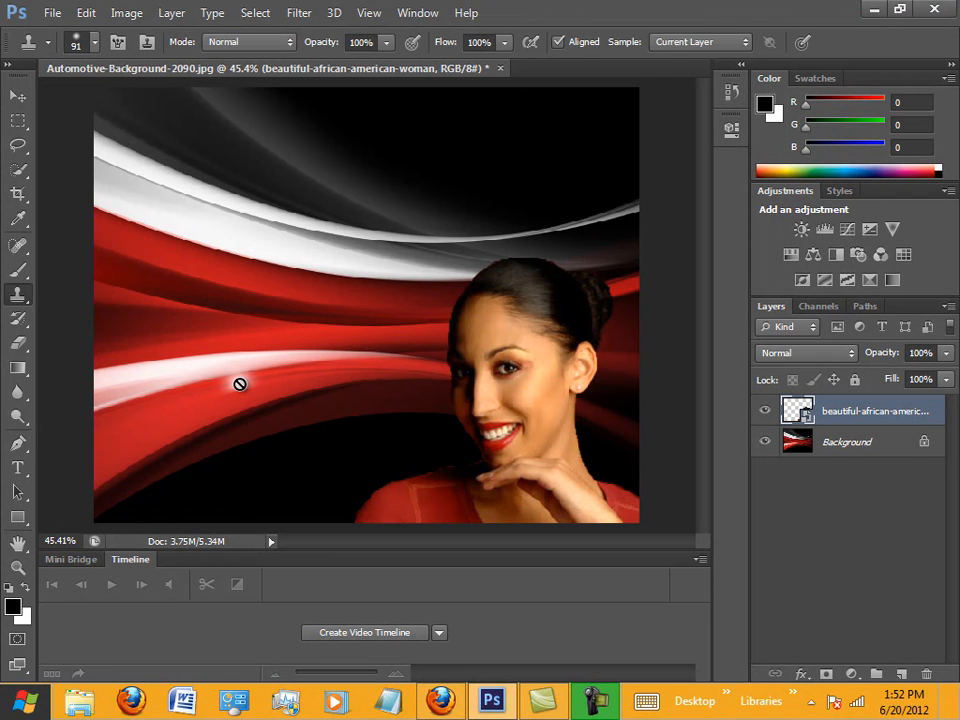
mouse_move(567, 263)
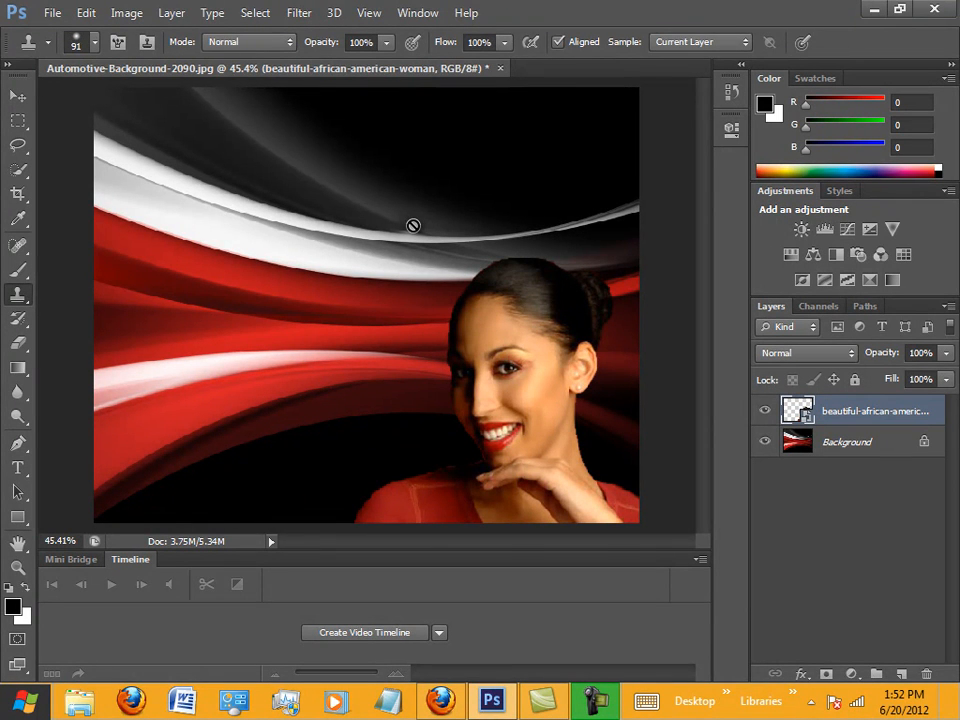
mouse_move(45, 480)
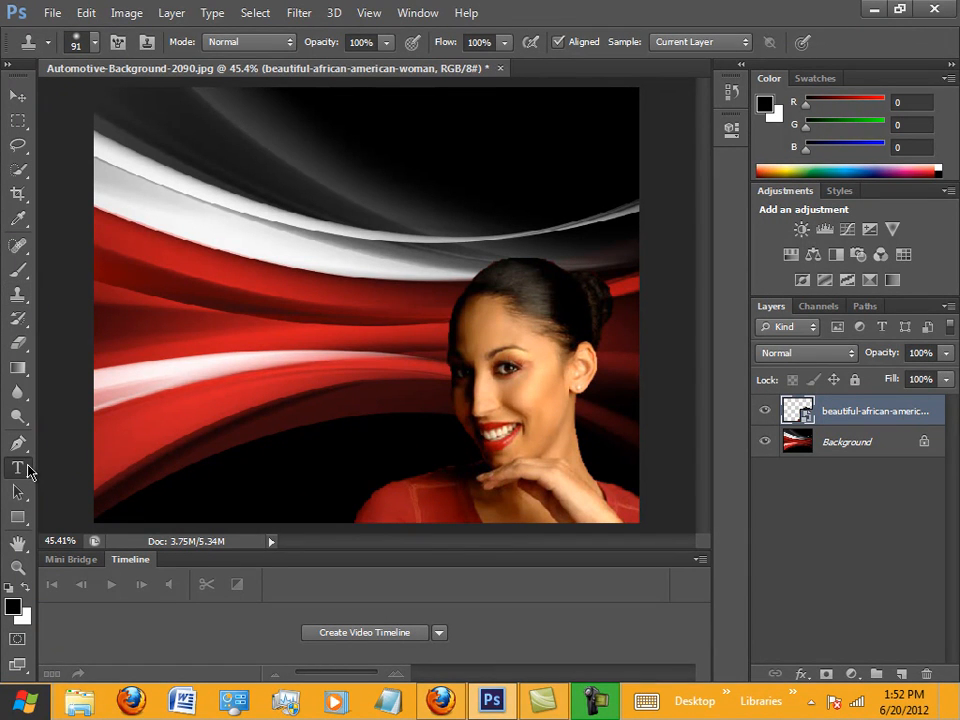
mouse_move(62, 443)
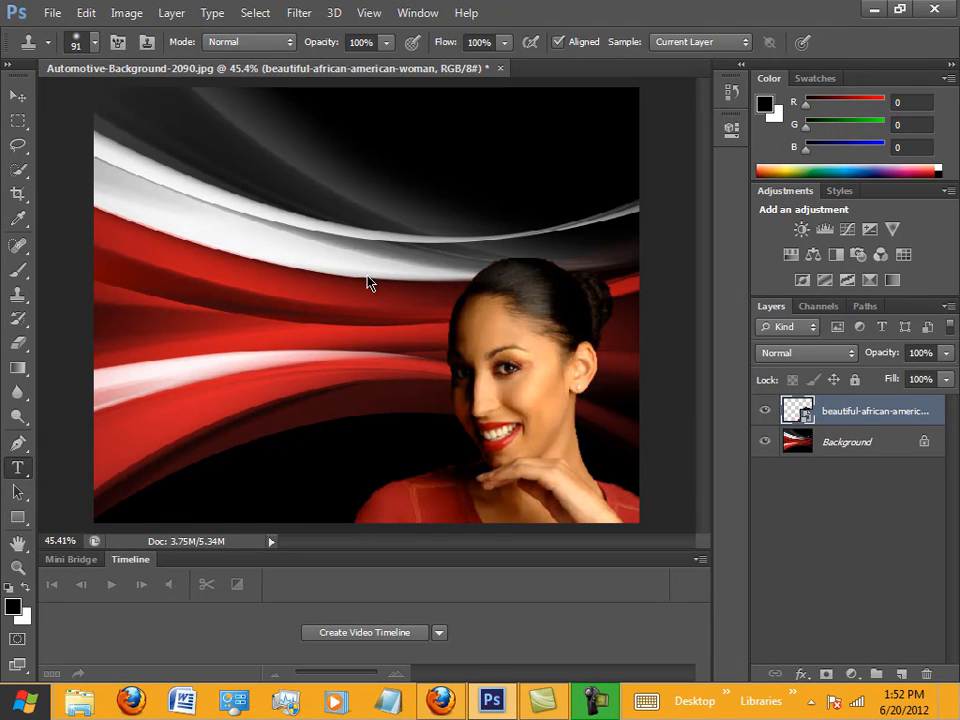
Step: Add a new layer above the woman and start a text entry near the top left
click(18, 467)
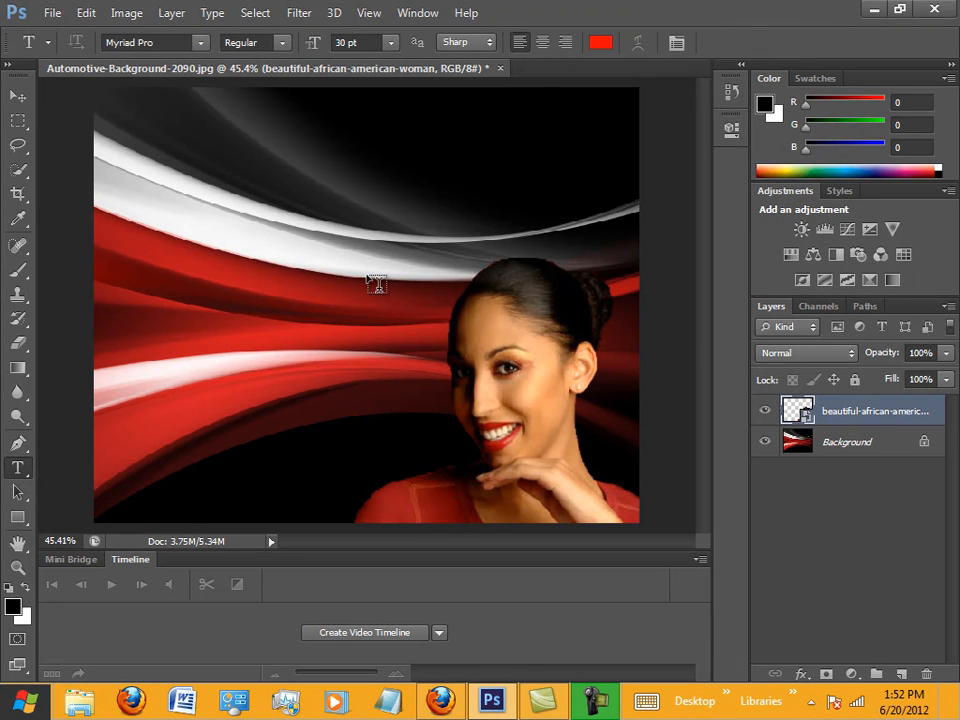
click(900, 673)
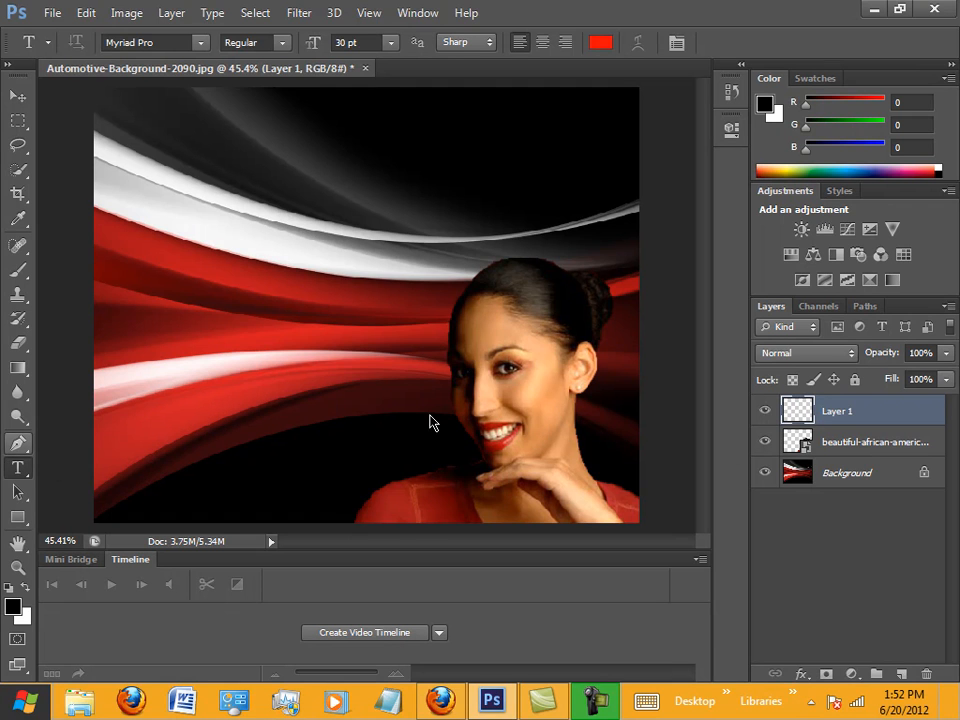
mouse_move(18, 445)
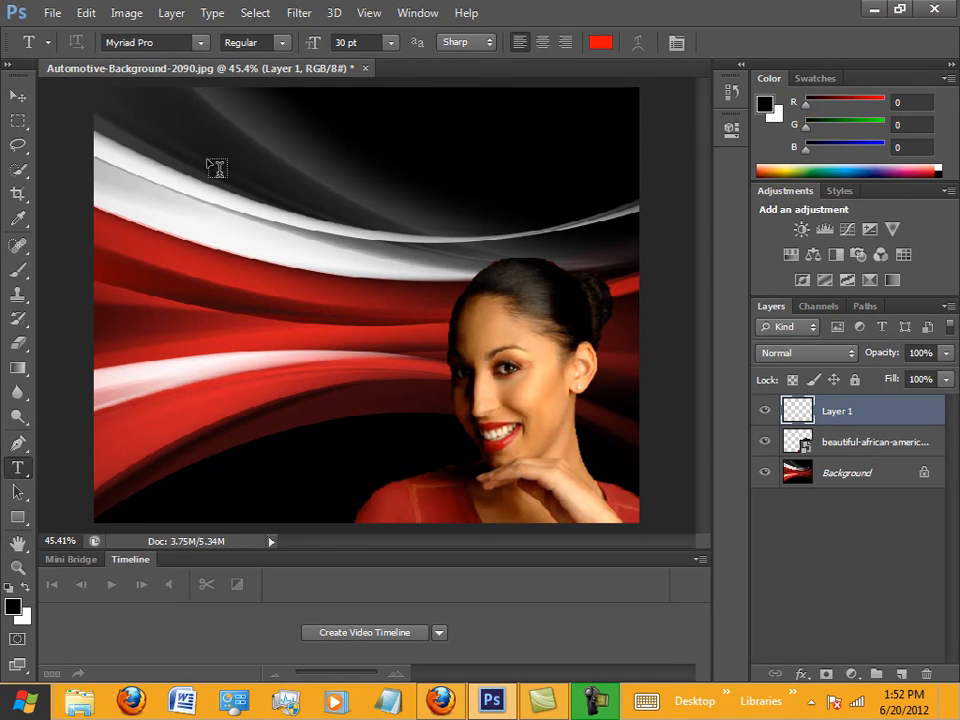
click(207, 160)
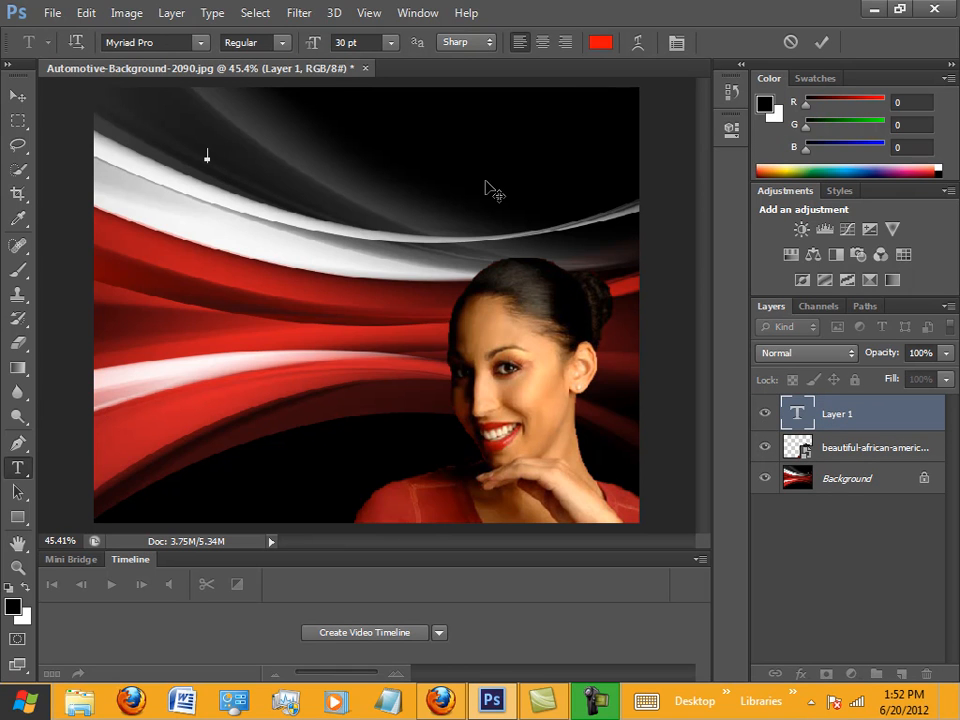
Step: Set the text colour to near-white sampled from the swoosh
click(601, 42)
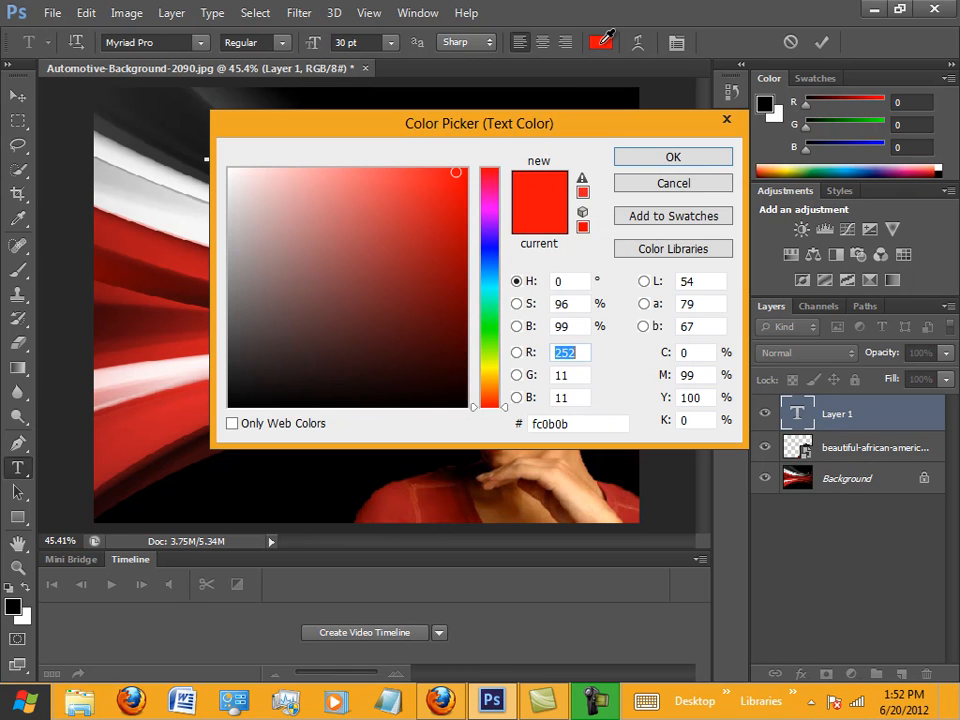
drag(480, 123, 708, 102)
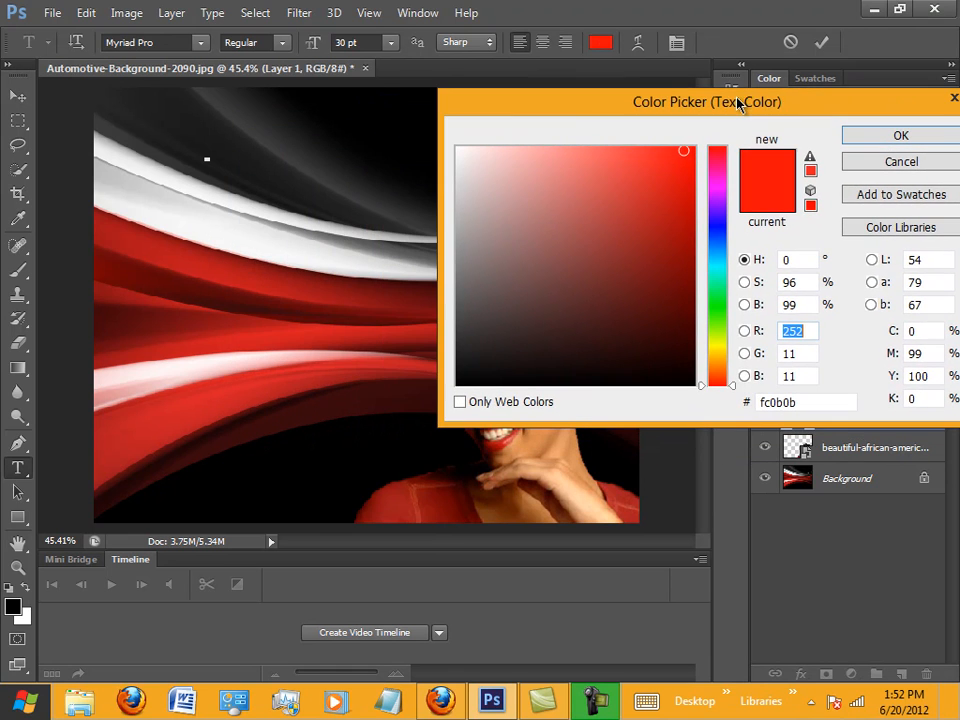
mouse_move(225, 347)
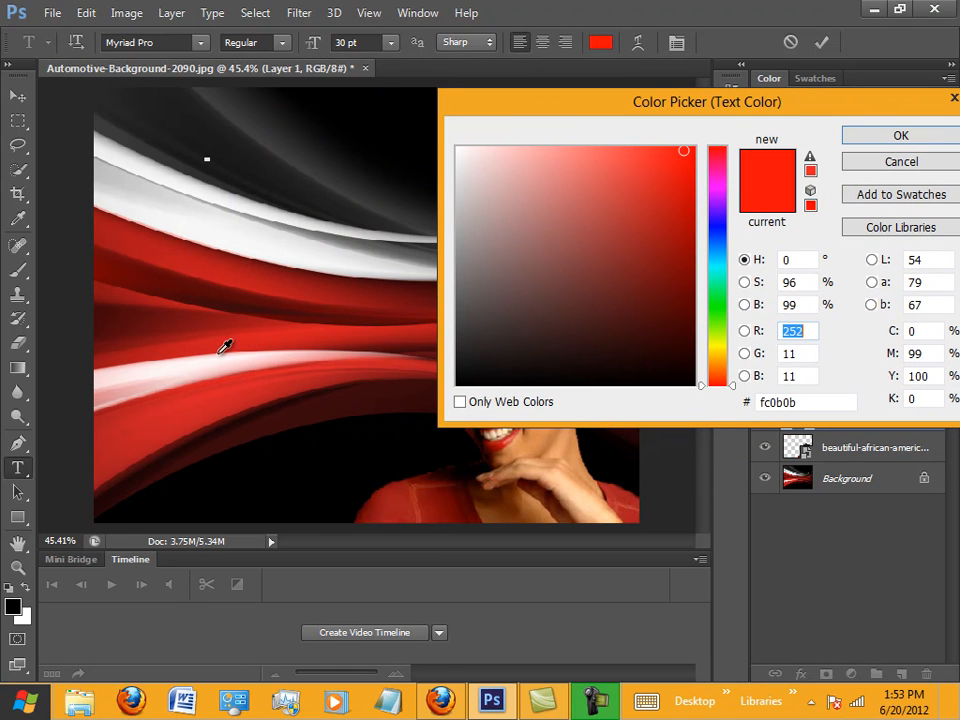
mouse_move(350, 167)
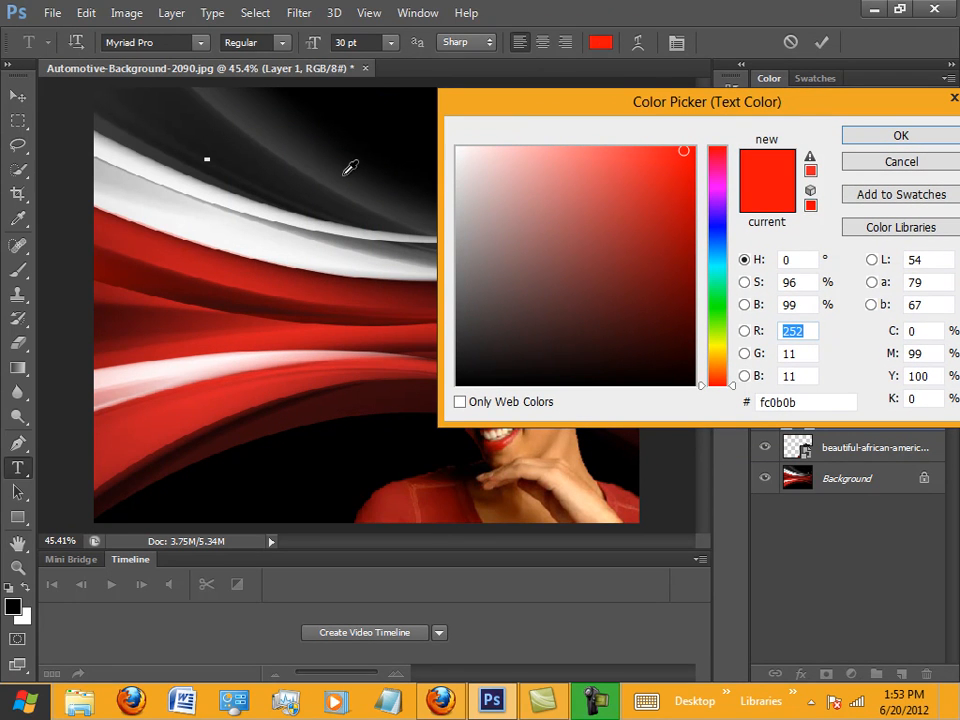
mouse_move(362, 350)
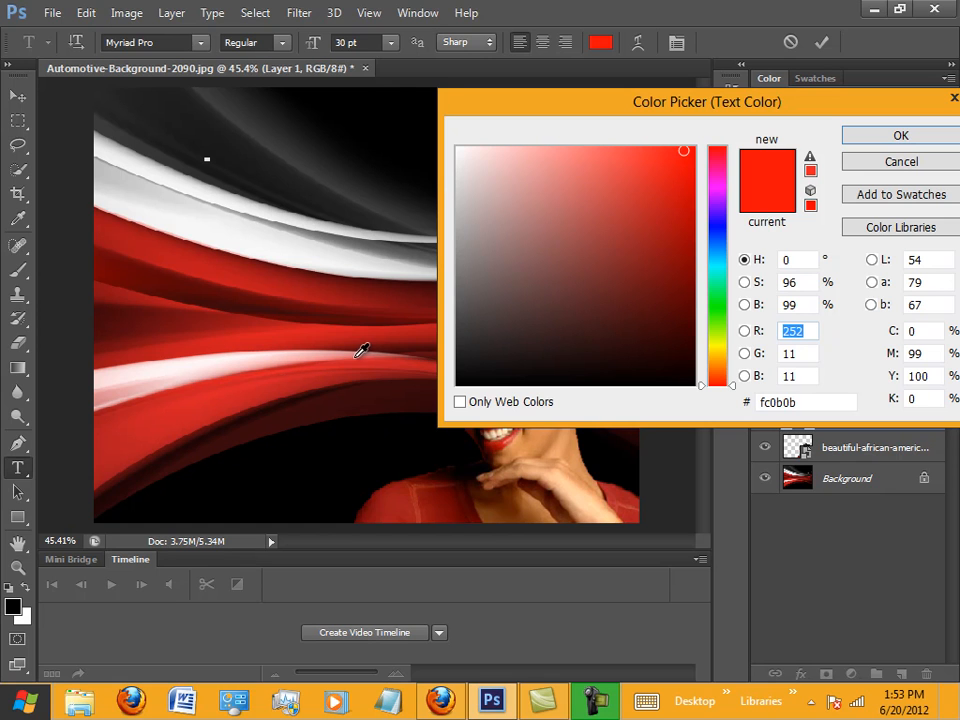
mouse_move(380, 408)
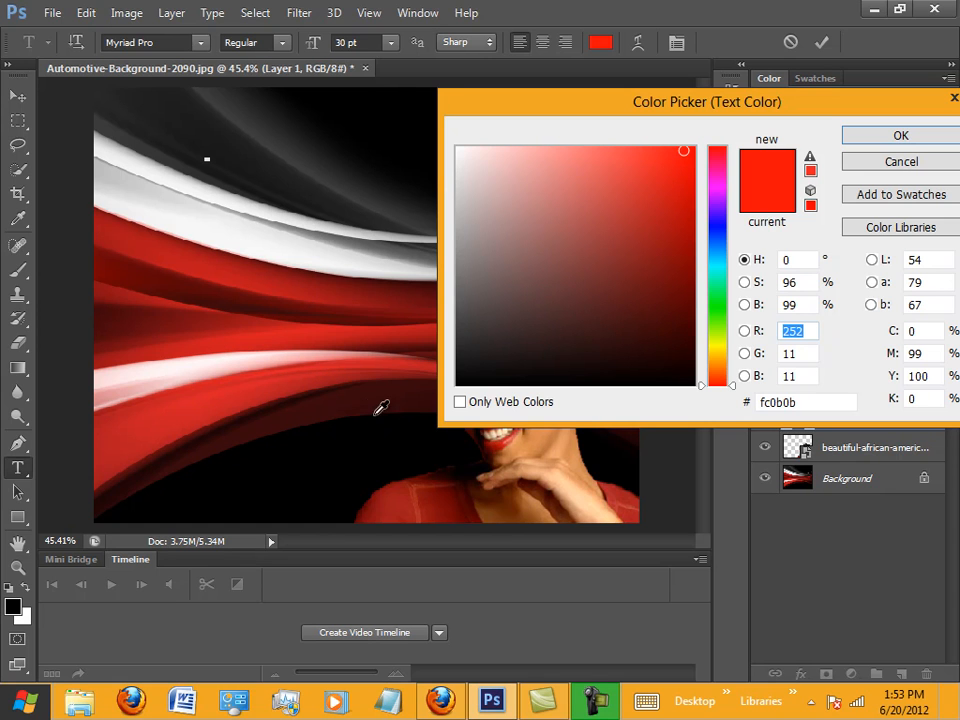
mouse_move(198, 358)
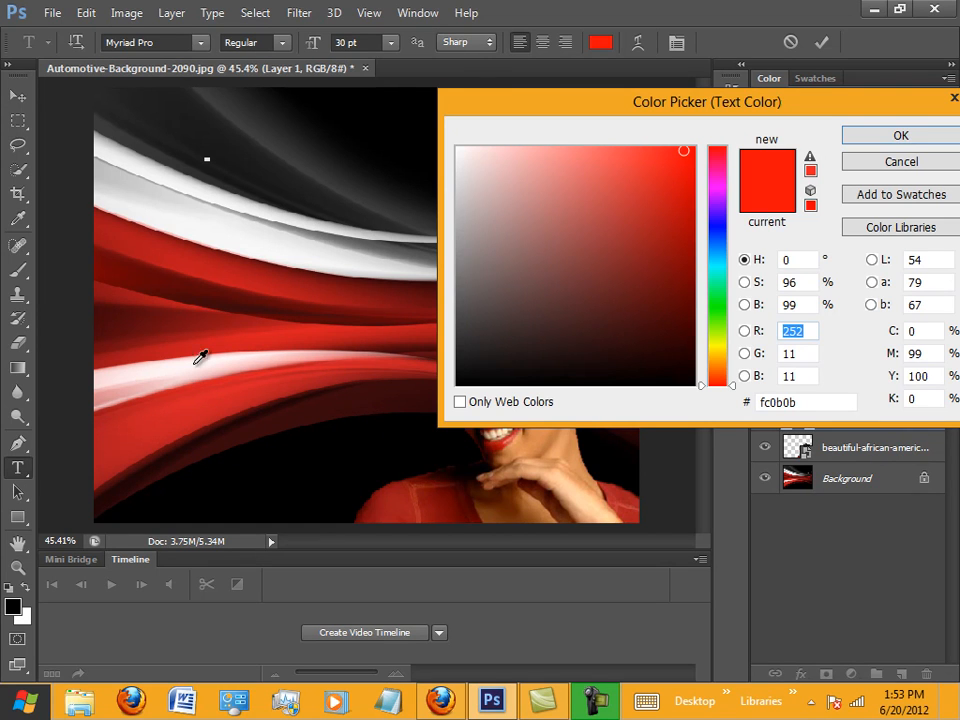
click(465, 148)
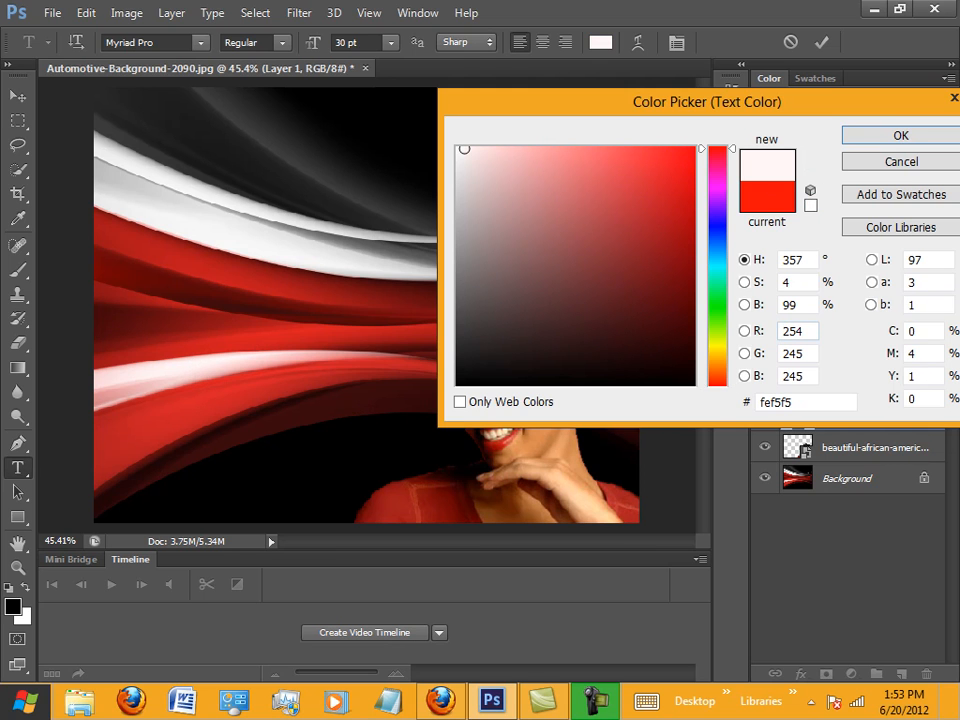
click(898, 135)
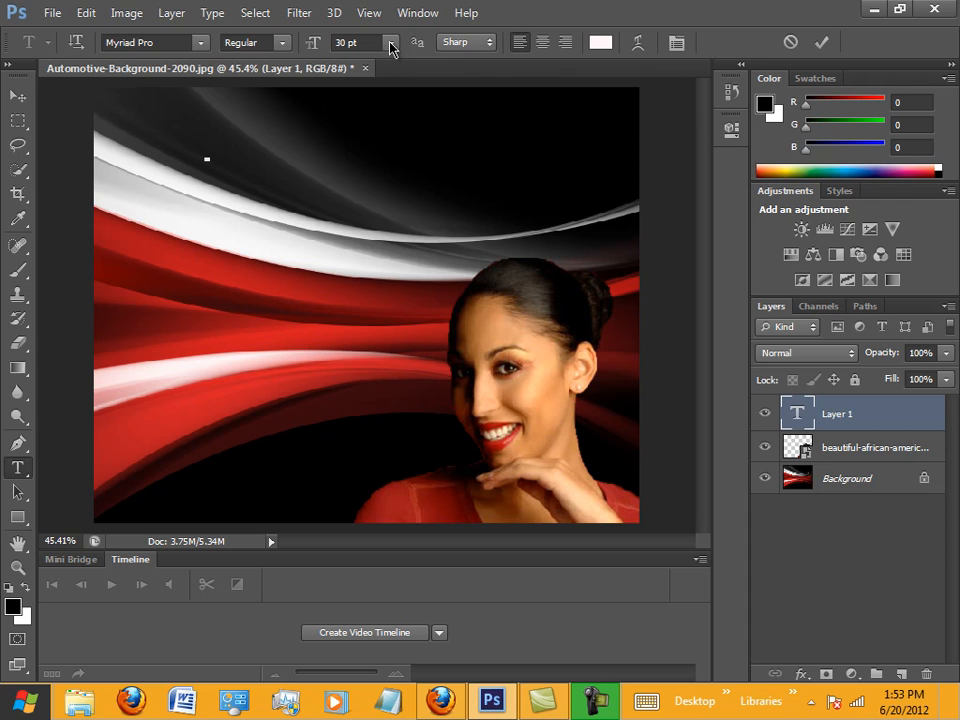
mouse_move(363, 42)
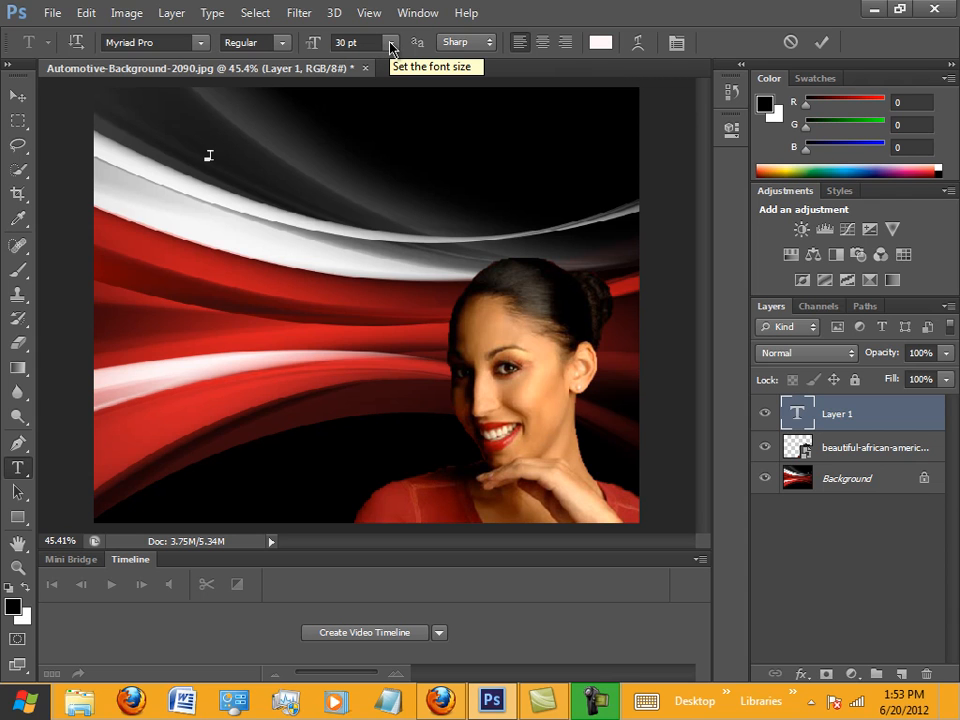
Step: Type 'Designs-R-Us' near the top left of the background
text(The)
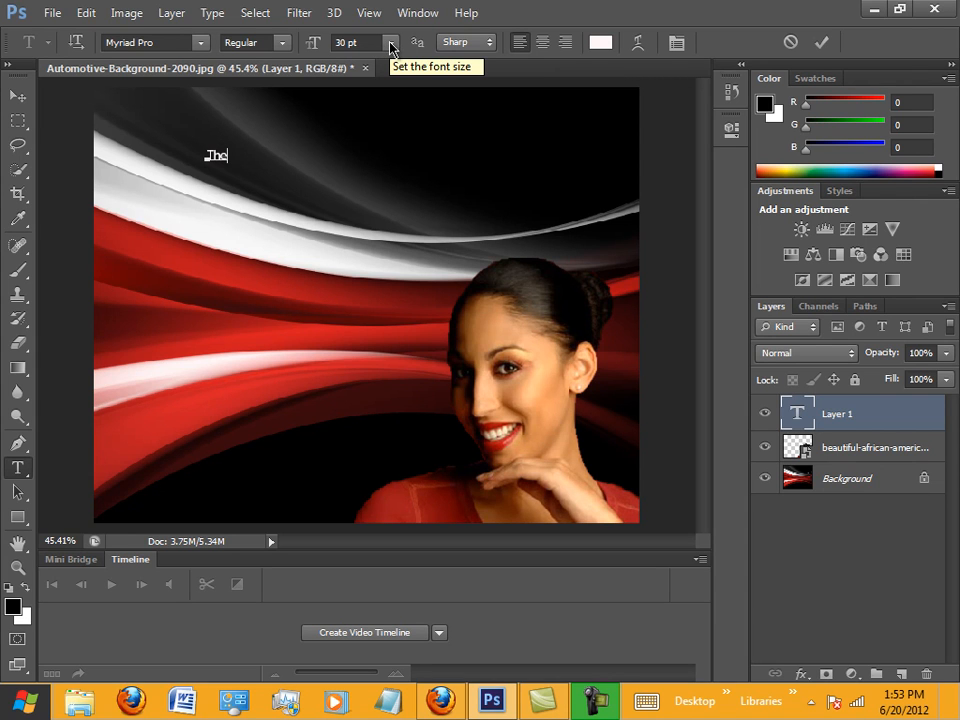
text(Best)
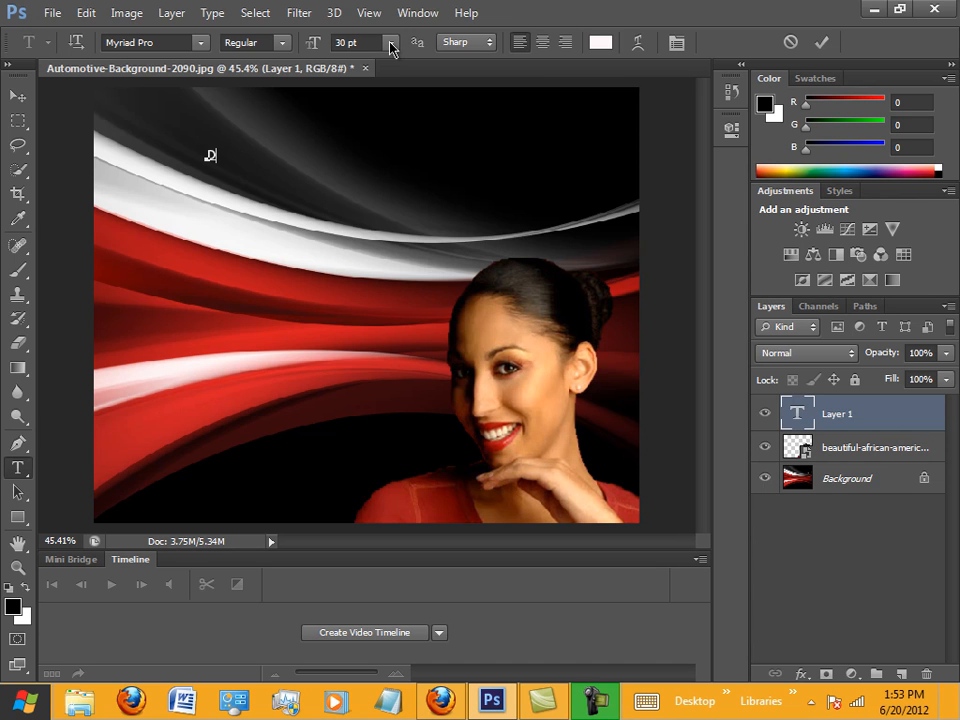
text(es)
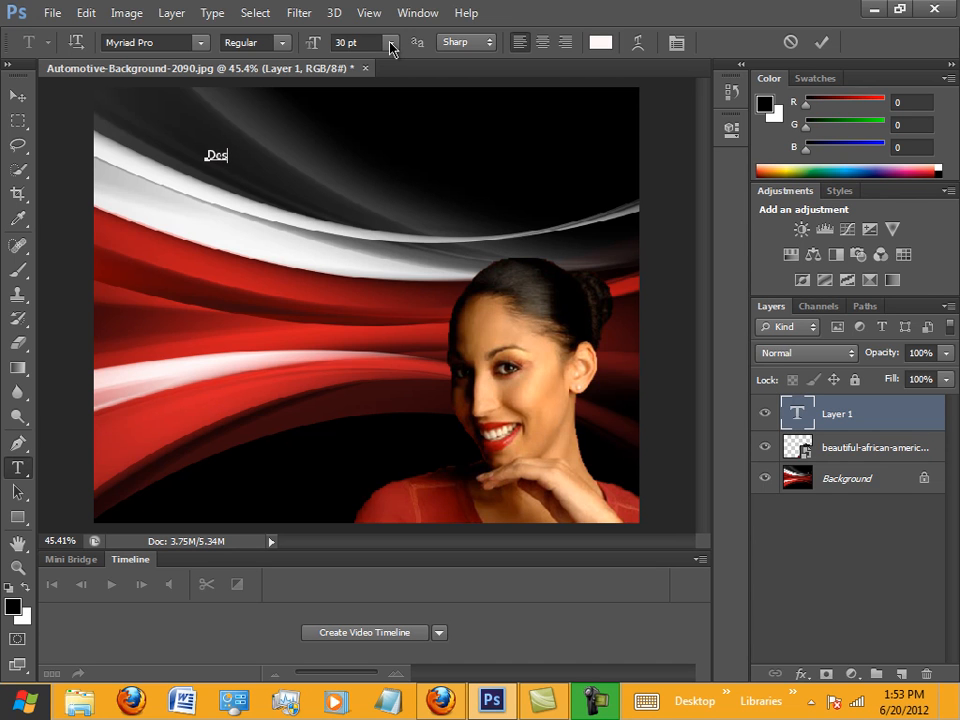
text(ign)
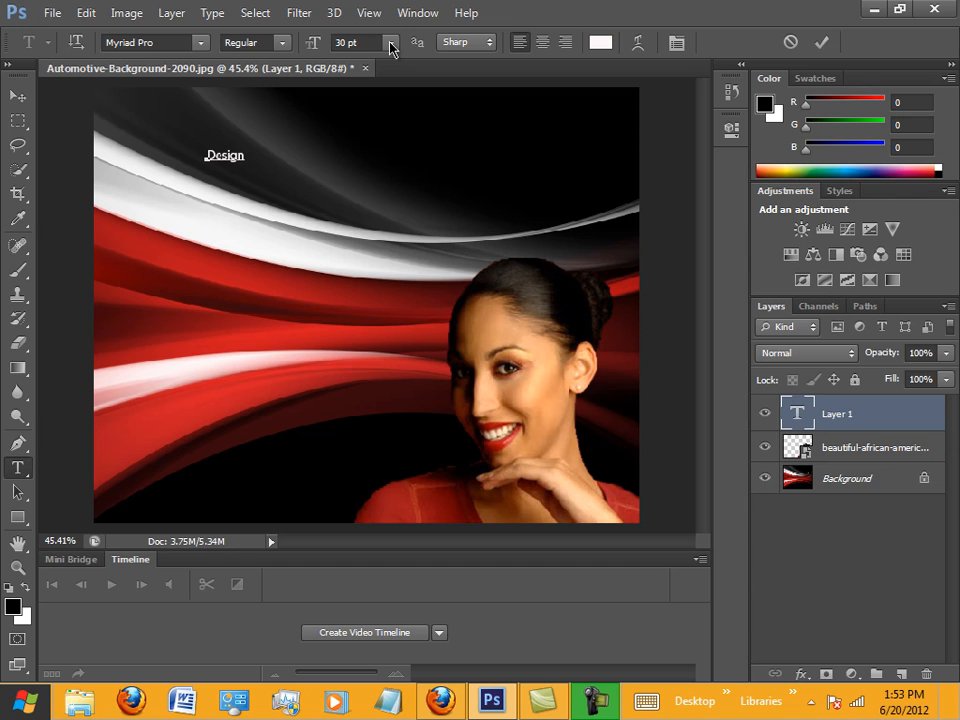
text(s-R)
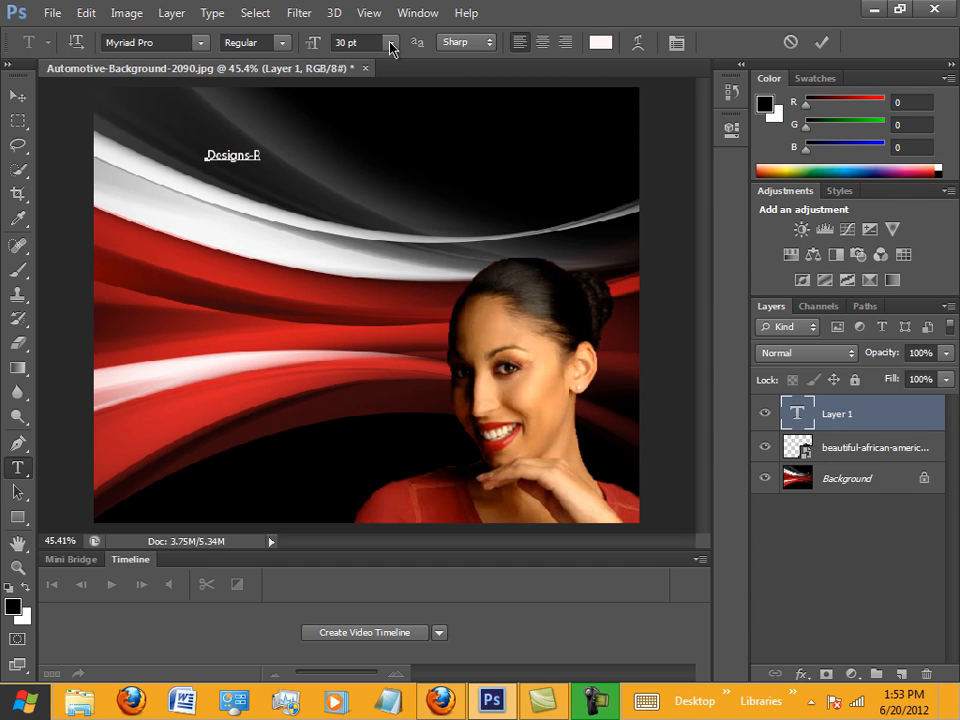
text(-Us)
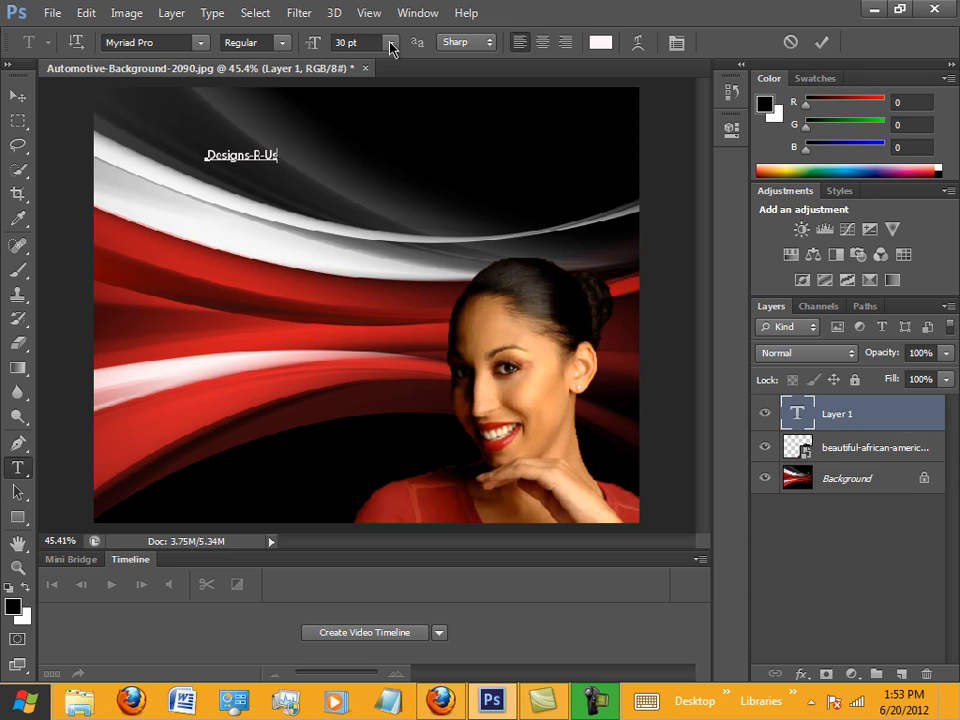
mouse_move(200, 80)
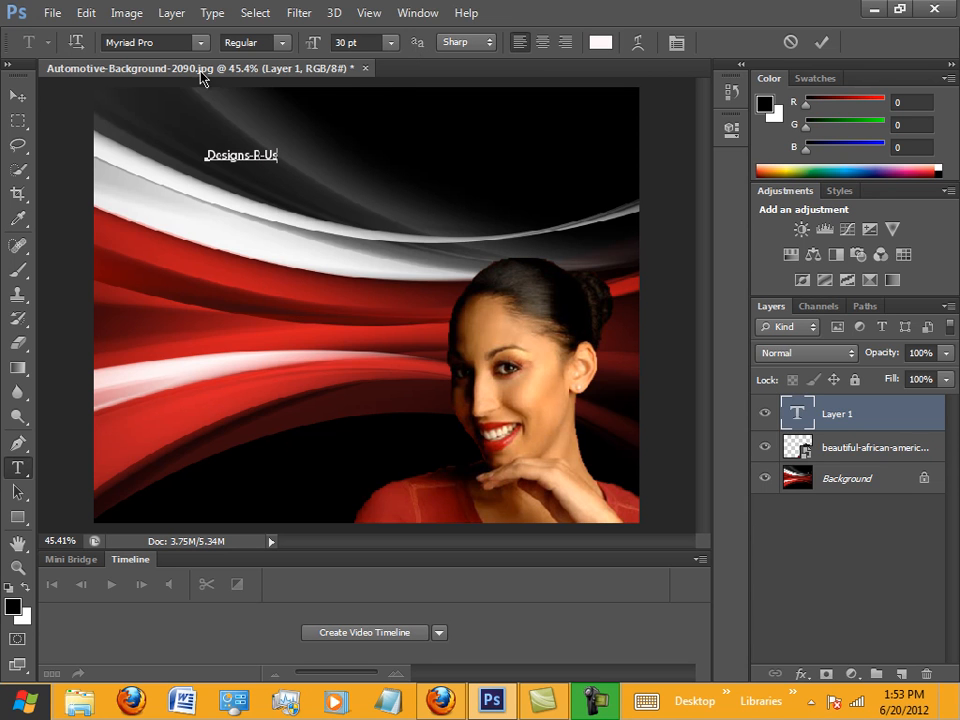
Step: Scale the Designs-R-Us text up several times and move it to the lower left
click(17, 97)
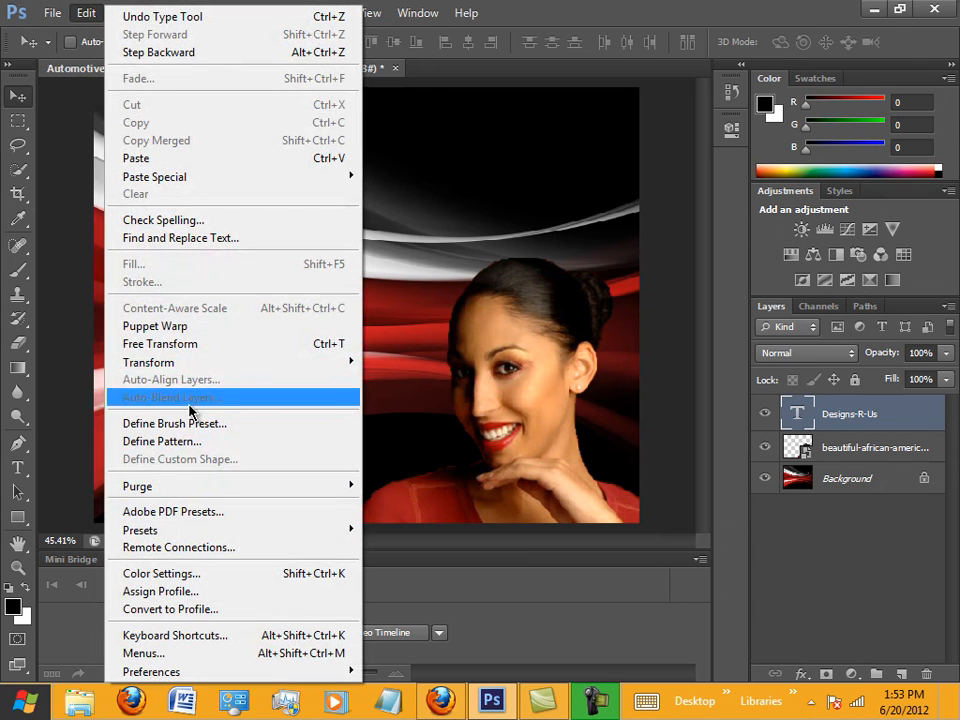
mouse_move(148, 362)
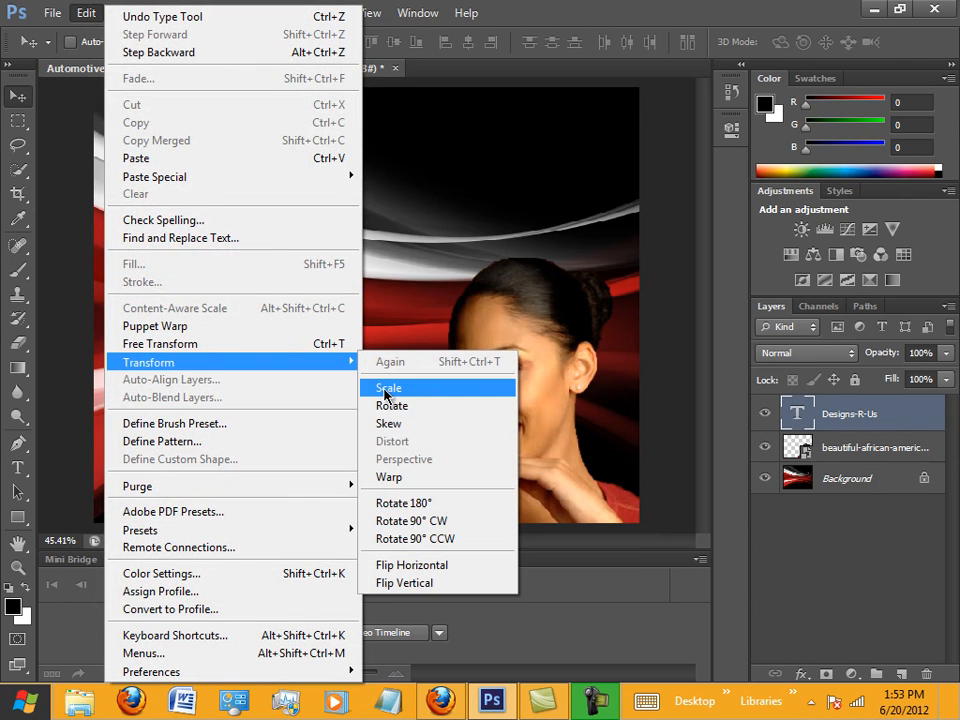
click(388, 388)
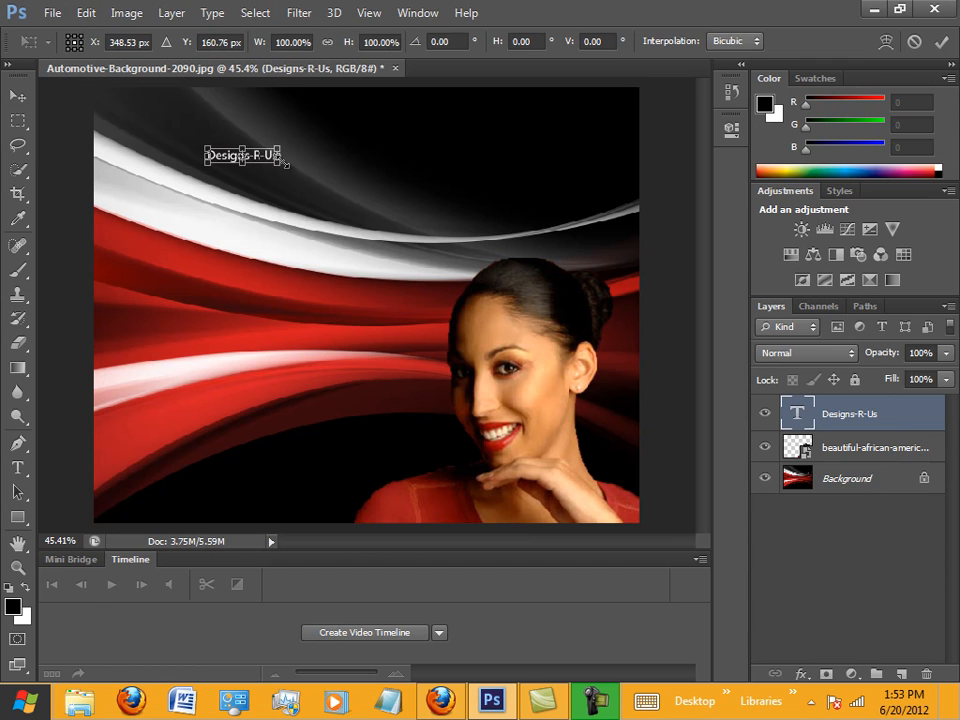
drag(290, 165, 497, 218)
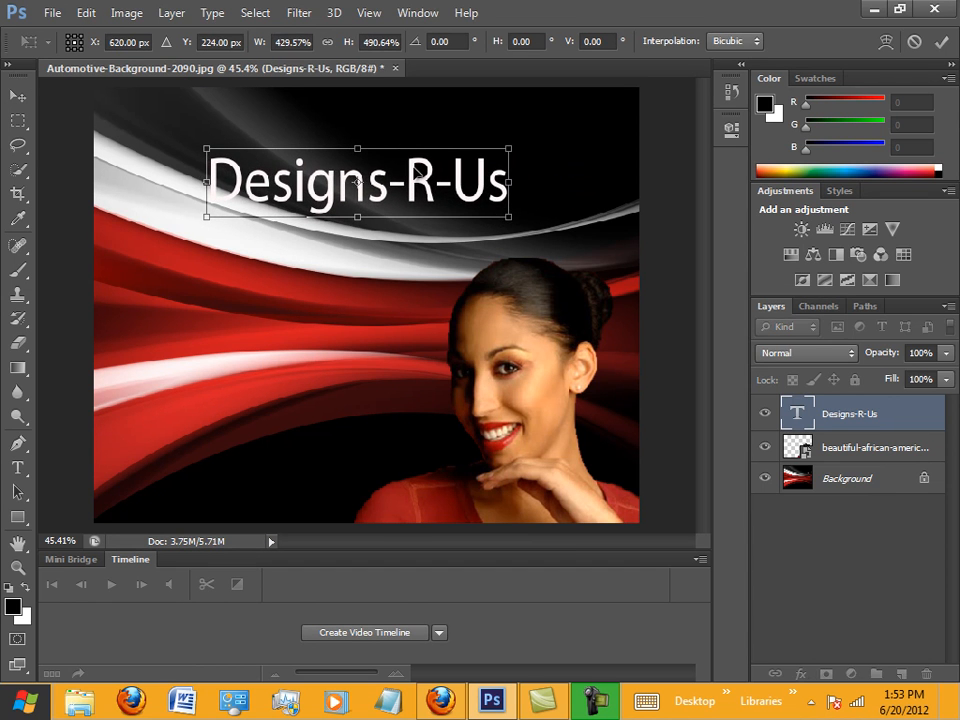
drag(358, 182, 260, 125)
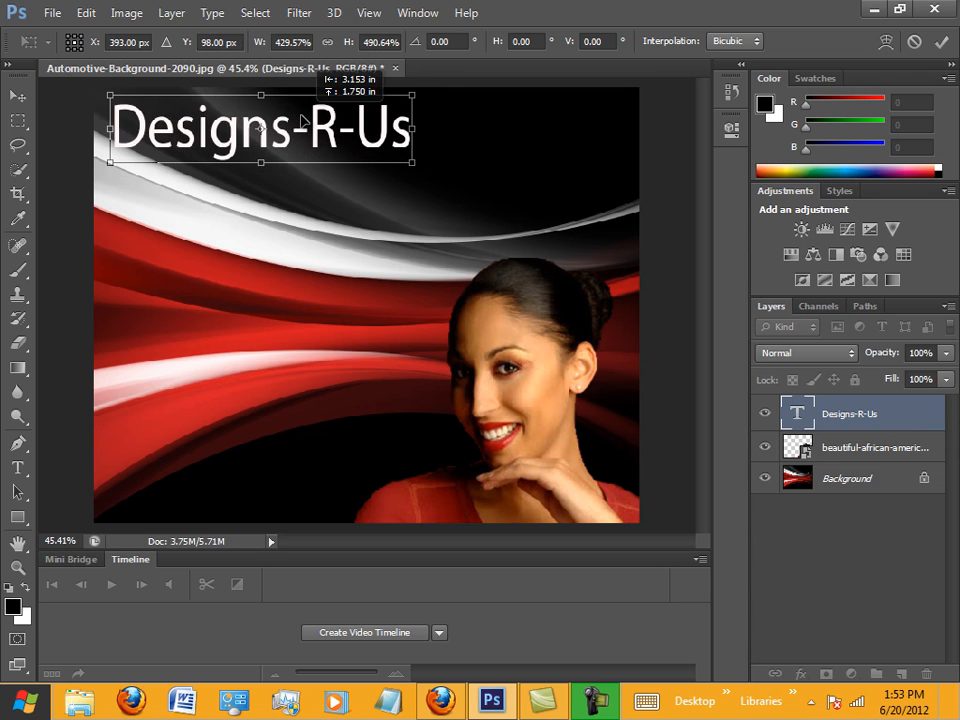
drag(260, 128, 245, 452)
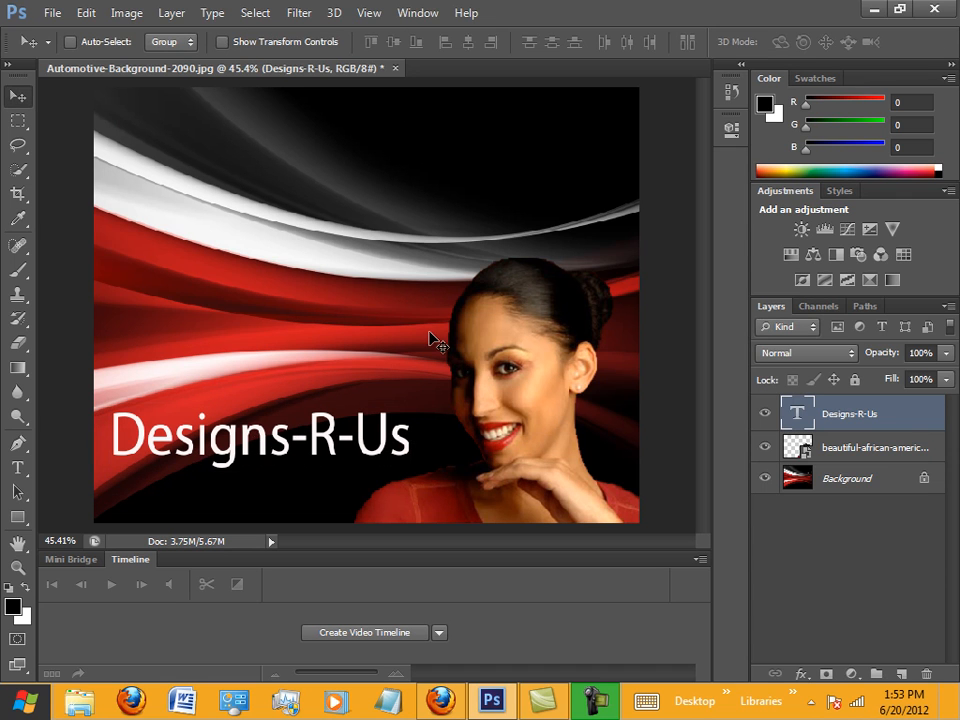
mouse_move(305, 181)
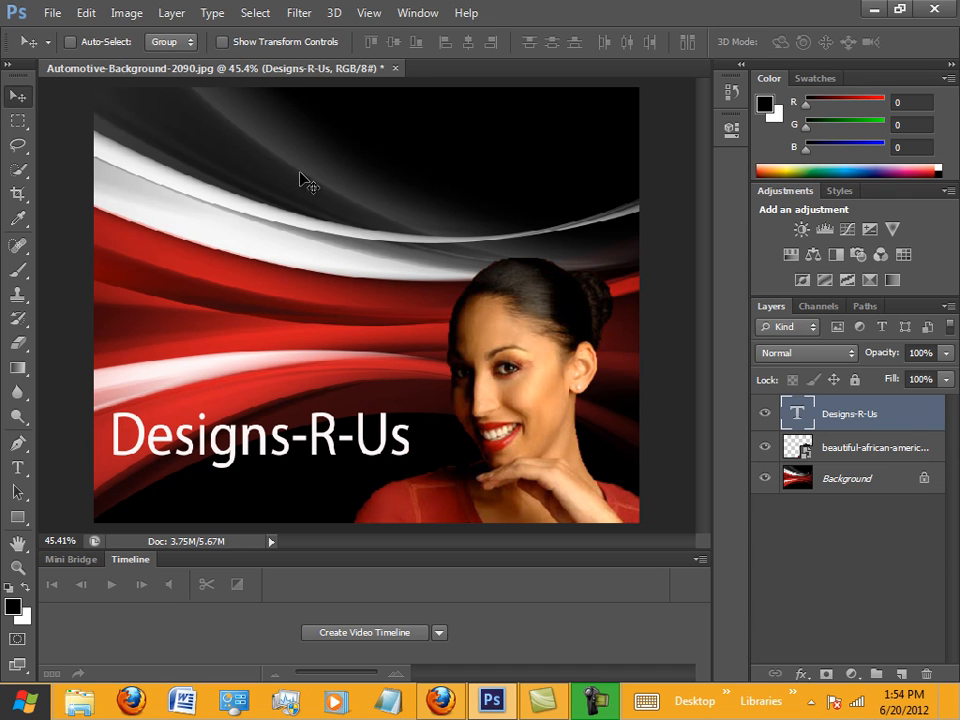
mouse_move(135, 435)
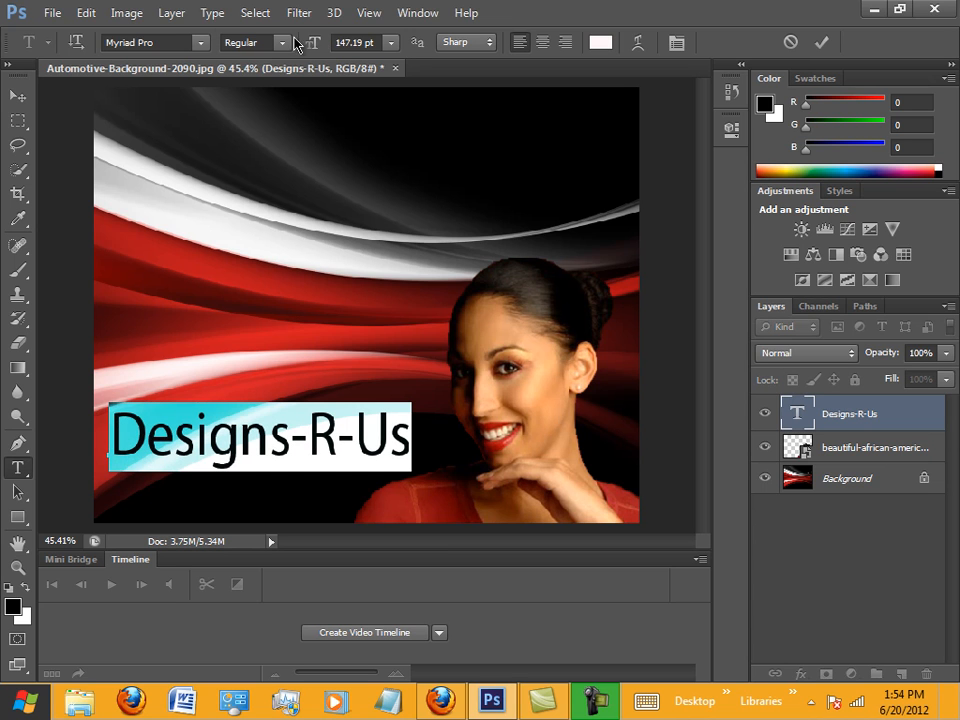
Step: Set the Designs-R-Us font style to Bold Condensed and commit the text
click(283, 42)
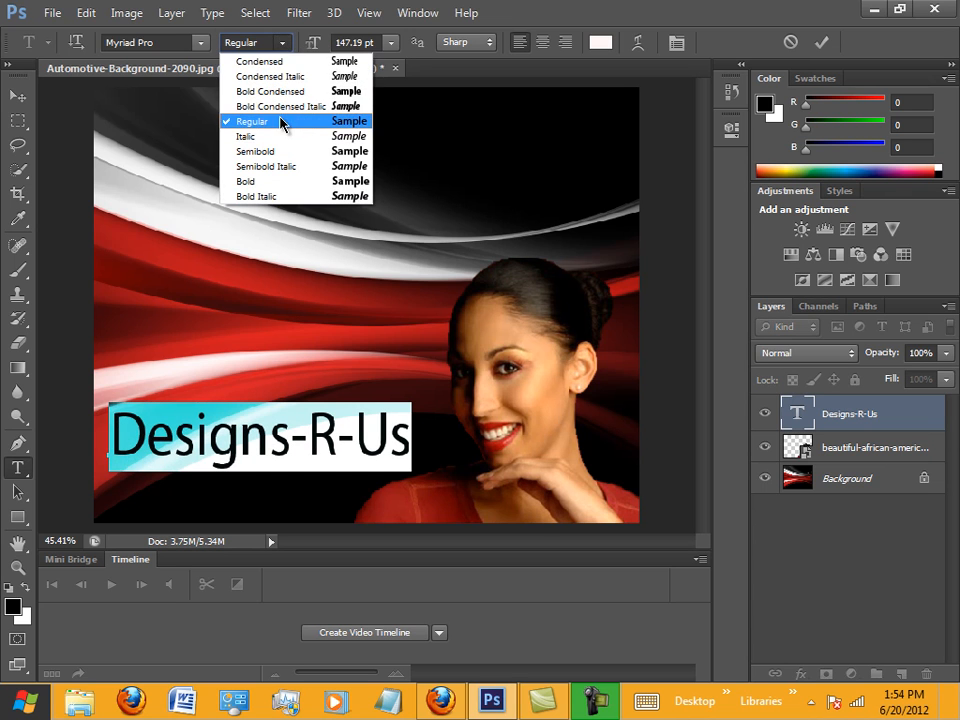
click(270, 91)
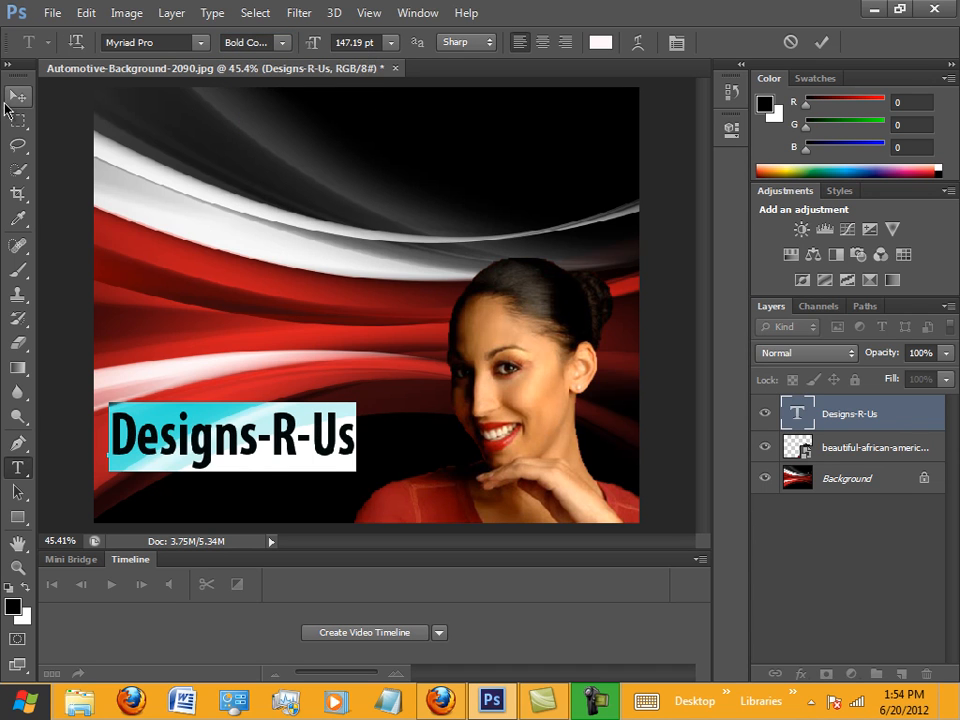
click(17, 95)
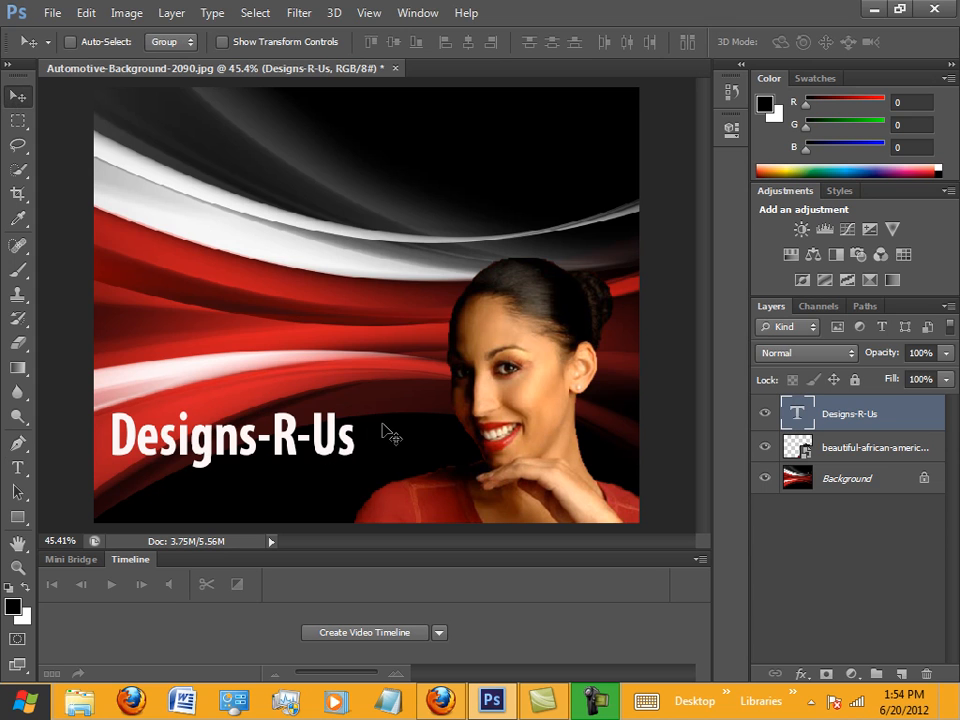
mouse_move(297, 447)
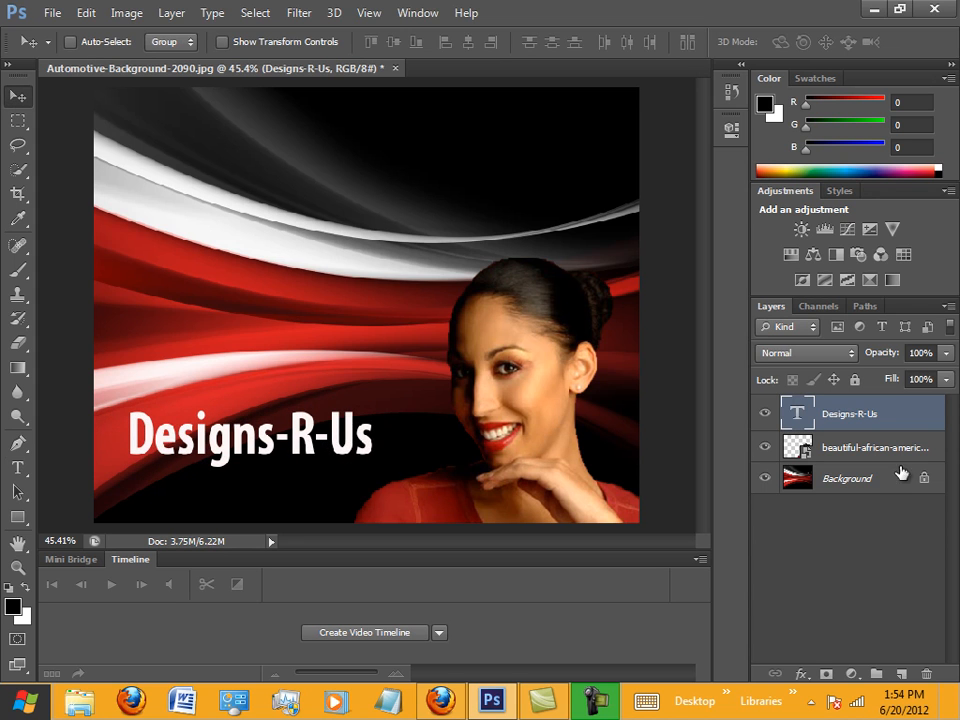
click(802, 673)
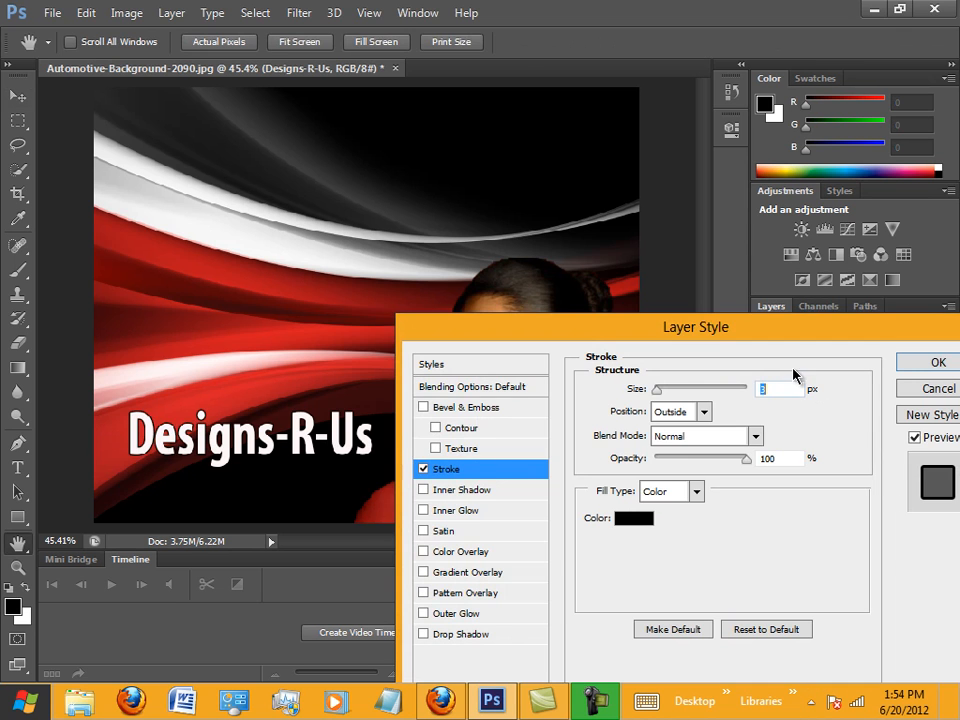
Step: Give the text a 3 px stroke in skin tone sampled from the woman's face
drag(696, 327, 777, 437)
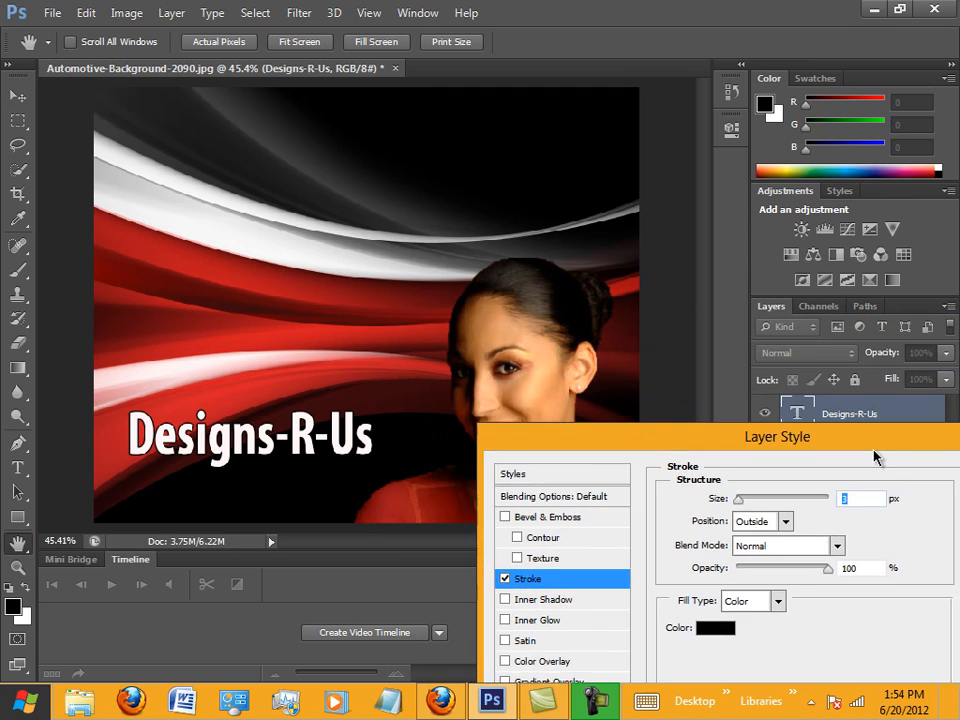
drag(777, 437, 635, 490)
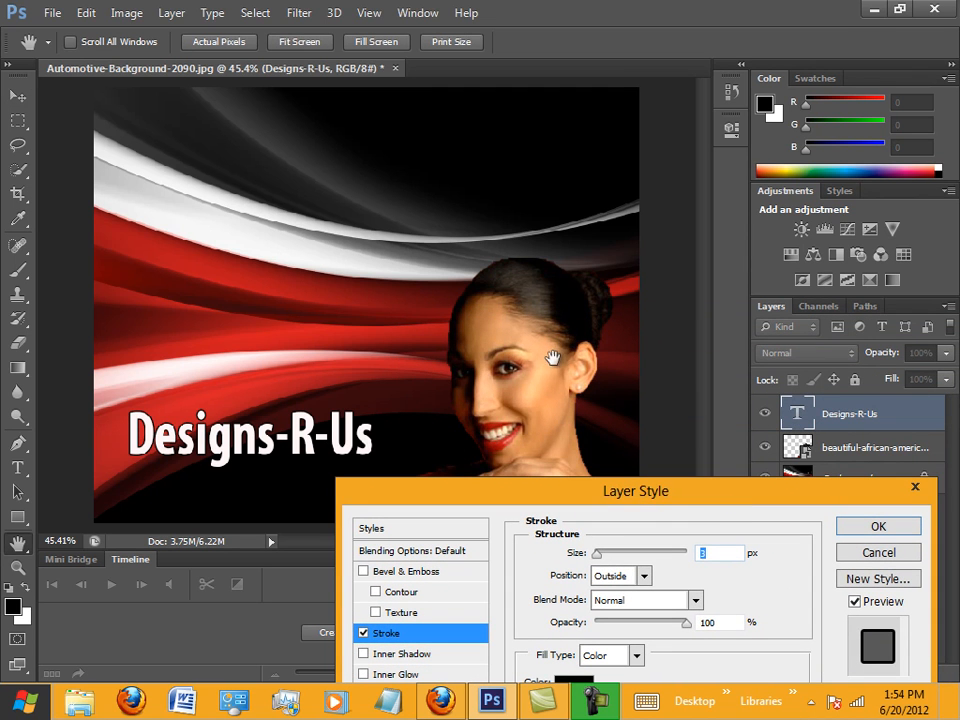
mouse_move(576, 587)
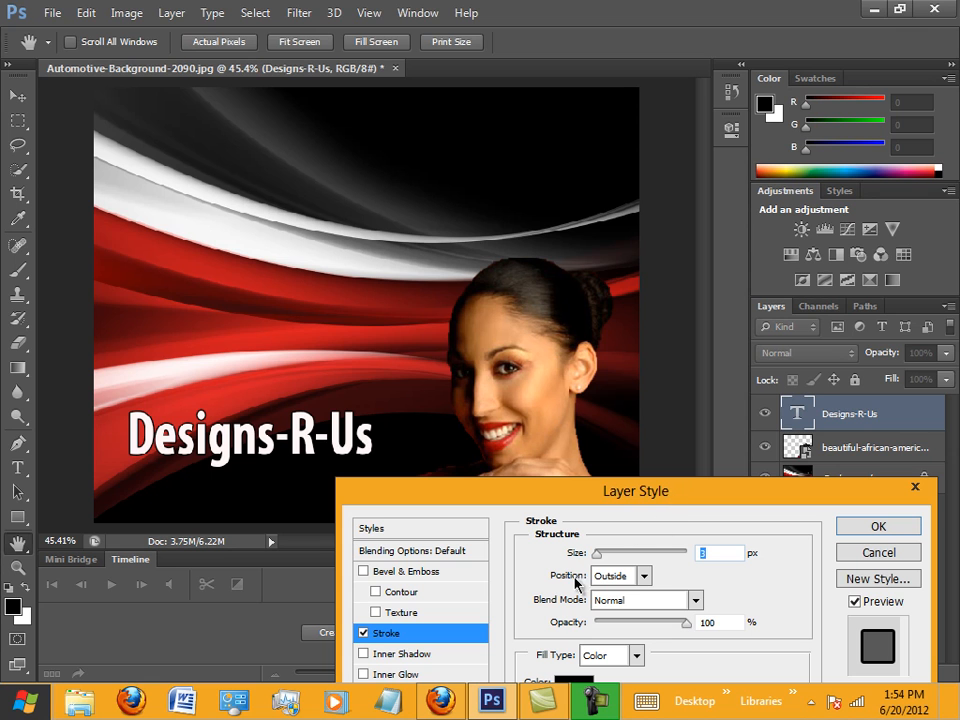
mouse_move(670, 543)
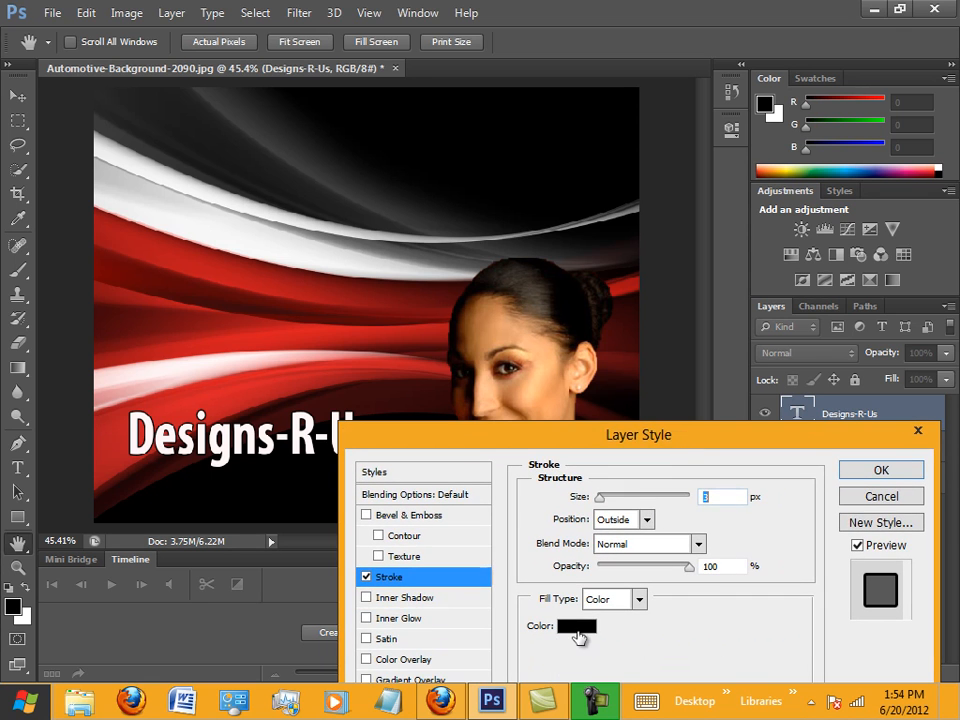
click(577, 626)
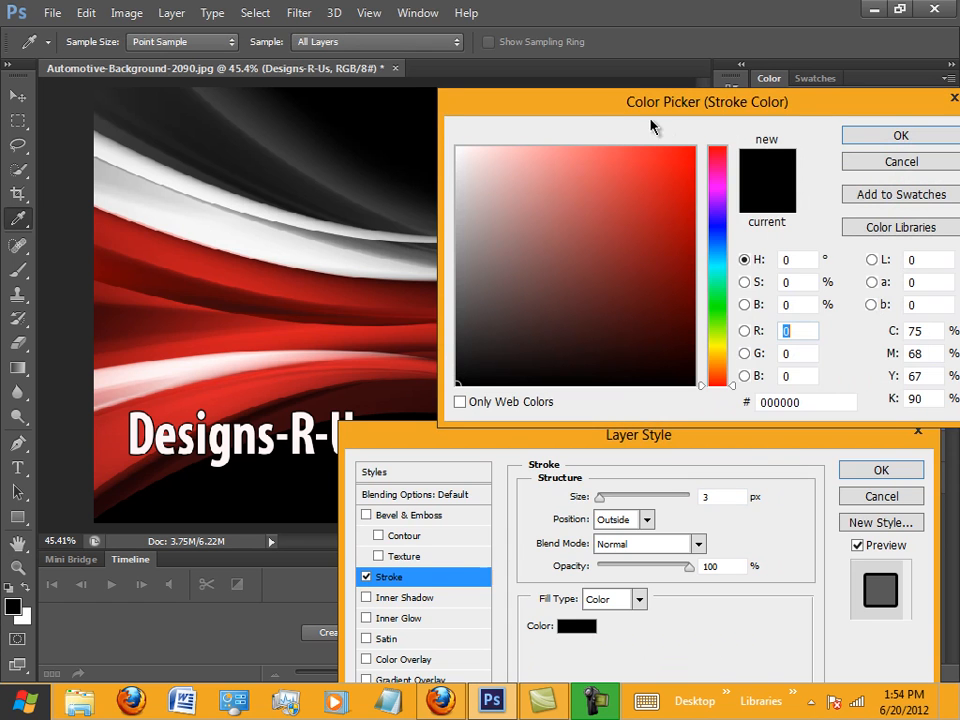
drag(707, 101, 722, 391)
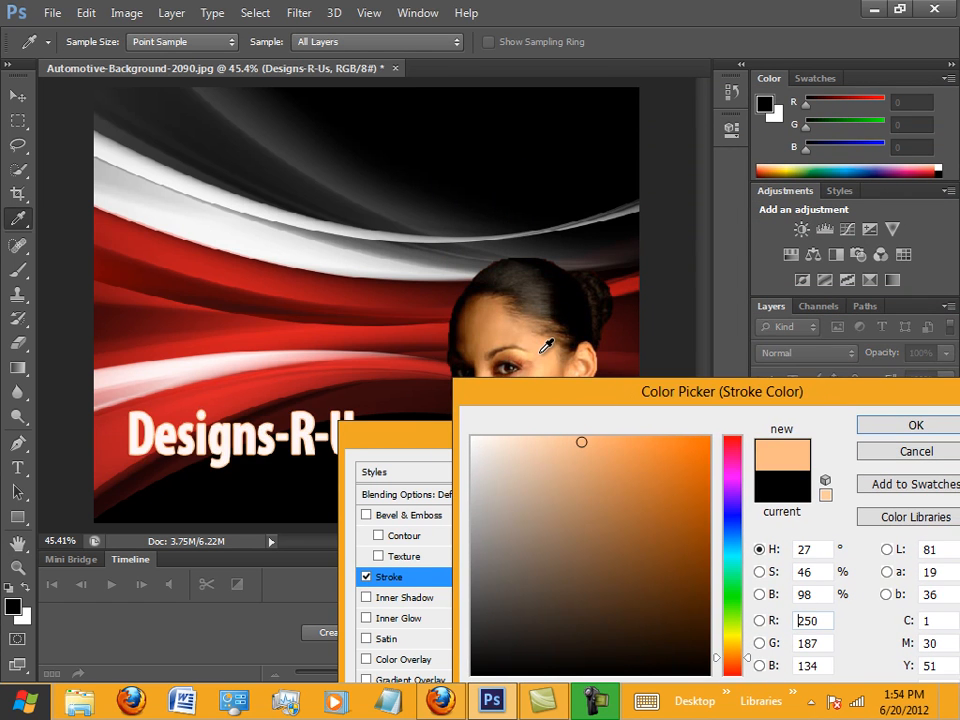
click(915, 424)
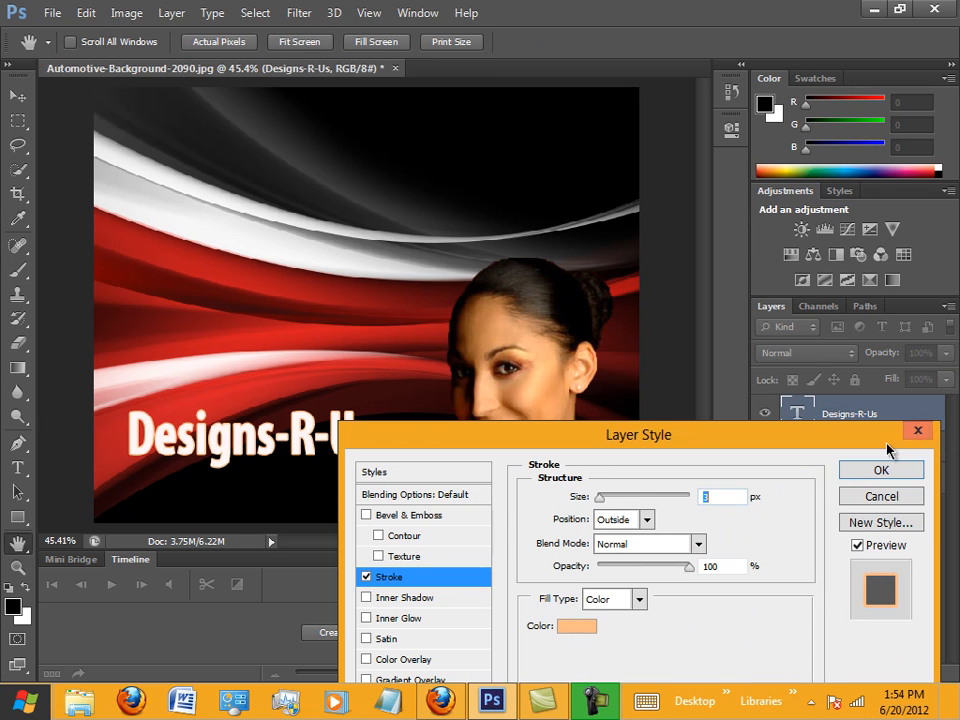
mouse_move(555, 451)
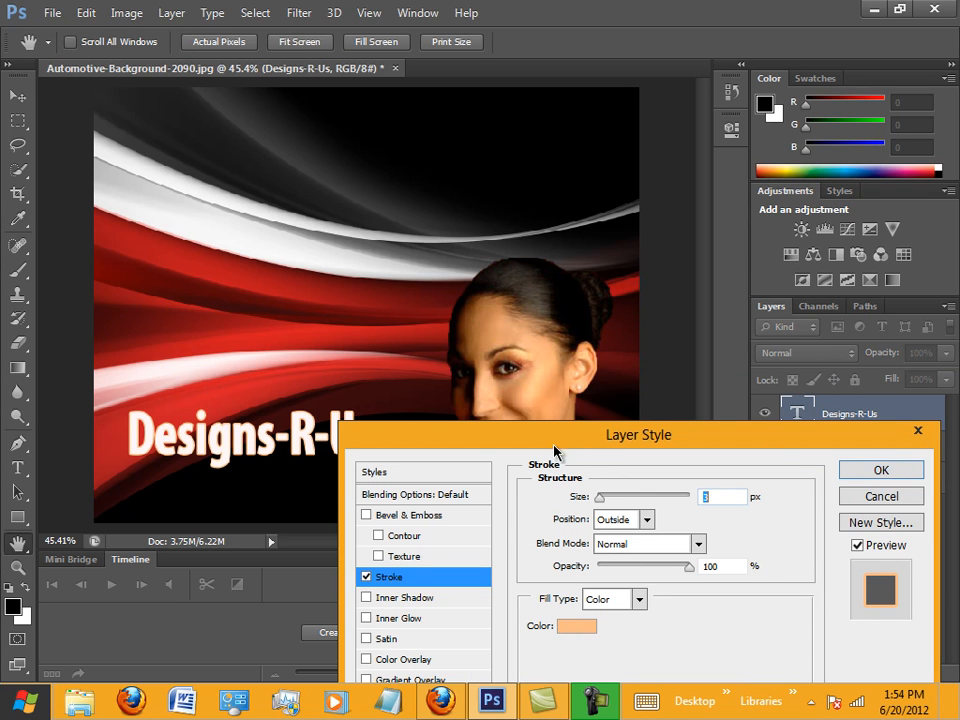
drag(638, 434, 724, 252)
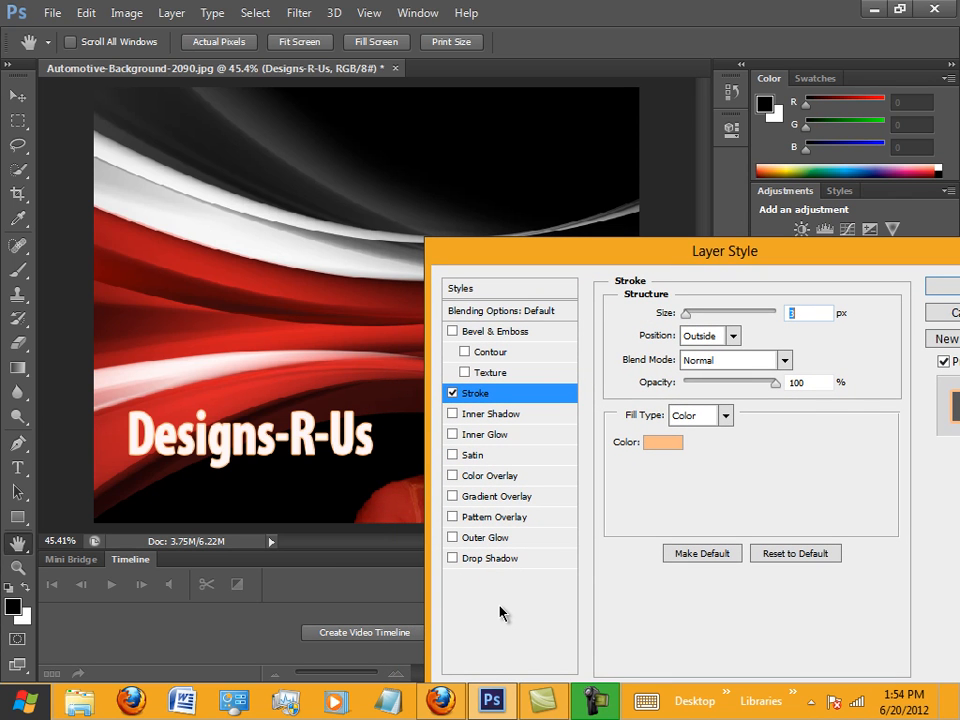
Step: Enable Drop Shadow and apply it together with the stroke
click(490, 558)
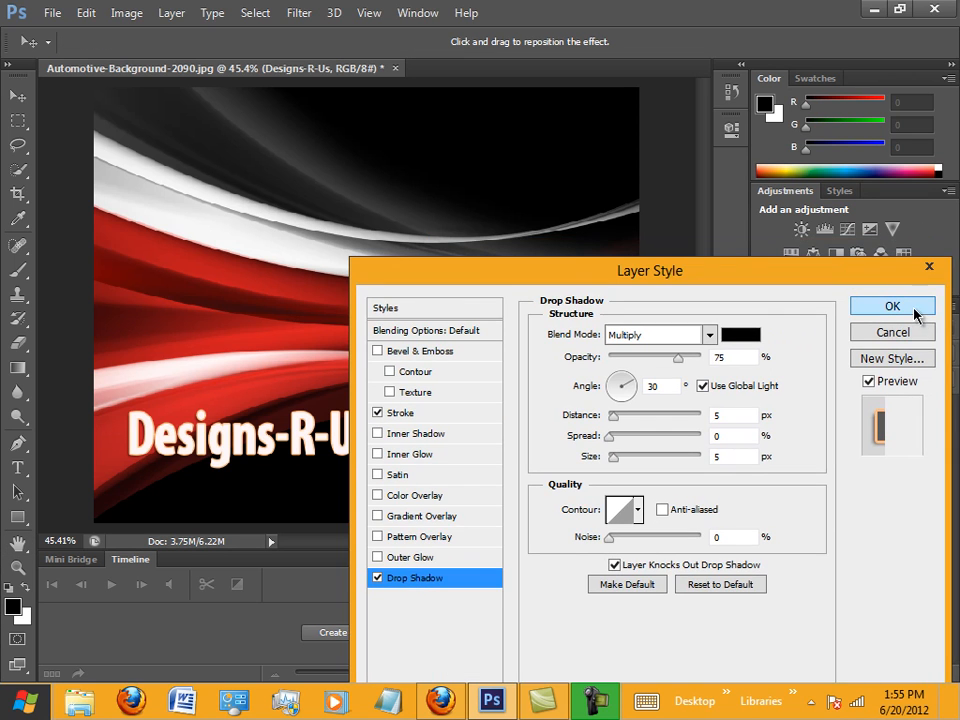
click(892, 306)
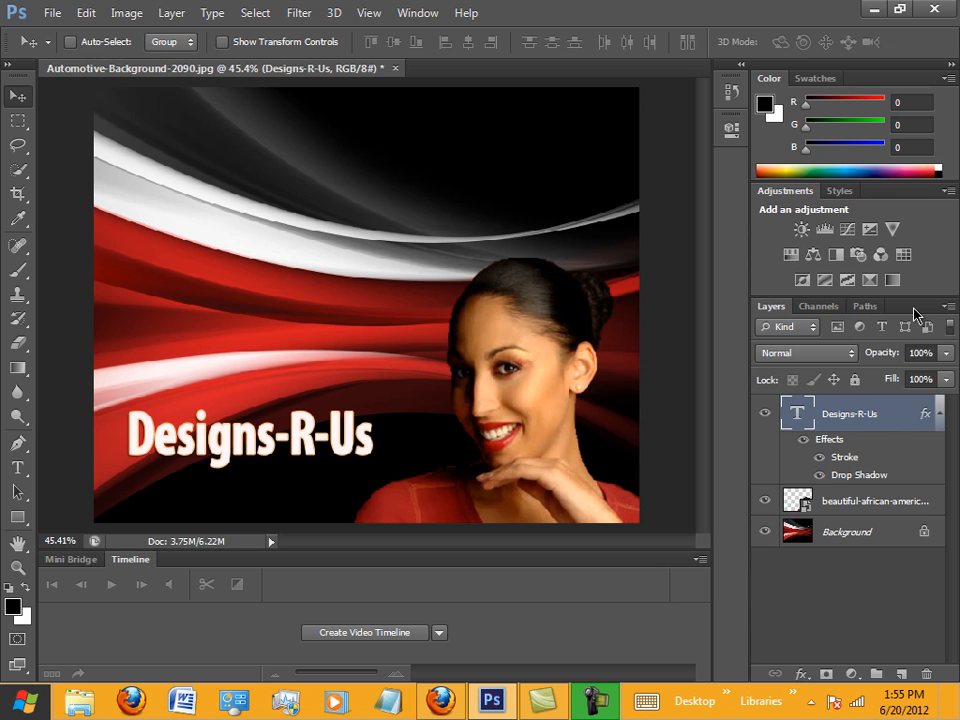
mouse_move(30, 15)
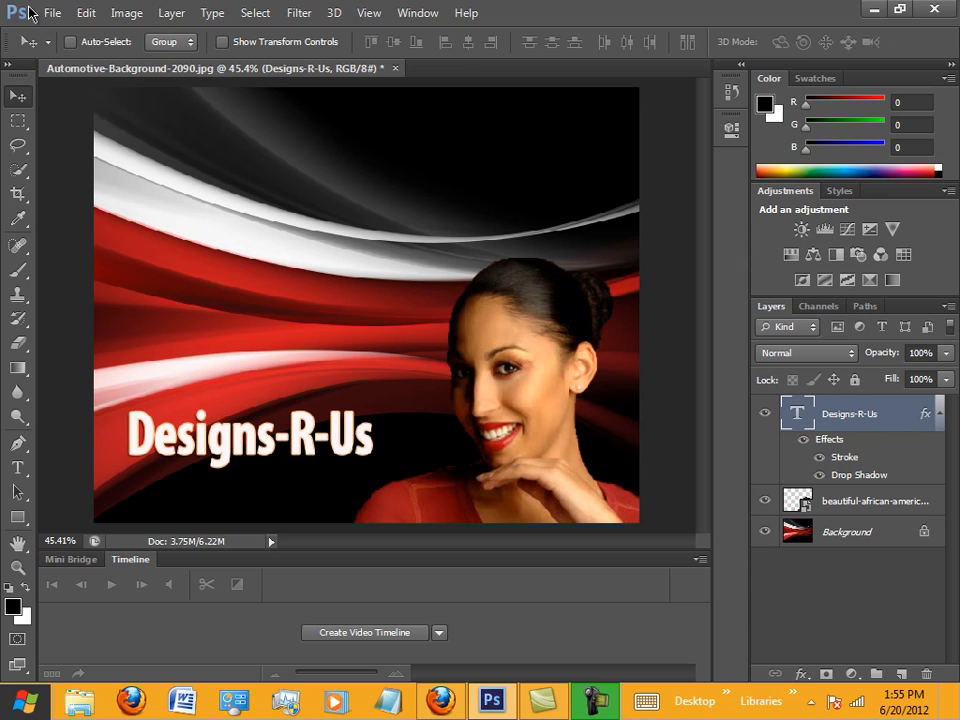
Step: Resize the image to 11 inches high at 72 ppi (13.75 × 11 in, 990 × 792 px)
click(86, 13)
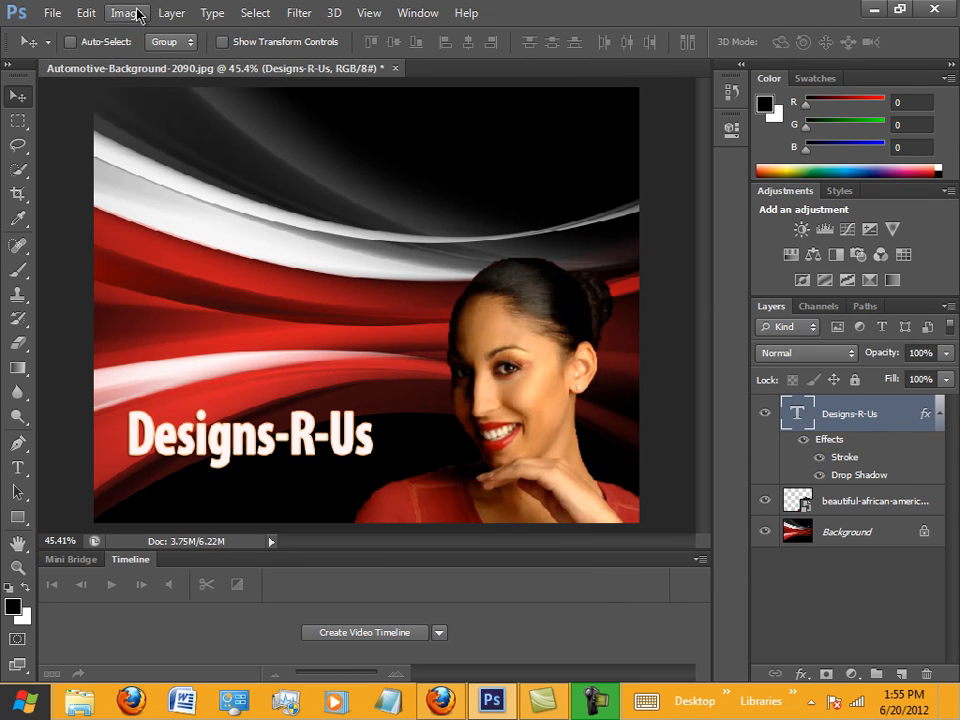
click(126, 12)
text(8.5)
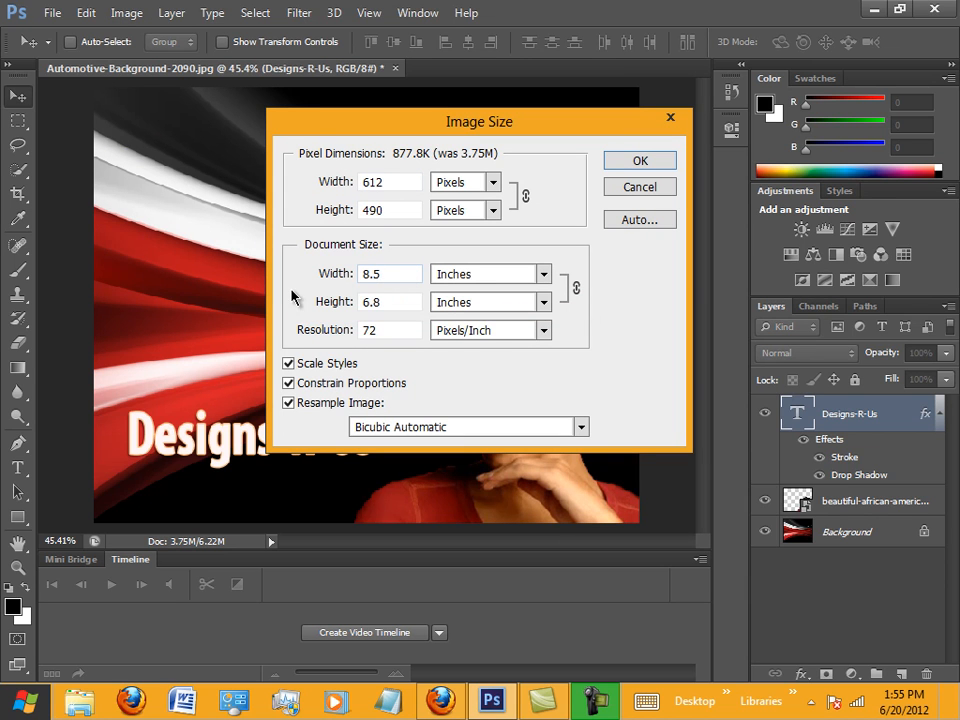
triple_click(390, 302)
text(11)
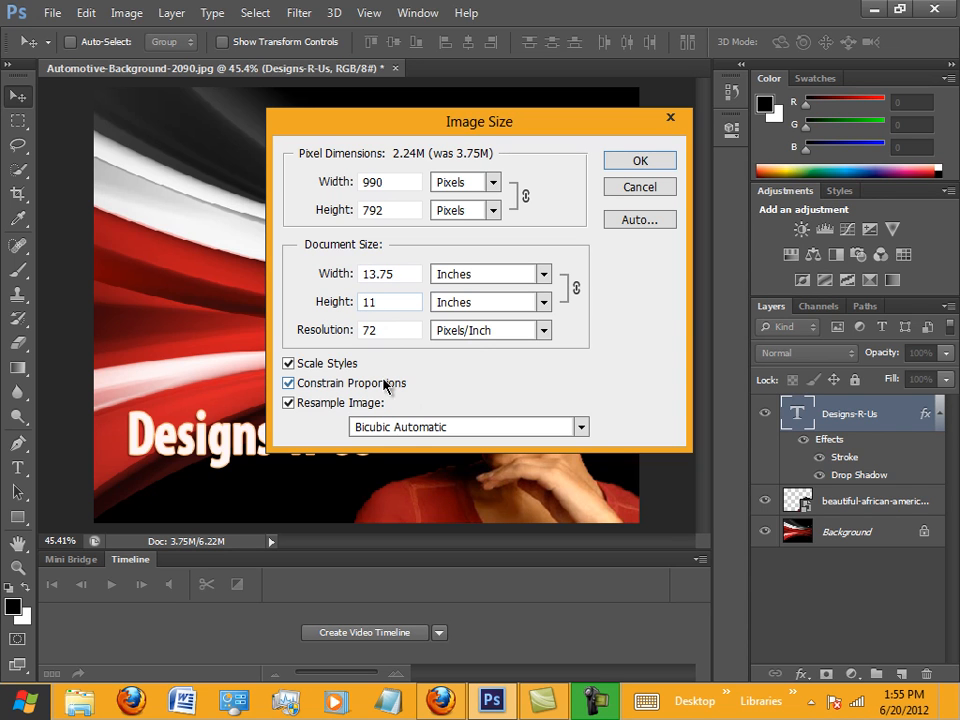
triple_click(388, 329)
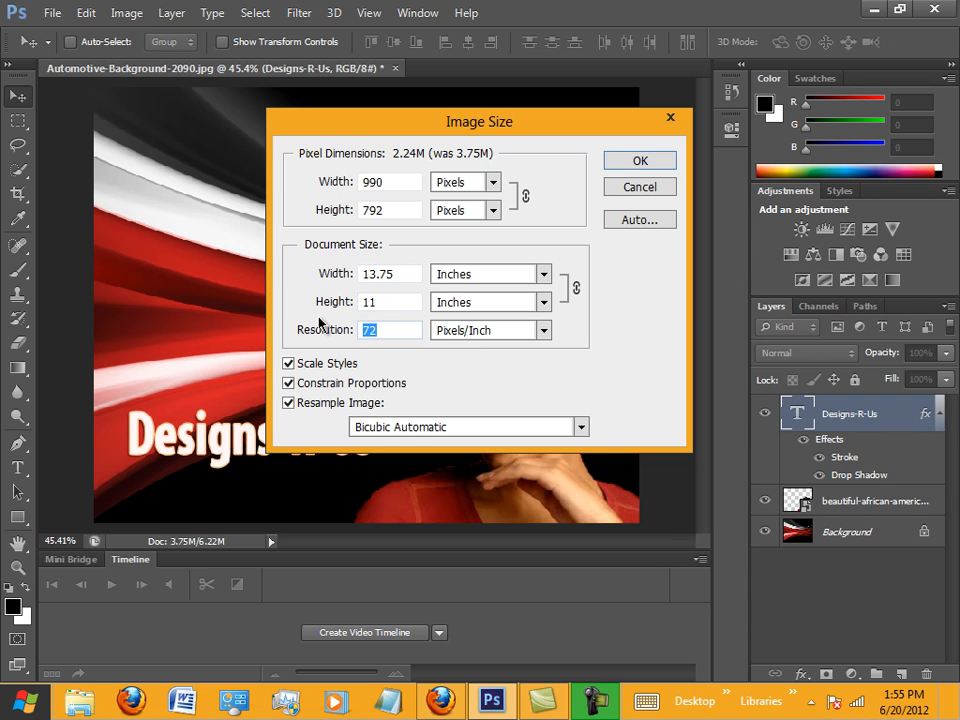
text(300)
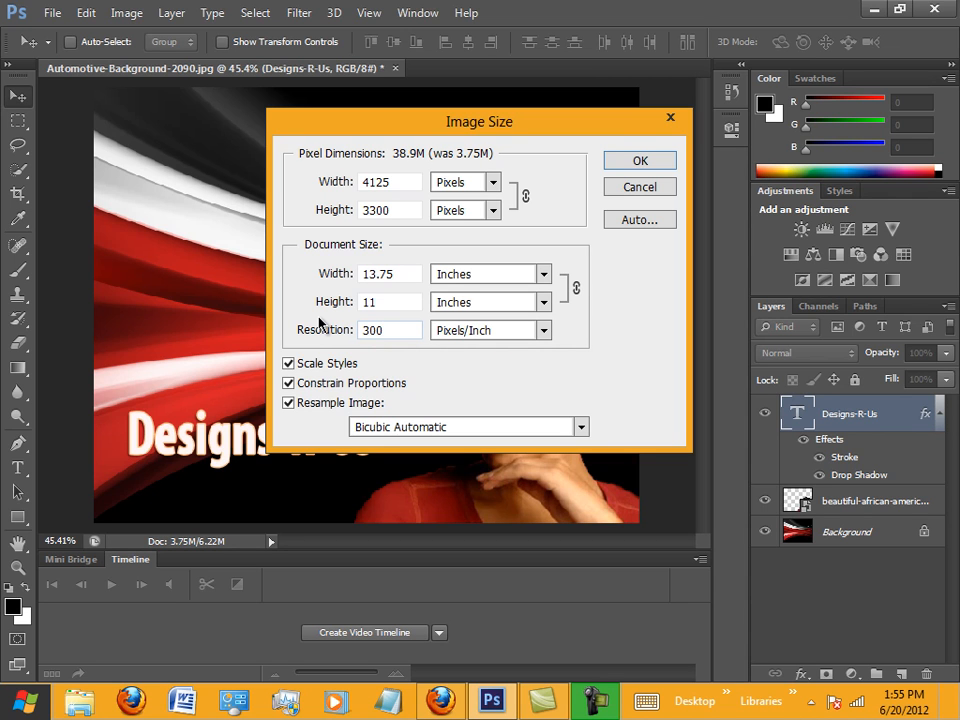
click(385, 330)
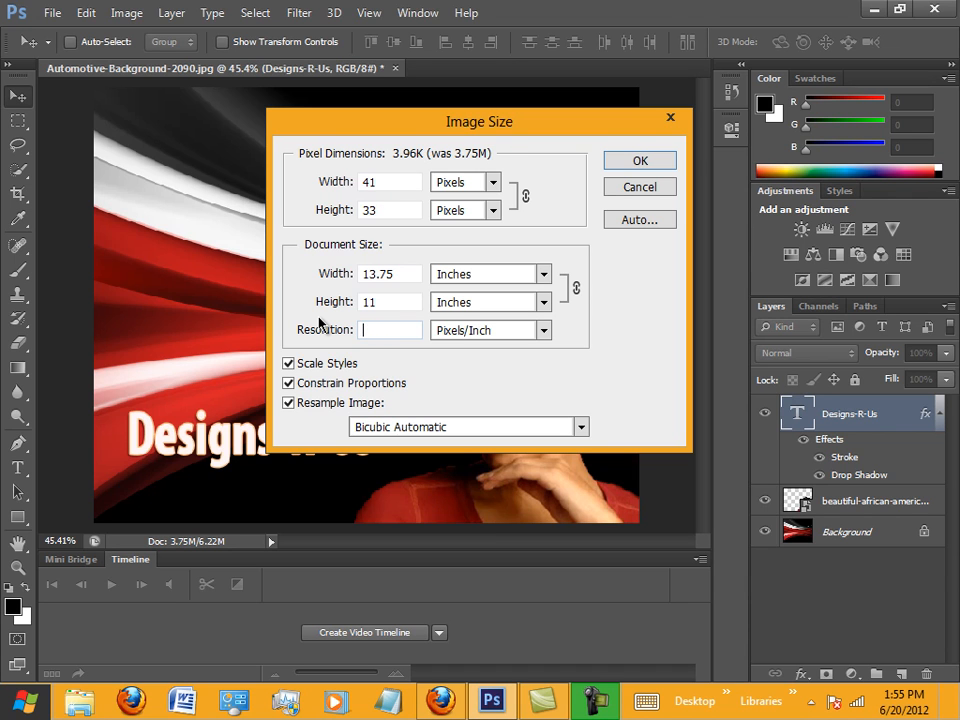
text(72)
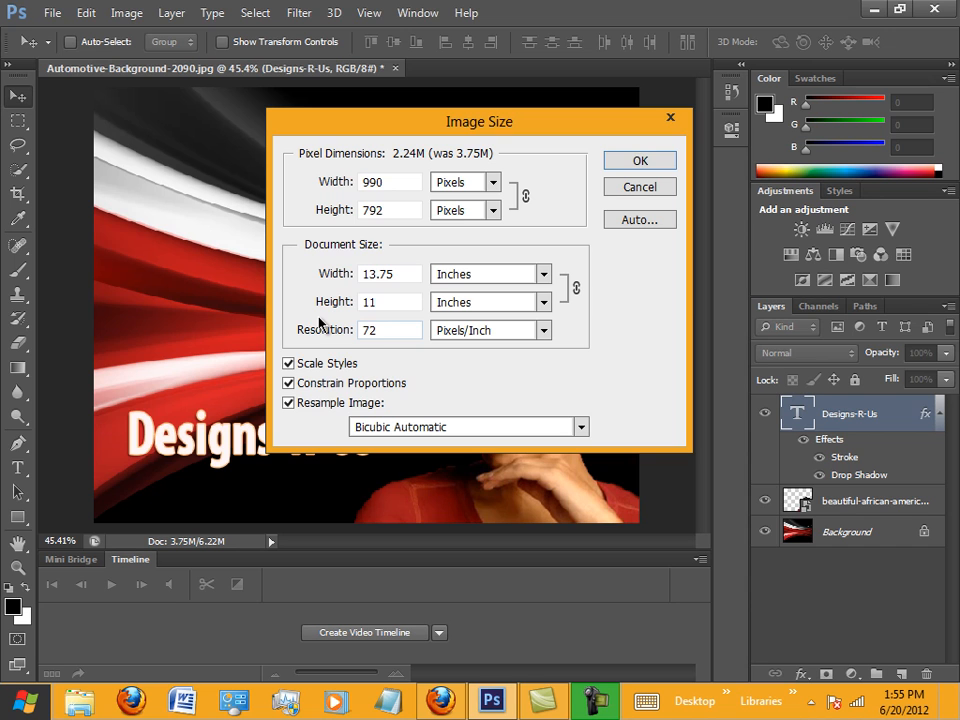